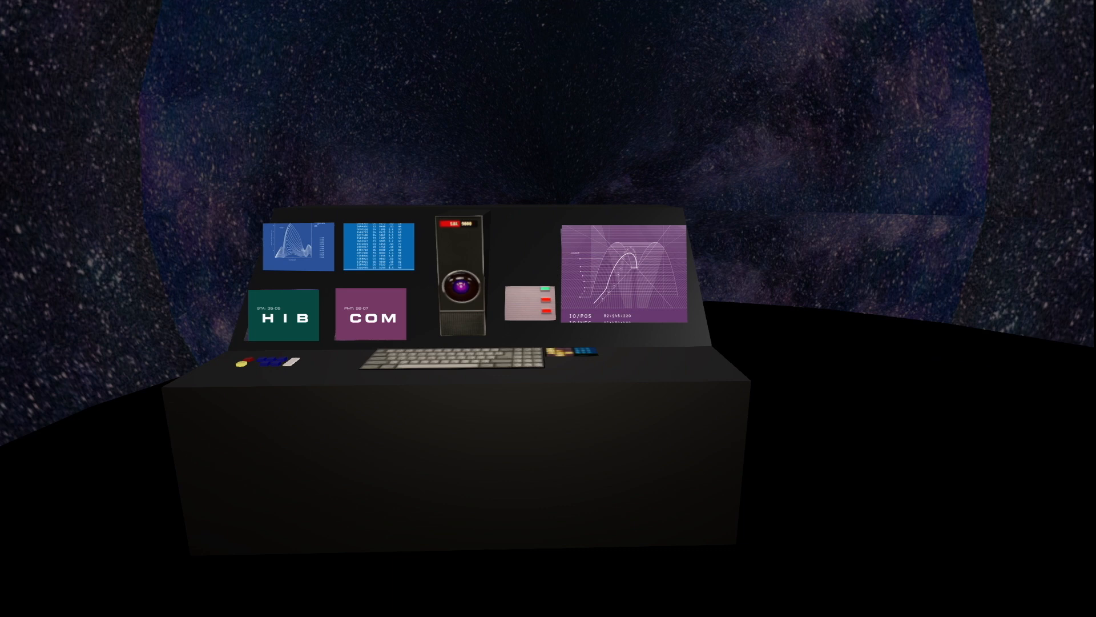
# - Go from the NVIDIA Products menu to the Jetson embedded systems product list
pyautogui.click(371, 316)
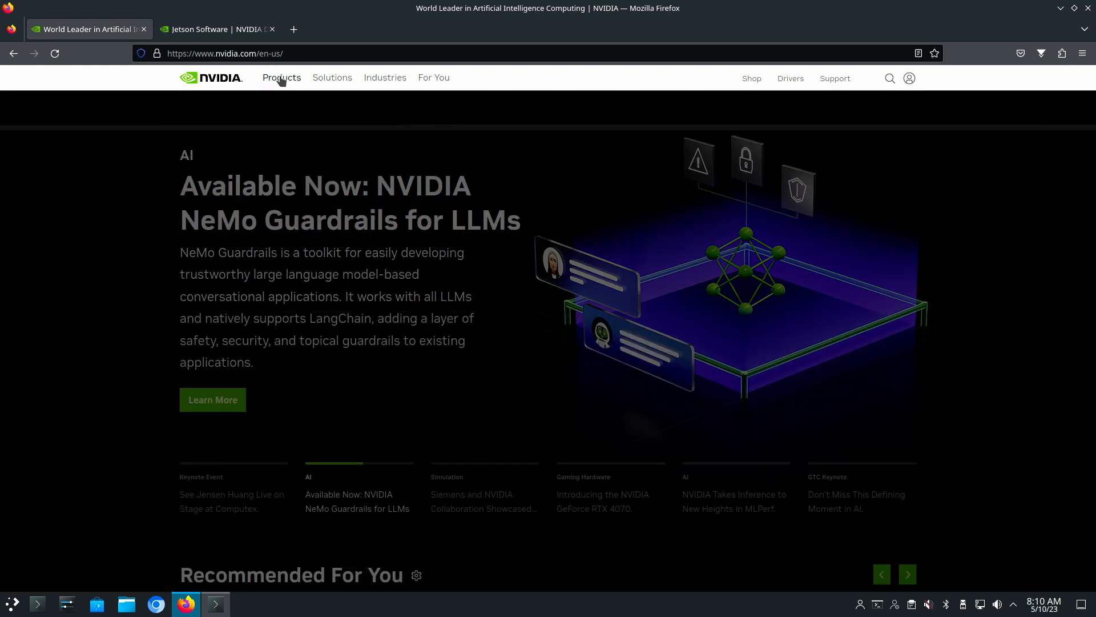
pyautogui.click(281, 78)
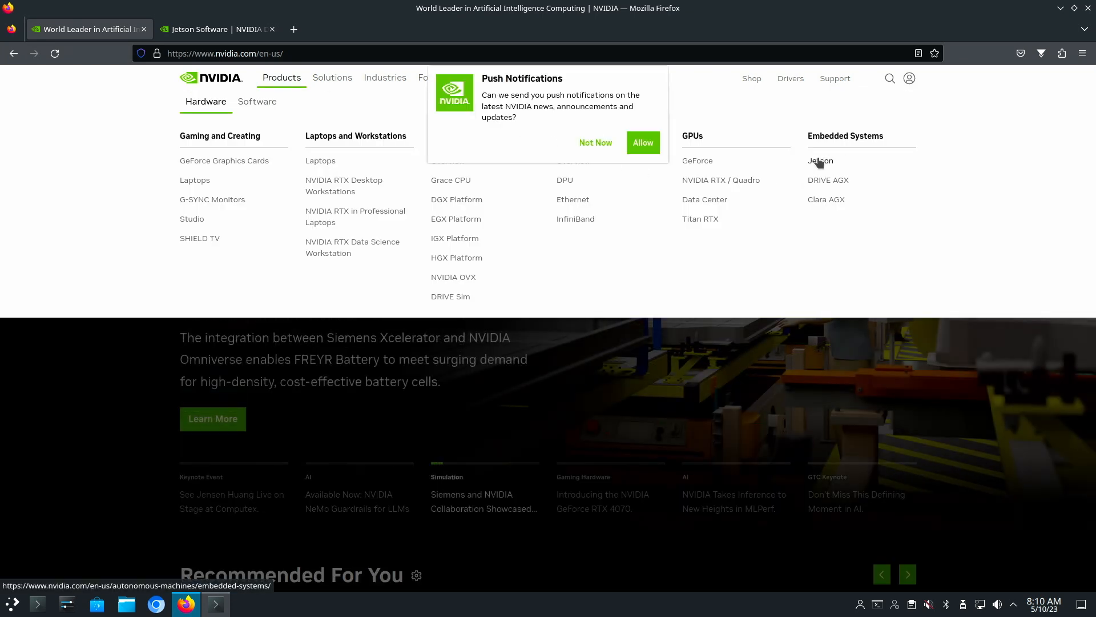
pyautogui.click(819, 161)
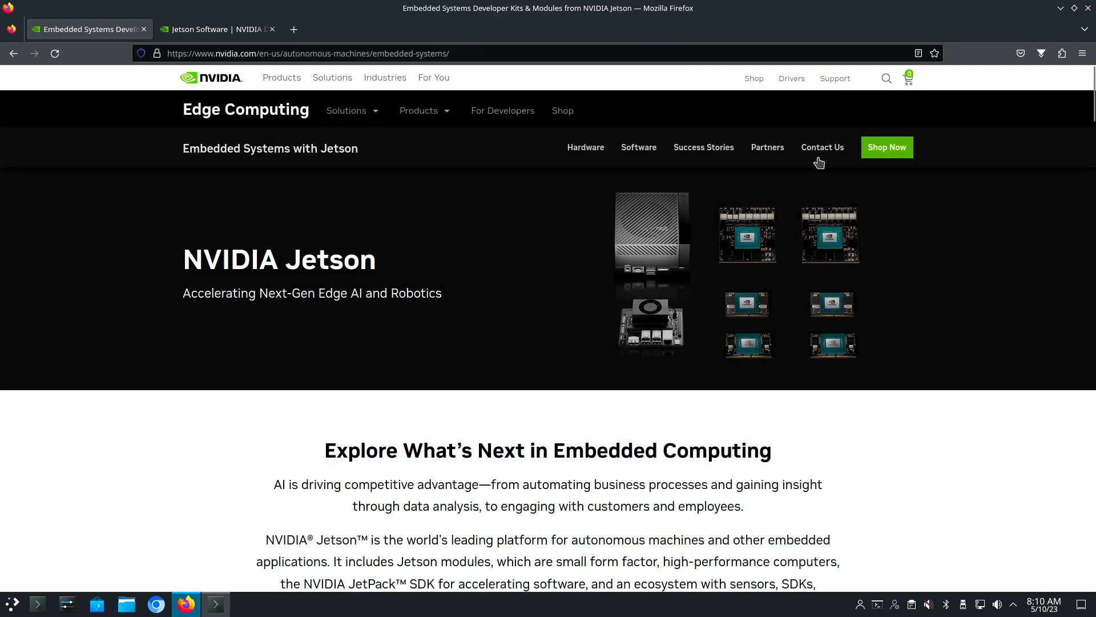
pyautogui.moveTo(499, 309)
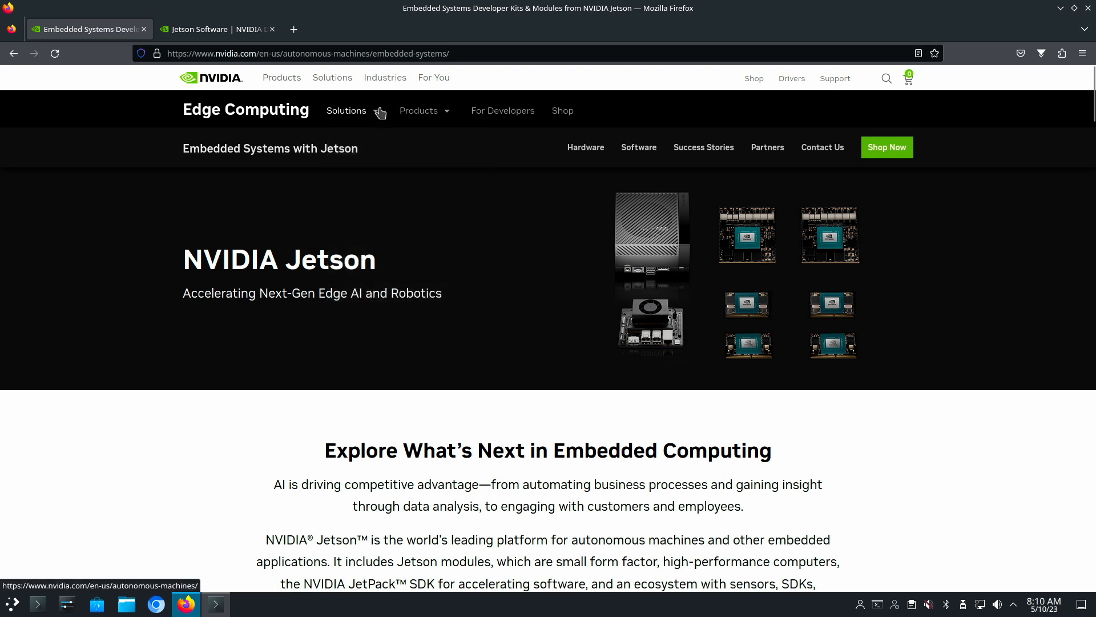
pyautogui.click(420, 111)
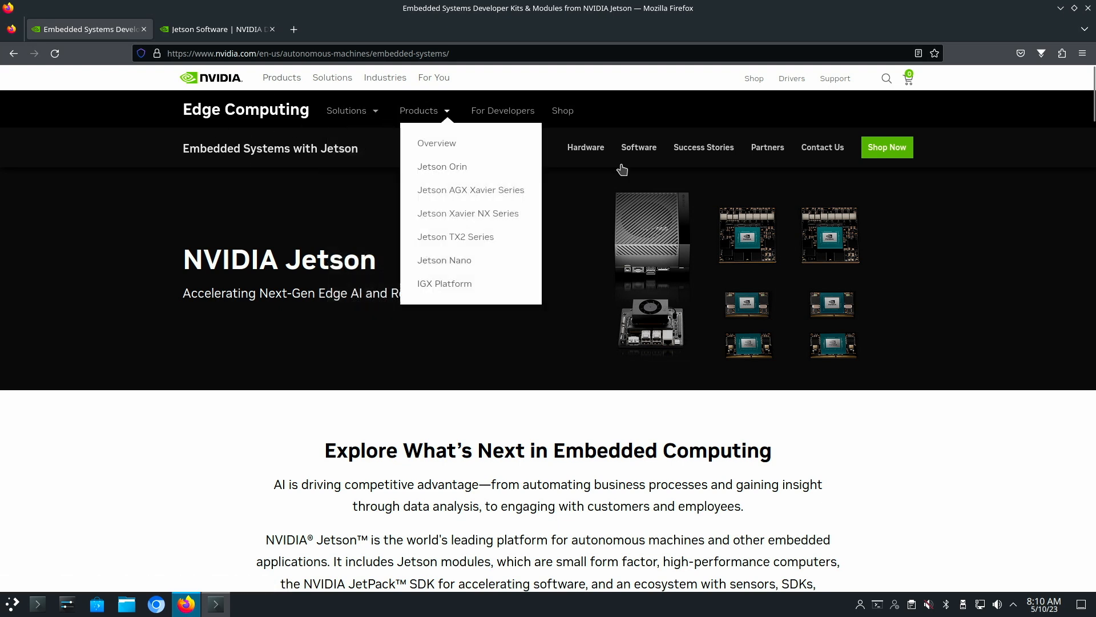
# - Go through the Jetson Software developer page to the JetPack SDK page
pyautogui.scroll(-3)
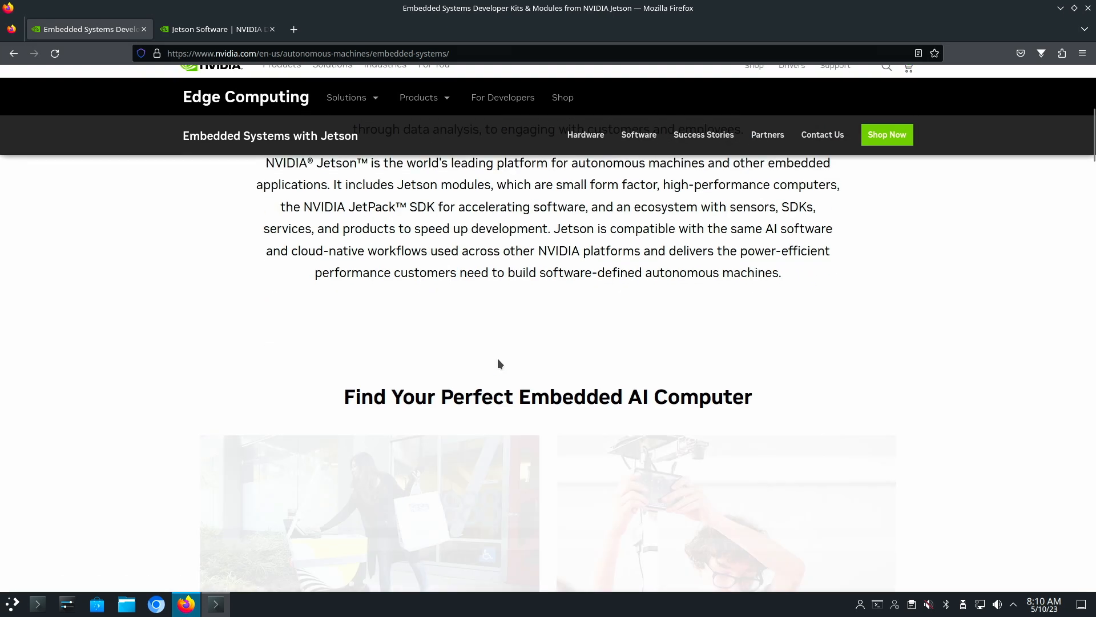
pyautogui.scroll(-3)
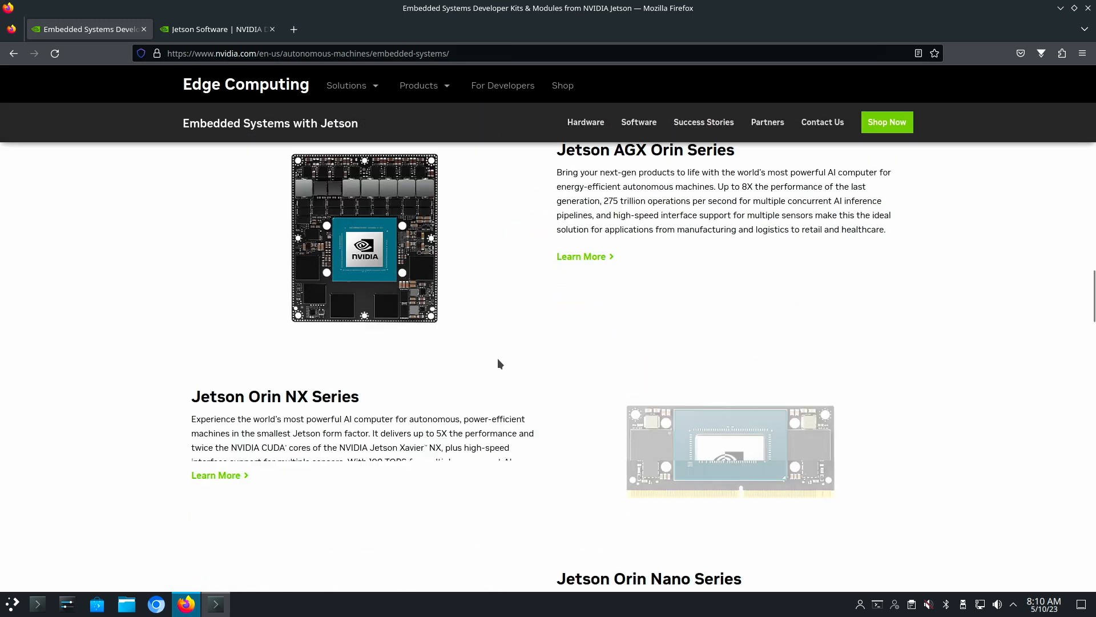
pyautogui.click(638, 121)
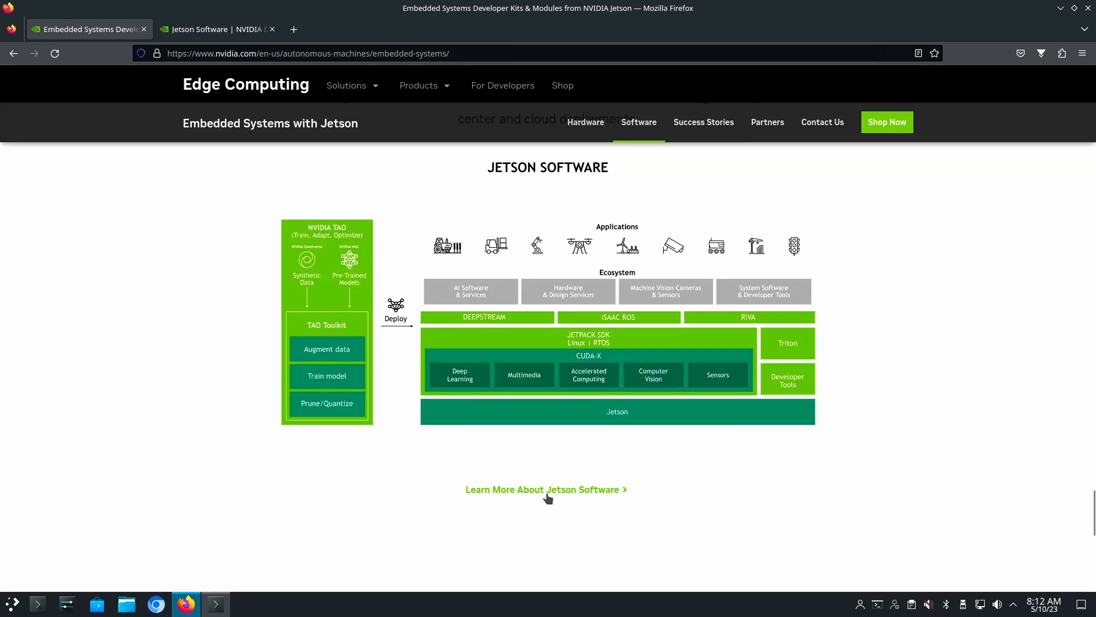
pyautogui.click(545, 489)
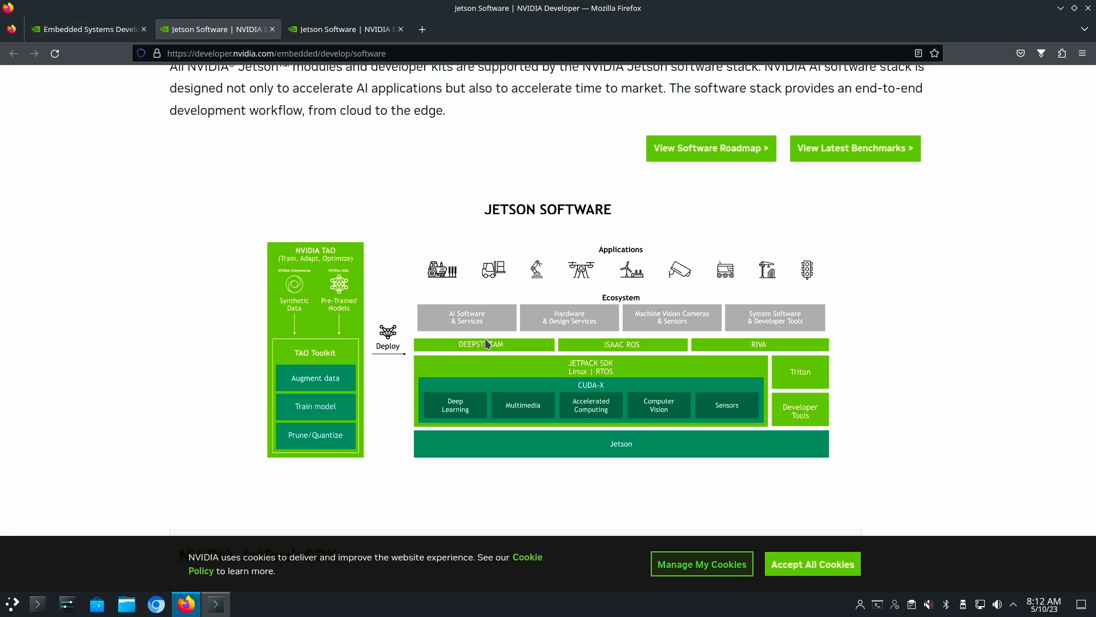
pyautogui.scroll(-3)
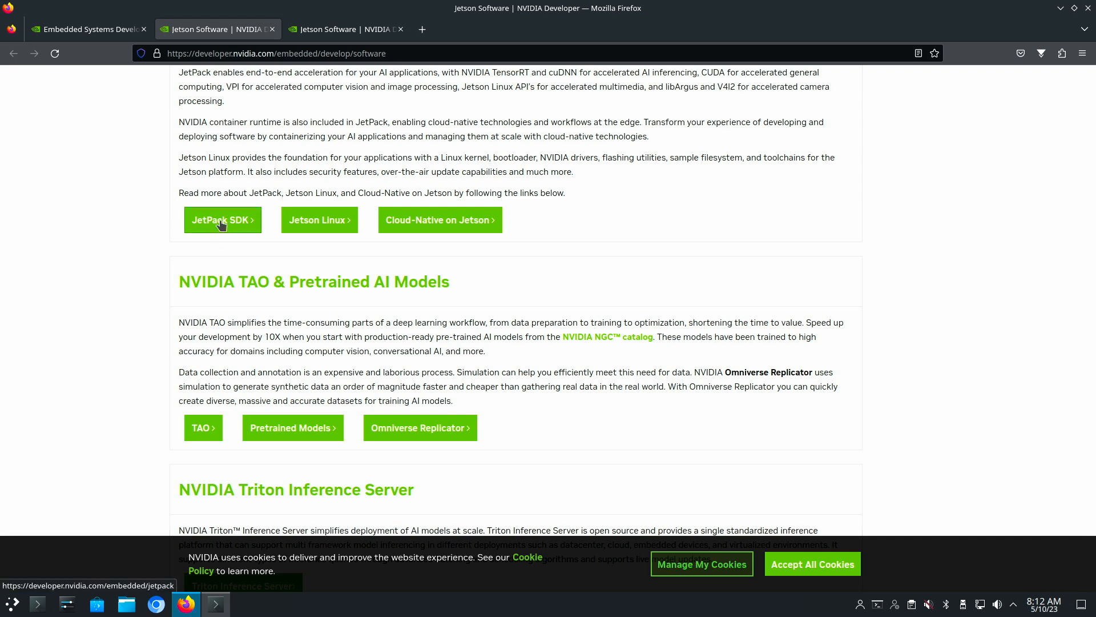
pyautogui.moveTo(217, 229)
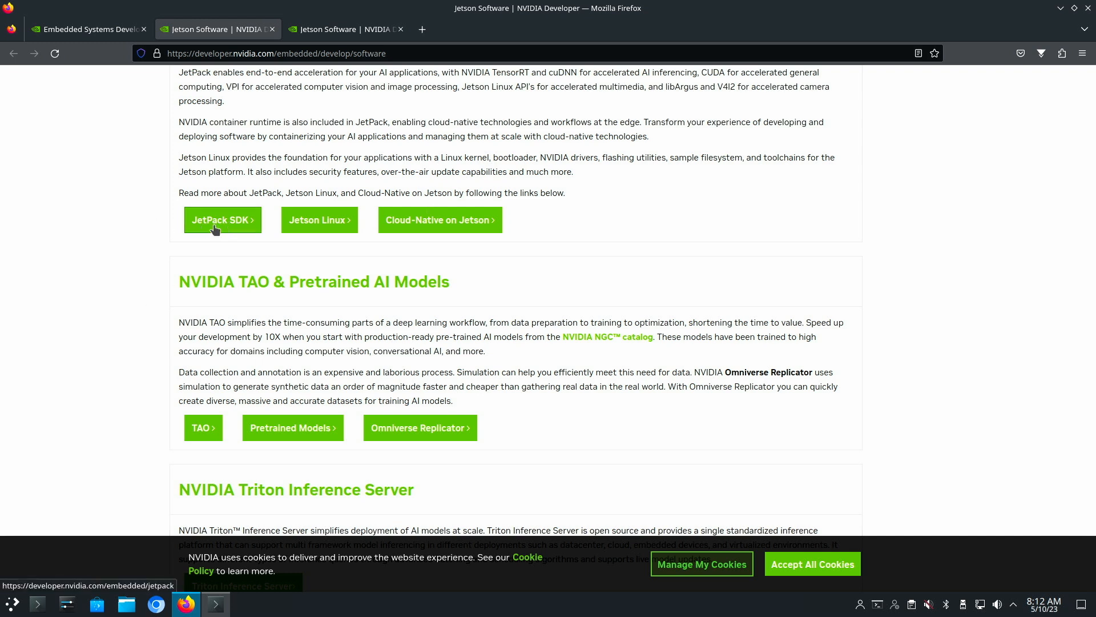
pyautogui.moveTo(310, 217)
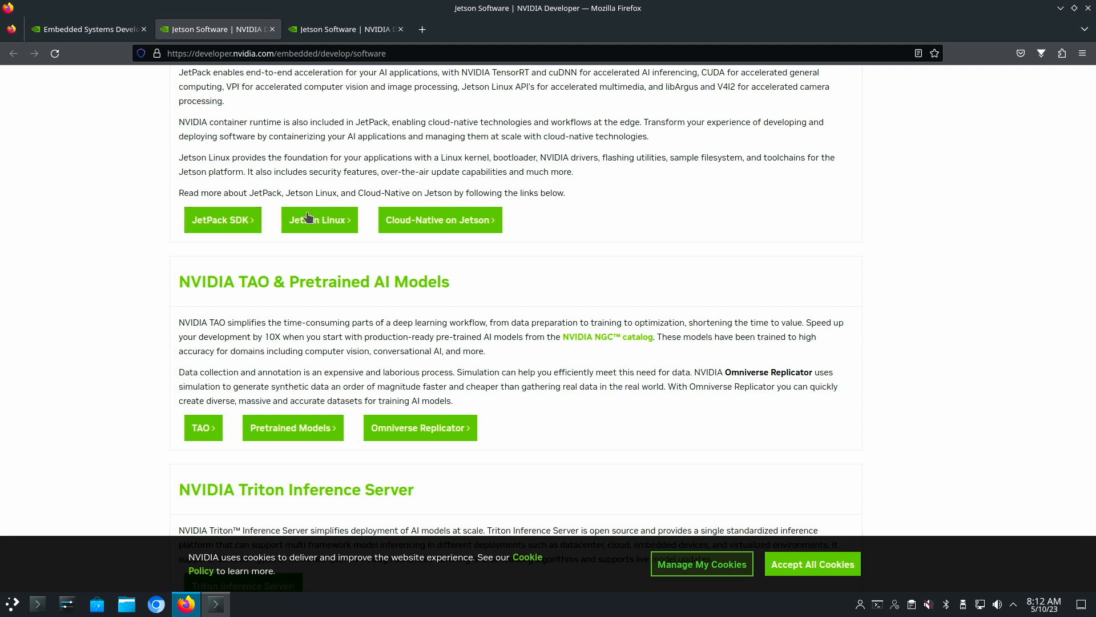
pyautogui.moveTo(241, 231)
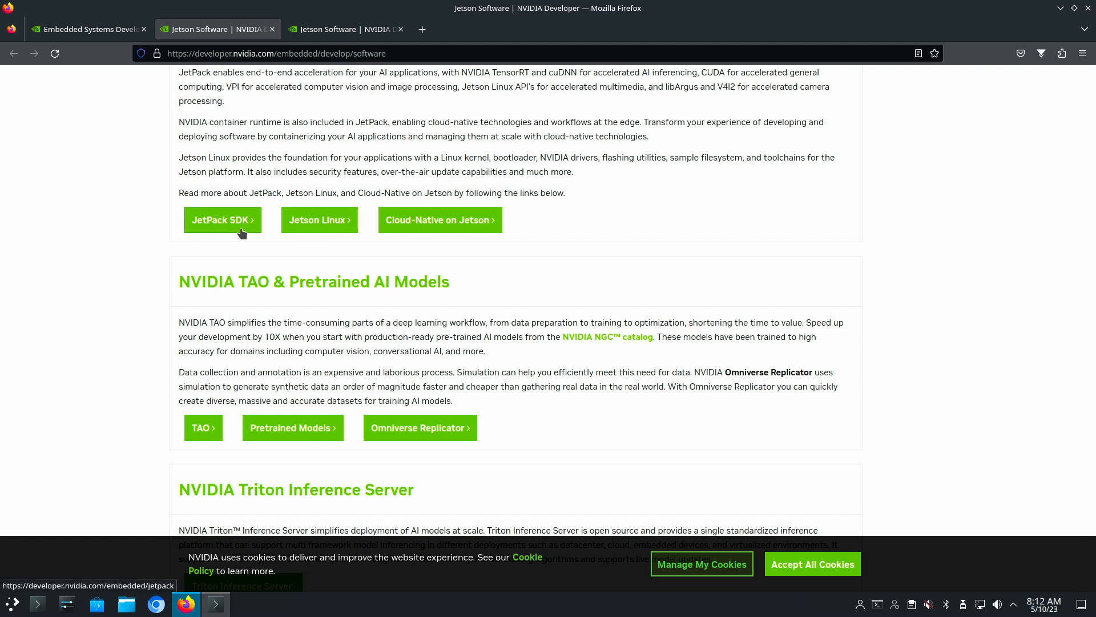
pyautogui.moveTo(183, 221)
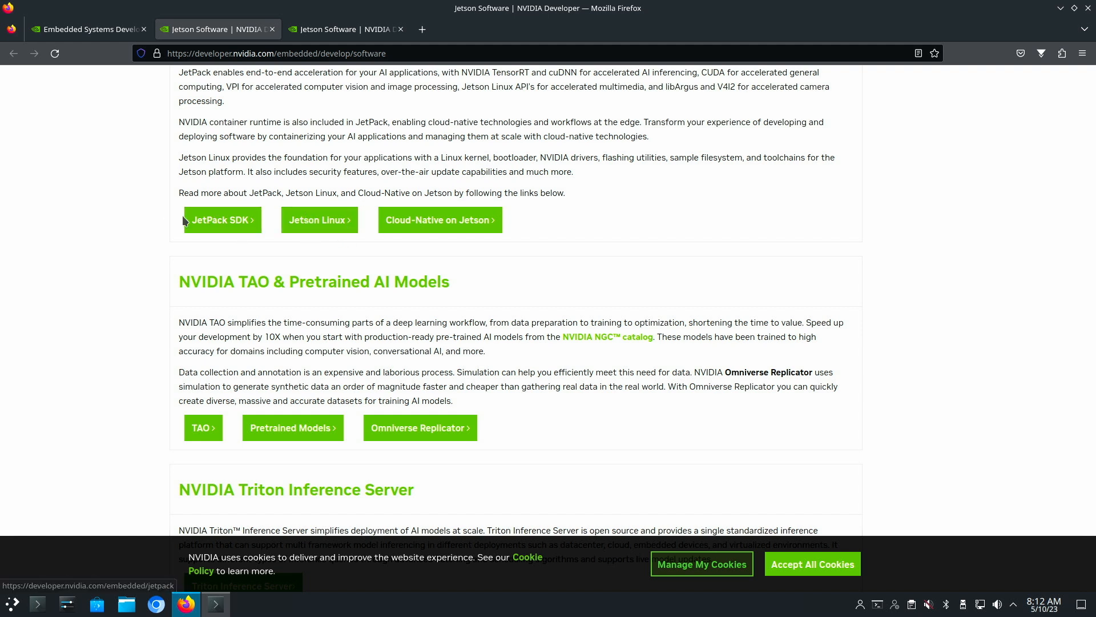
pyautogui.click(222, 219)
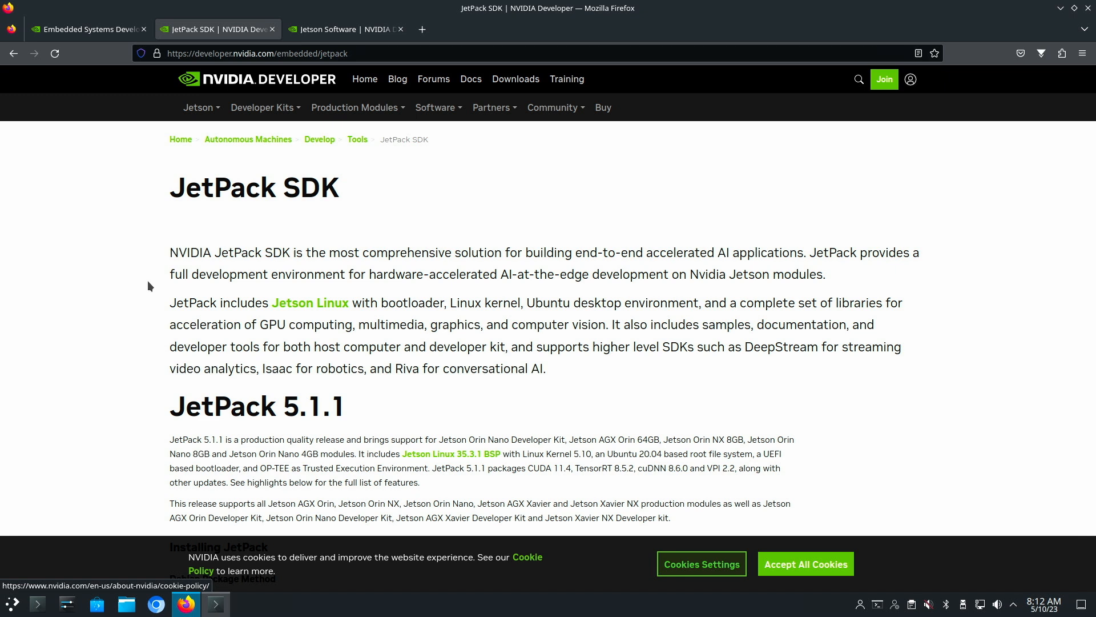
pyautogui.scroll(-3)
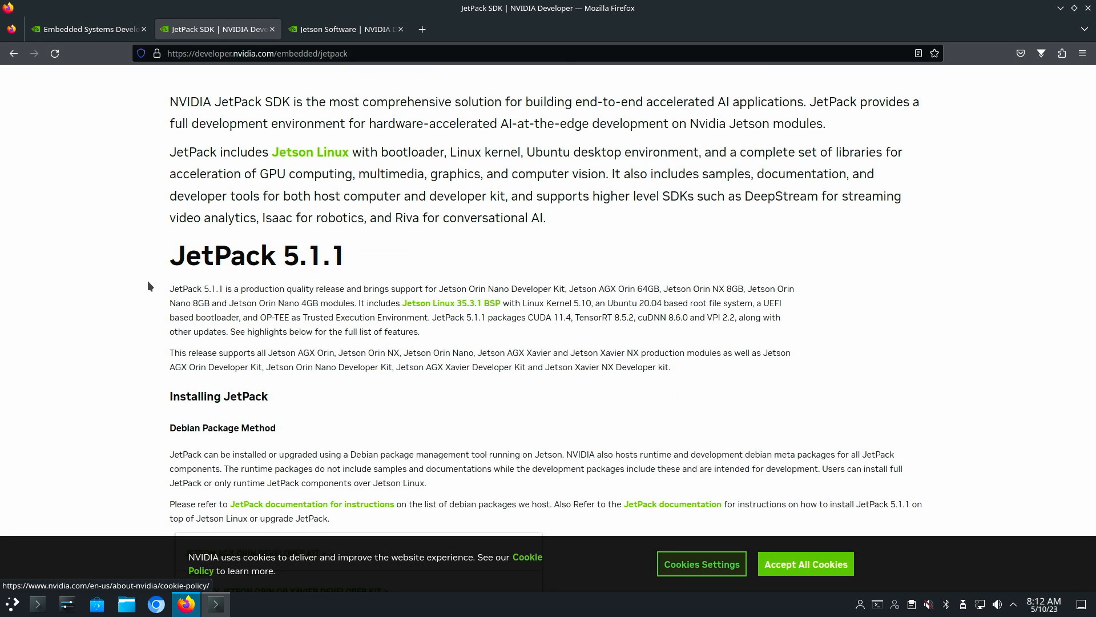
pyautogui.scroll(-3)
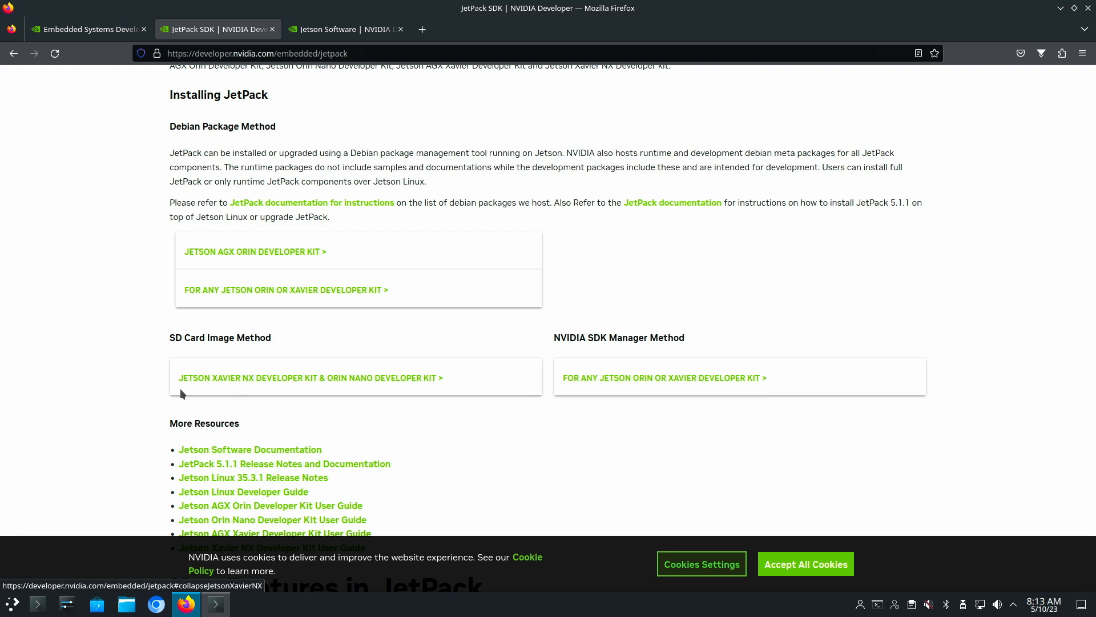
pyautogui.moveTo(224, 380)
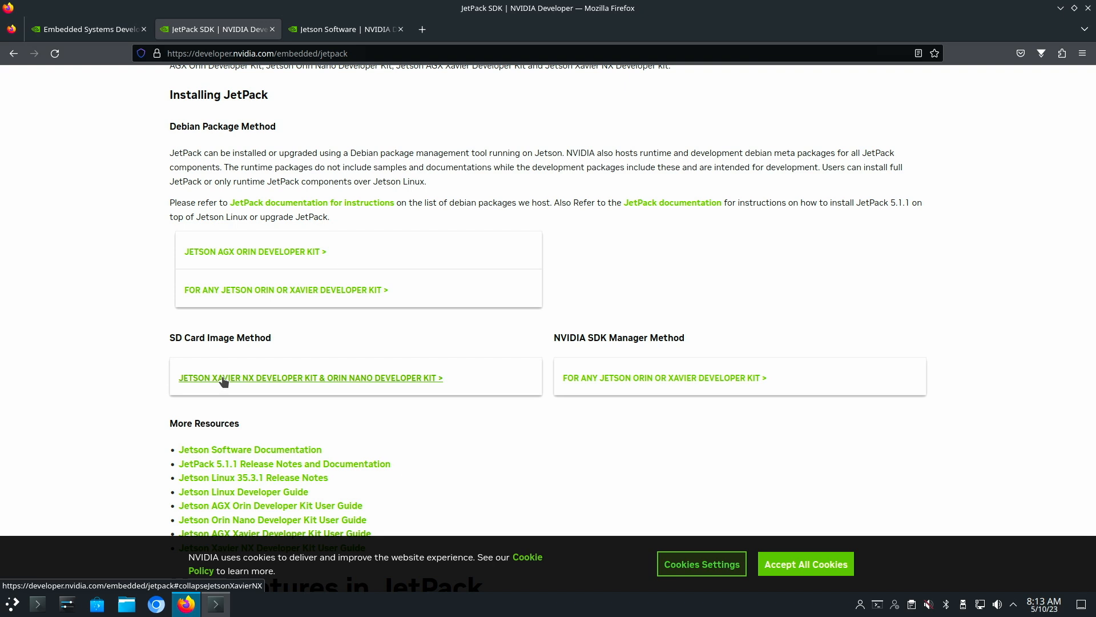
pyautogui.moveTo(158, 265)
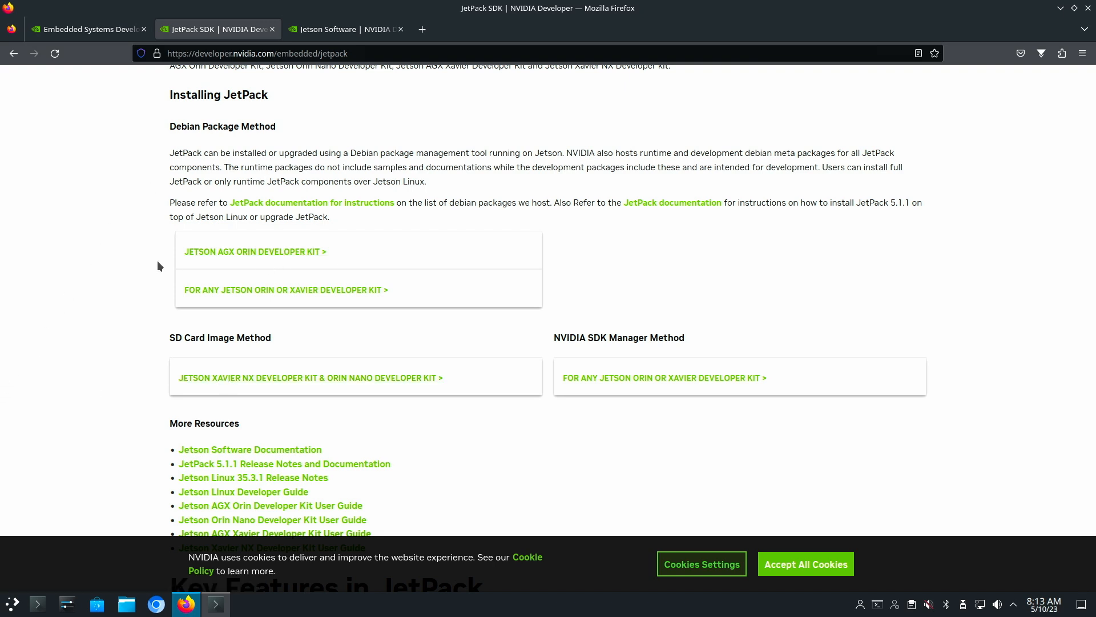
pyautogui.moveTo(285, 289)
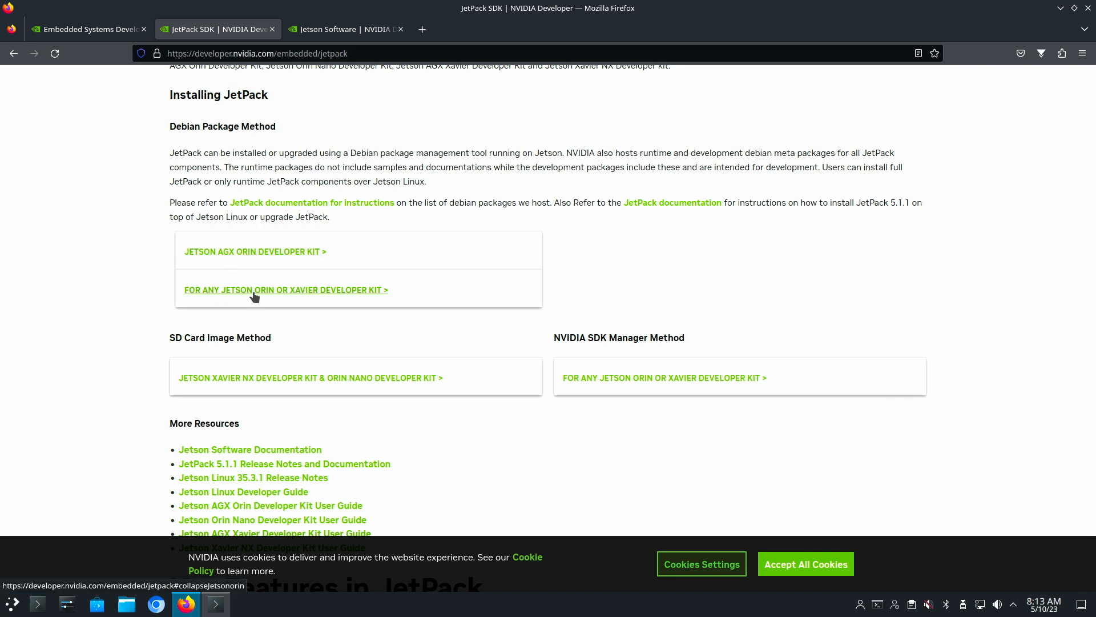
pyautogui.moveTo(259, 294)
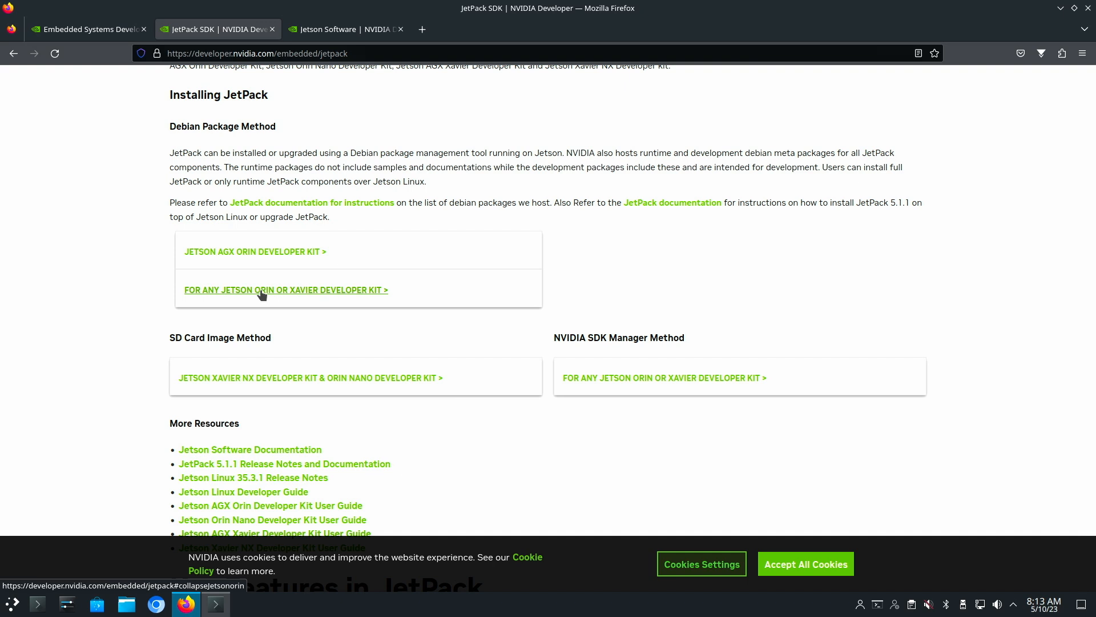
pyautogui.moveTo(545, 345)
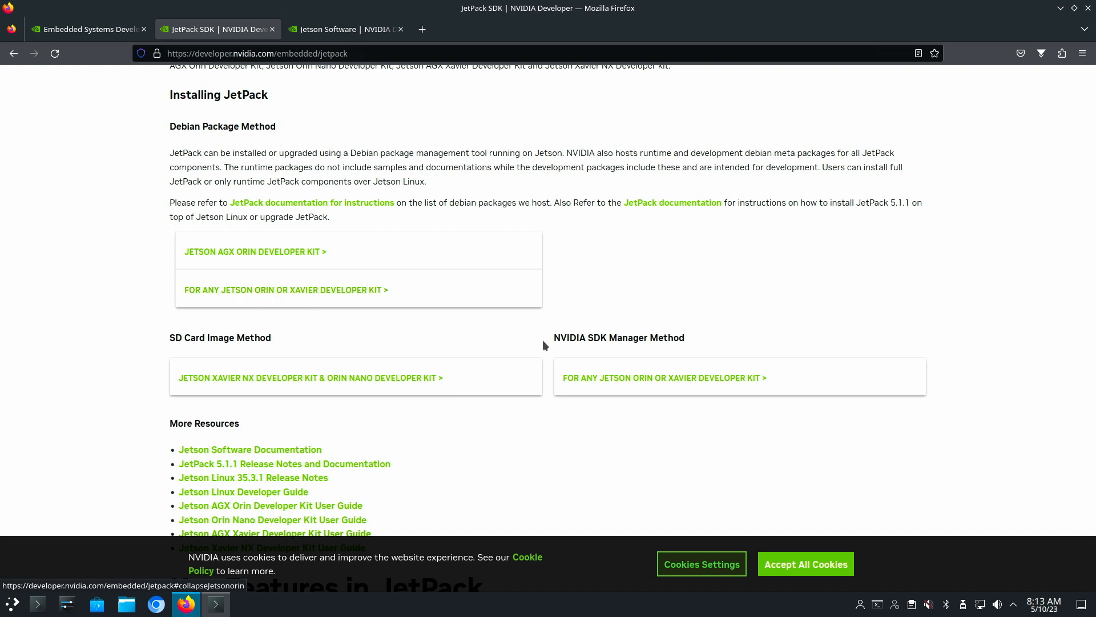
# - Expand the SDK Manager and SD Card Image installation sections on the JetPack page
pyautogui.click(663, 377)
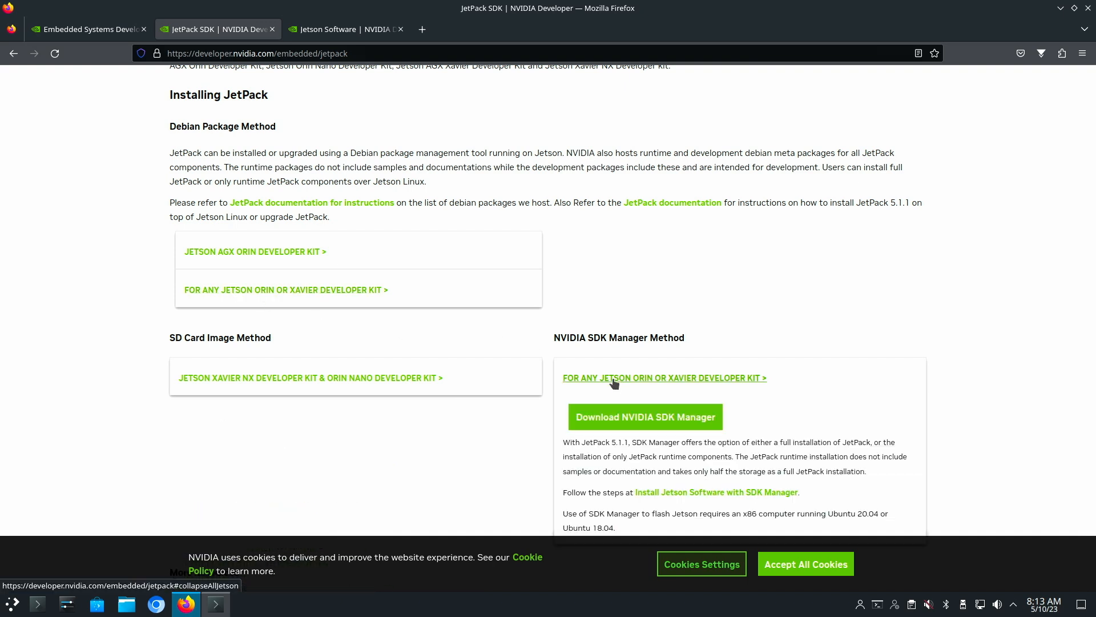
pyautogui.scroll(-3)
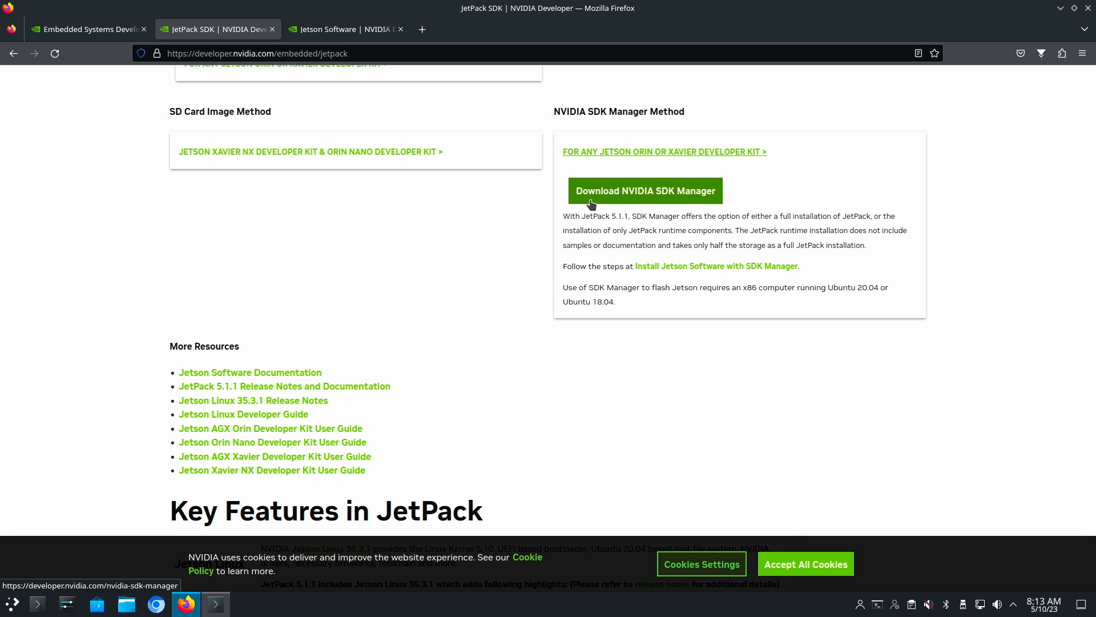
pyautogui.moveTo(216, 193)
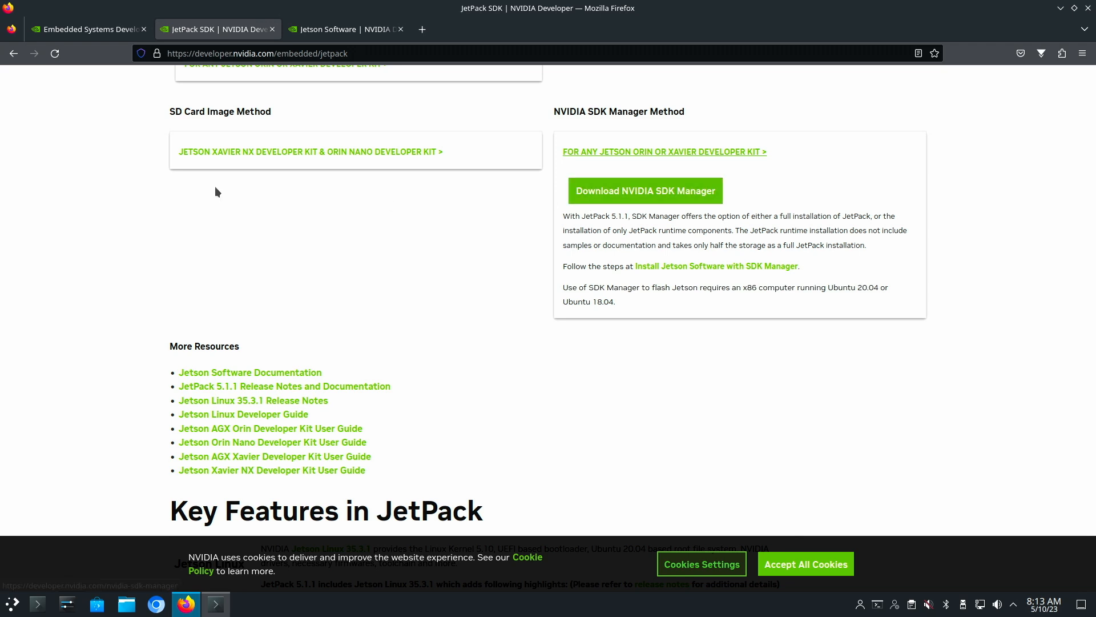
pyautogui.moveTo(617, 203)
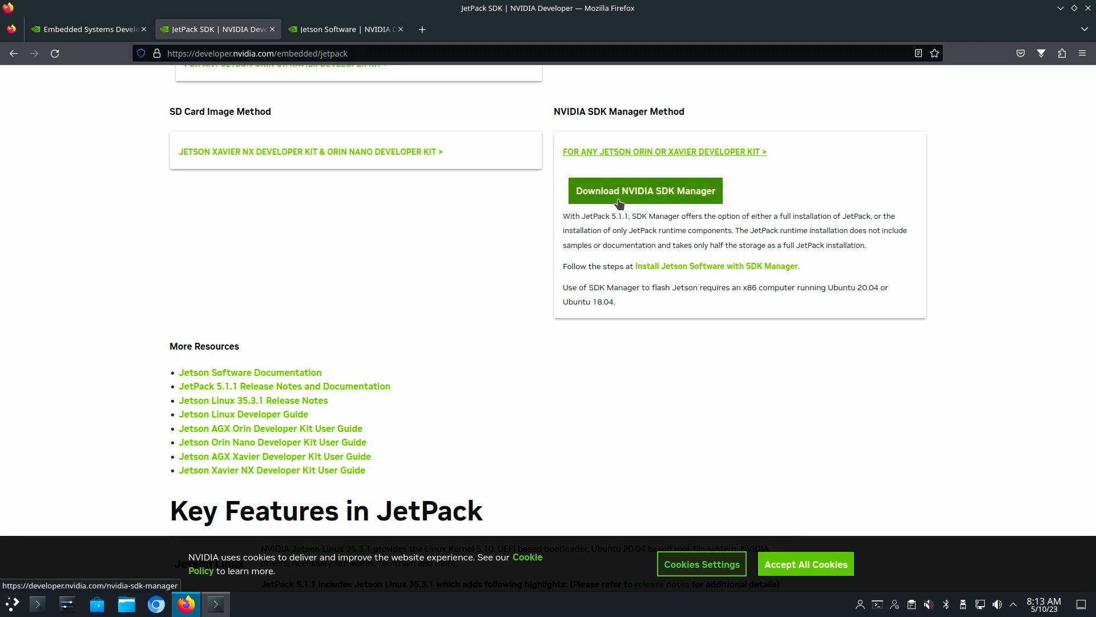
pyautogui.moveTo(309, 151)
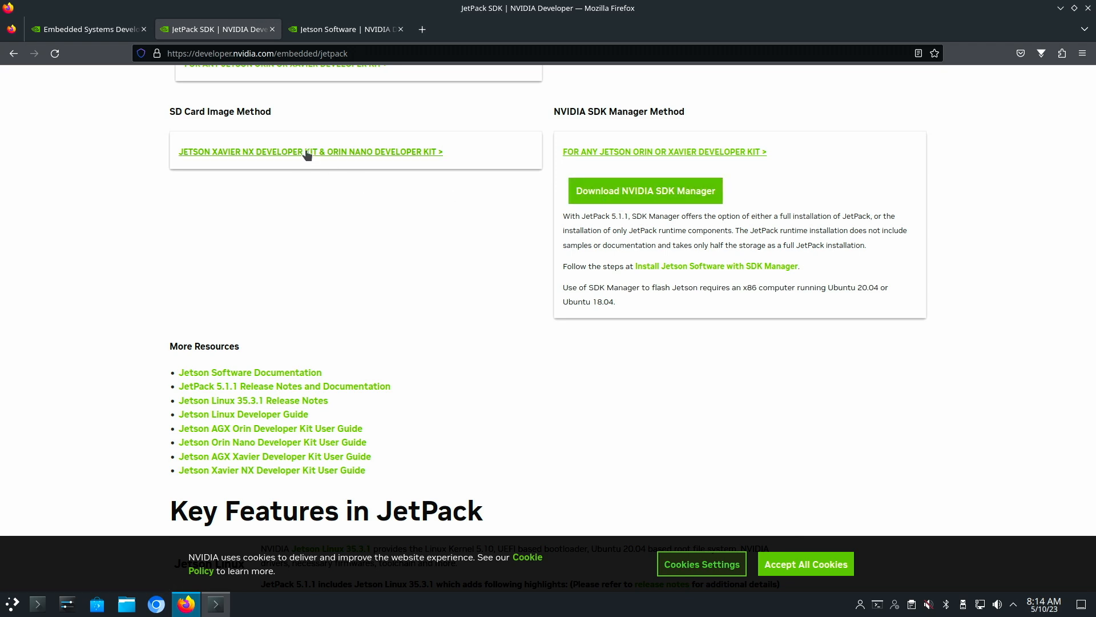
pyautogui.click(309, 152)
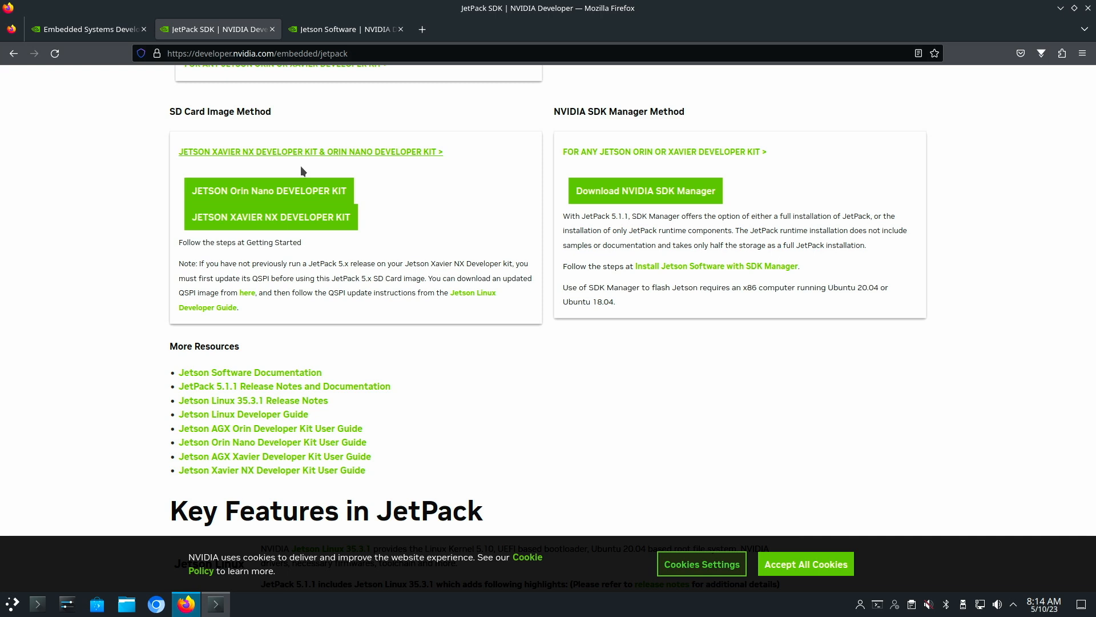
pyautogui.moveTo(283, 218)
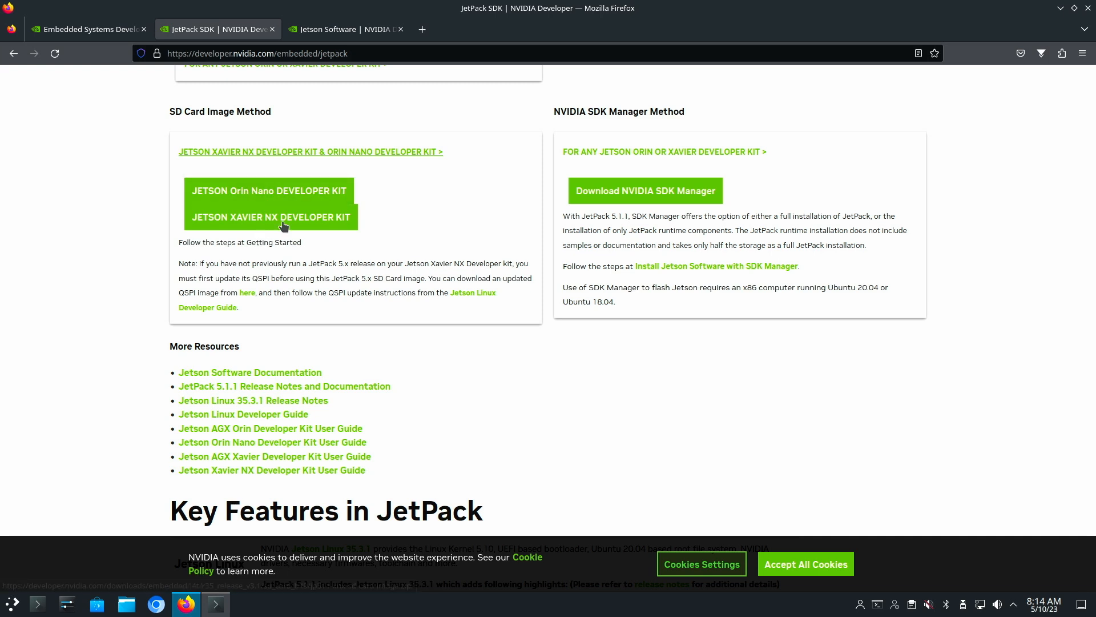
pyautogui.moveTo(268, 190)
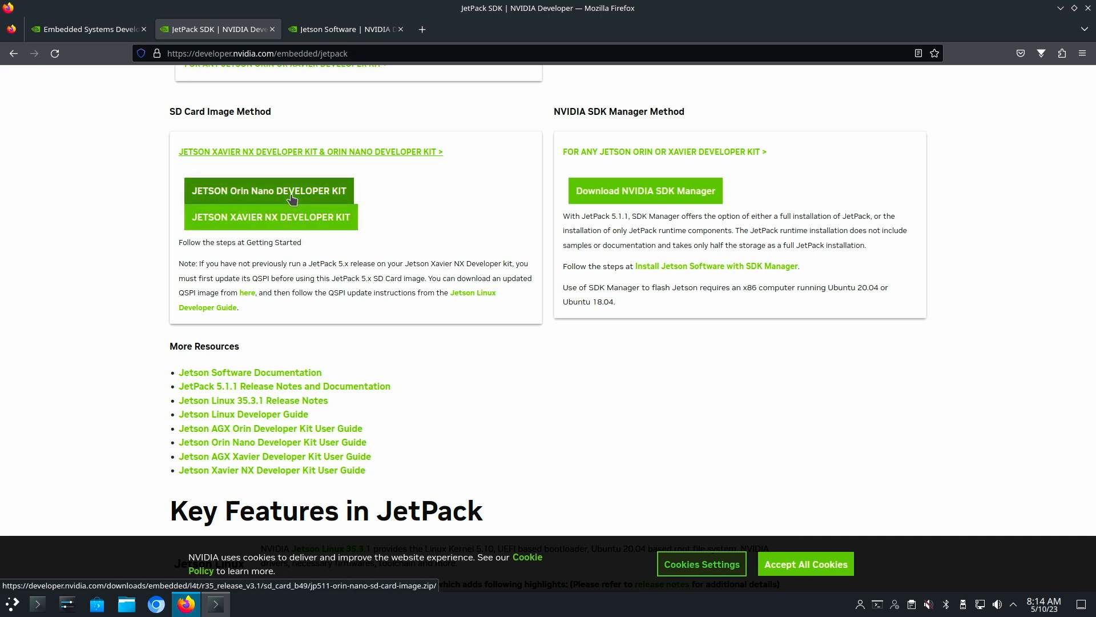
pyautogui.moveTo(270, 216)
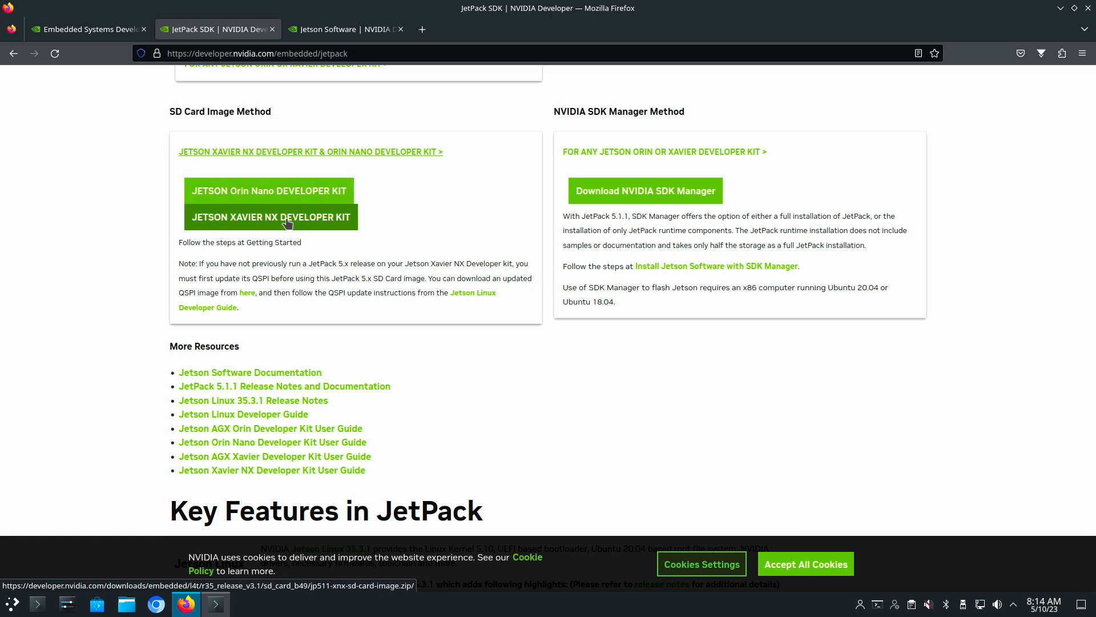
pyautogui.moveTo(269, 190)
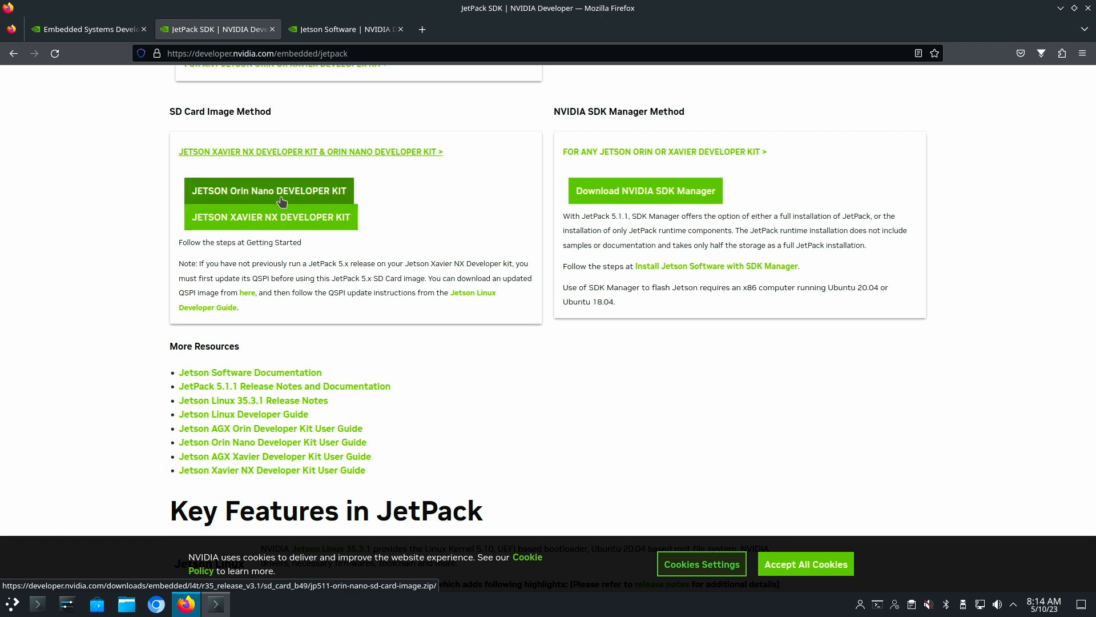
pyautogui.moveTo(636, 203)
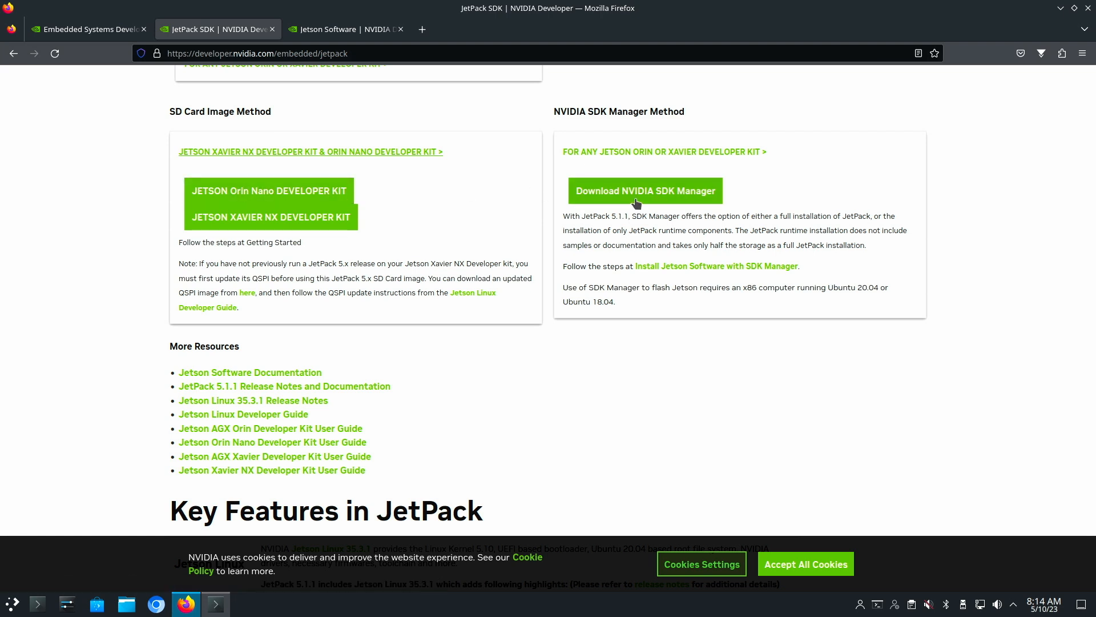
pyautogui.moveTo(269, 190)
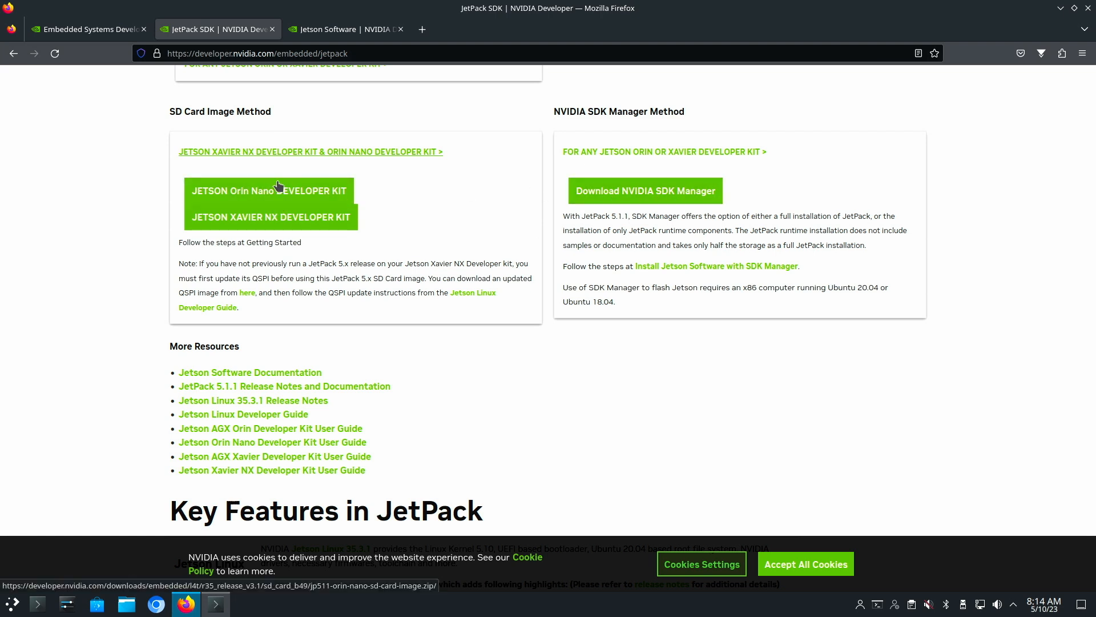
pyautogui.moveTo(644, 207)
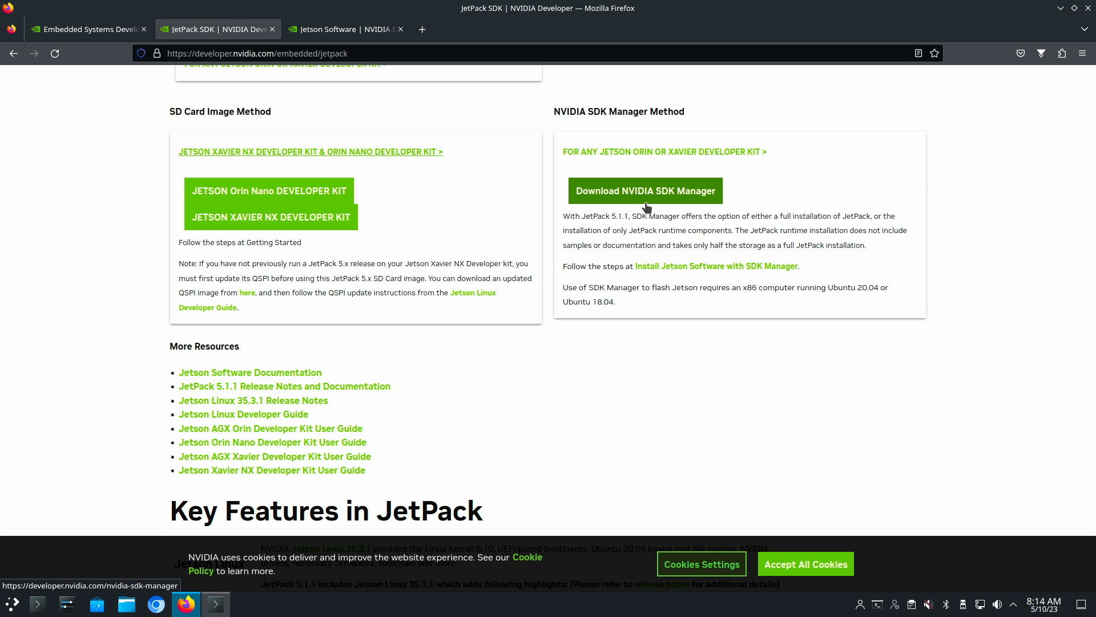
pyautogui.moveTo(652, 202)
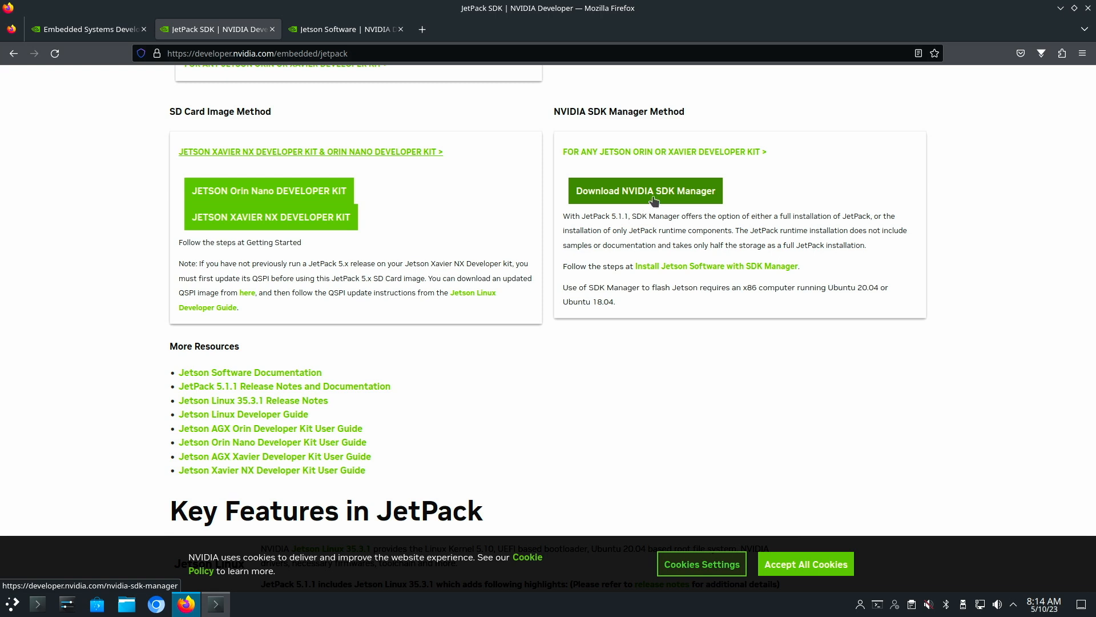
pyautogui.moveTo(354, 196)
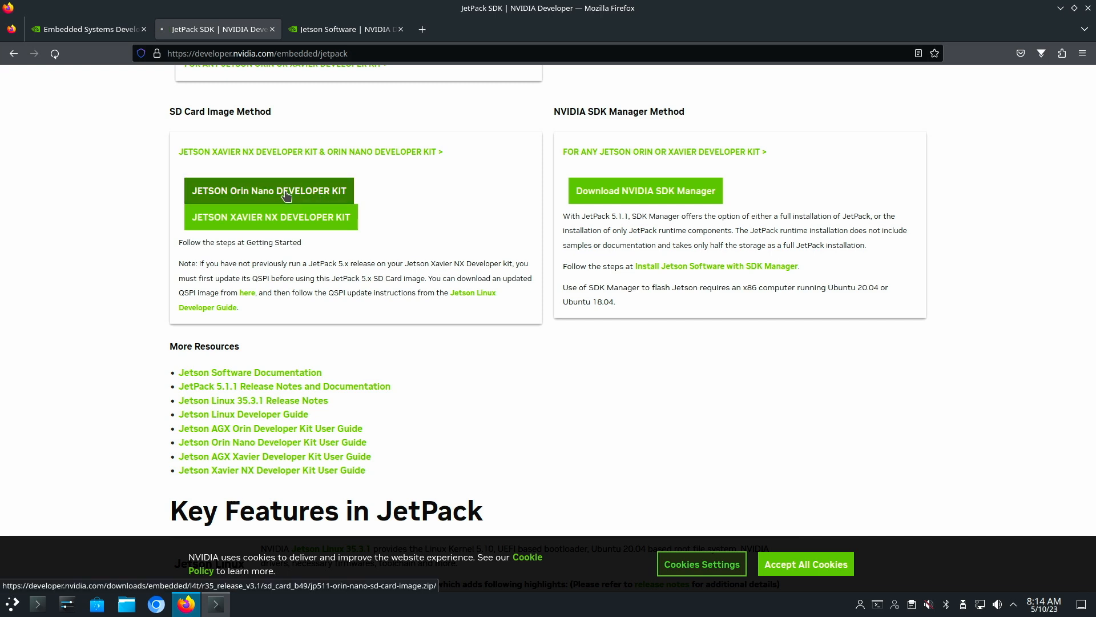
# - Minimize the Firefox window to clear the desktop
pyautogui.click(268, 190)
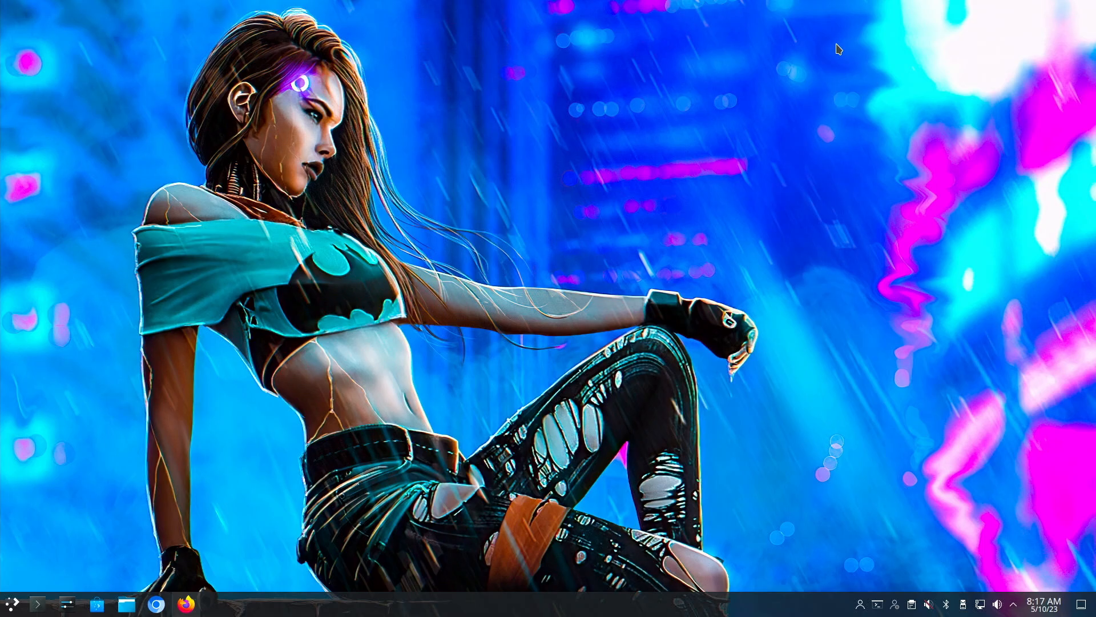
pyautogui.moveTo(291, 476)
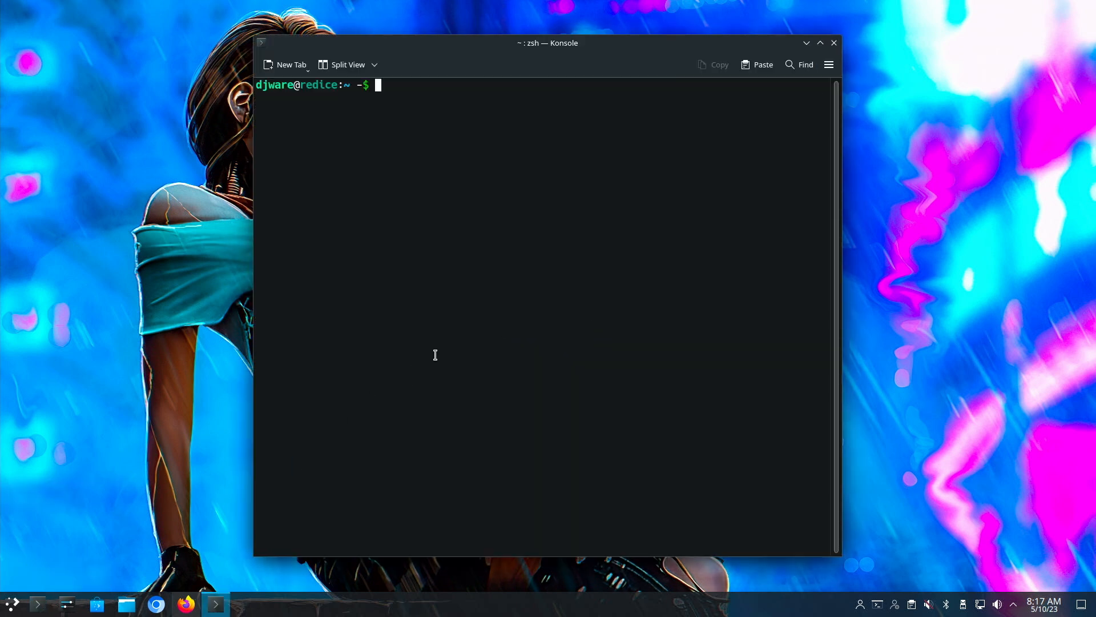
# - In Downloads, try running the balenaEtcher AppImage, then list files with ls -l
pyautogui.write('cd Downloads')
pyautogui.write('./bal')
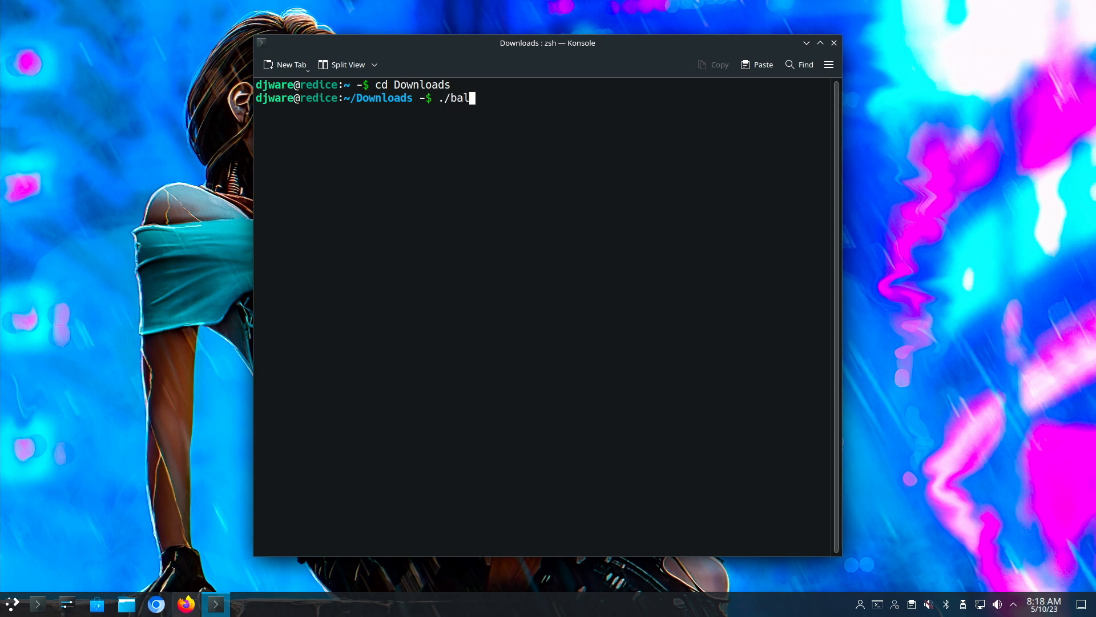
pyautogui.press('Return')
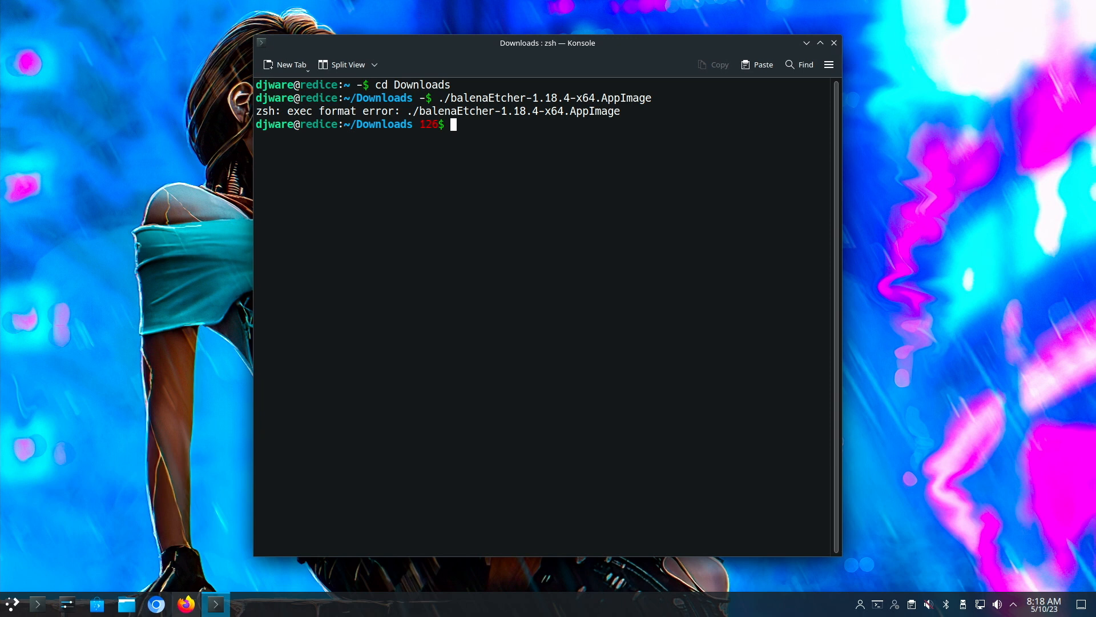
pyautogui.write('ls -l')
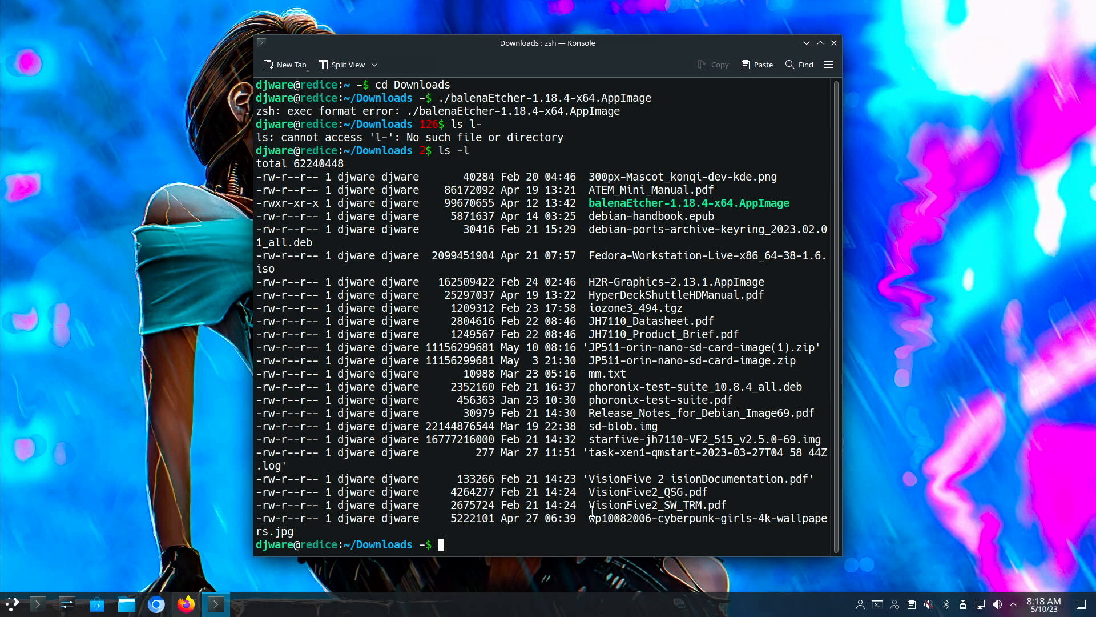
pyautogui.moveTo(645, 360)
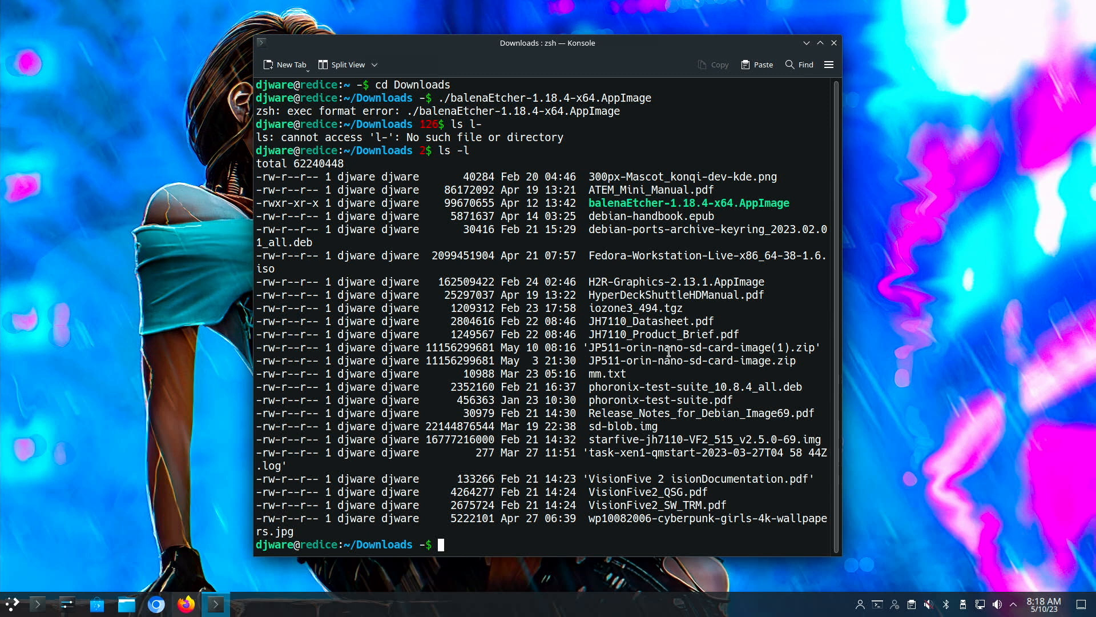
pyautogui.moveTo(649, 355)
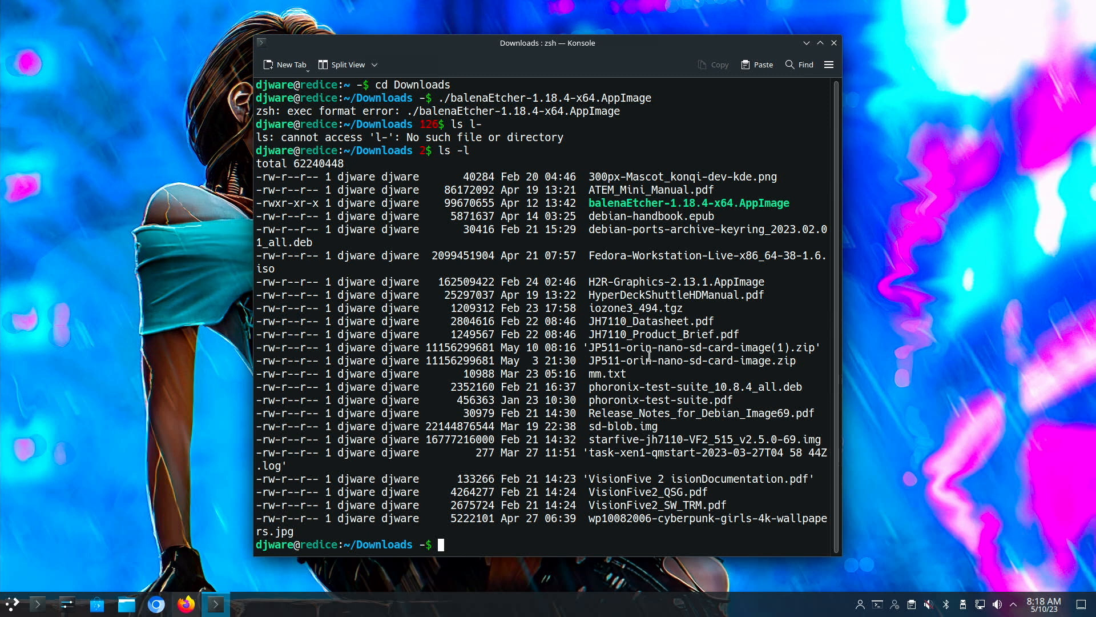
pyautogui.moveTo(800, 355)
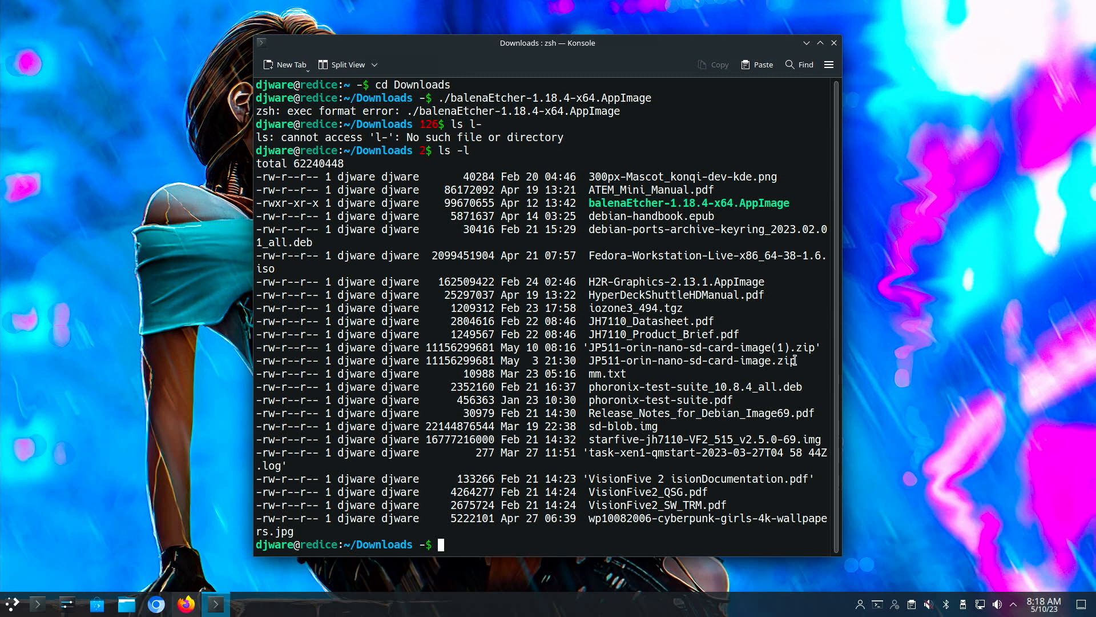
pyautogui.moveTo(633, 308)
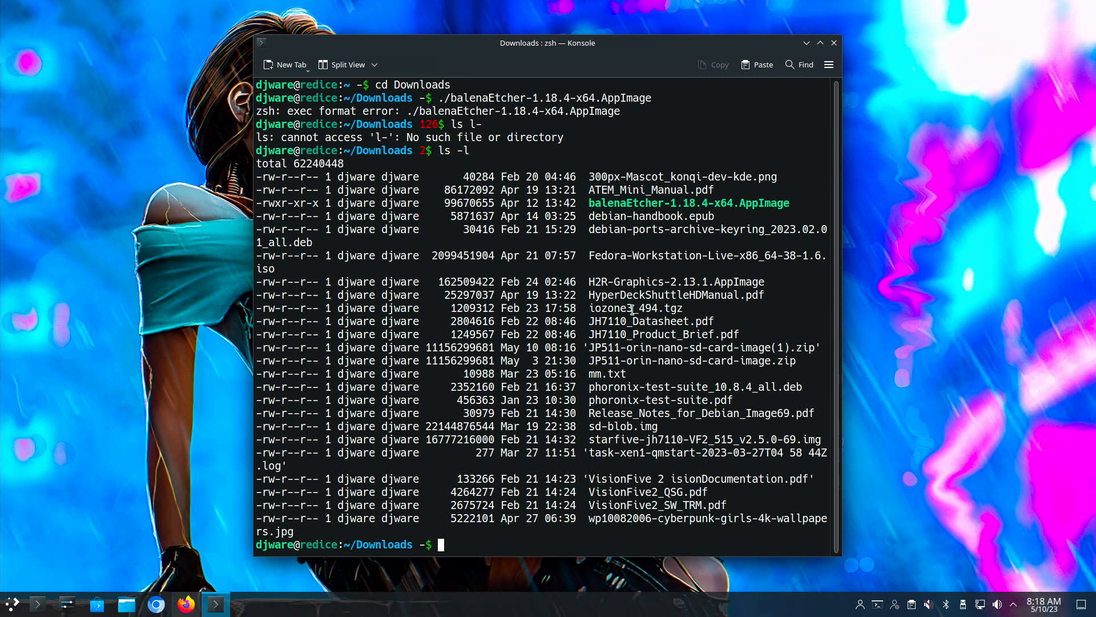
pyautogui.moveTo(661, 426)
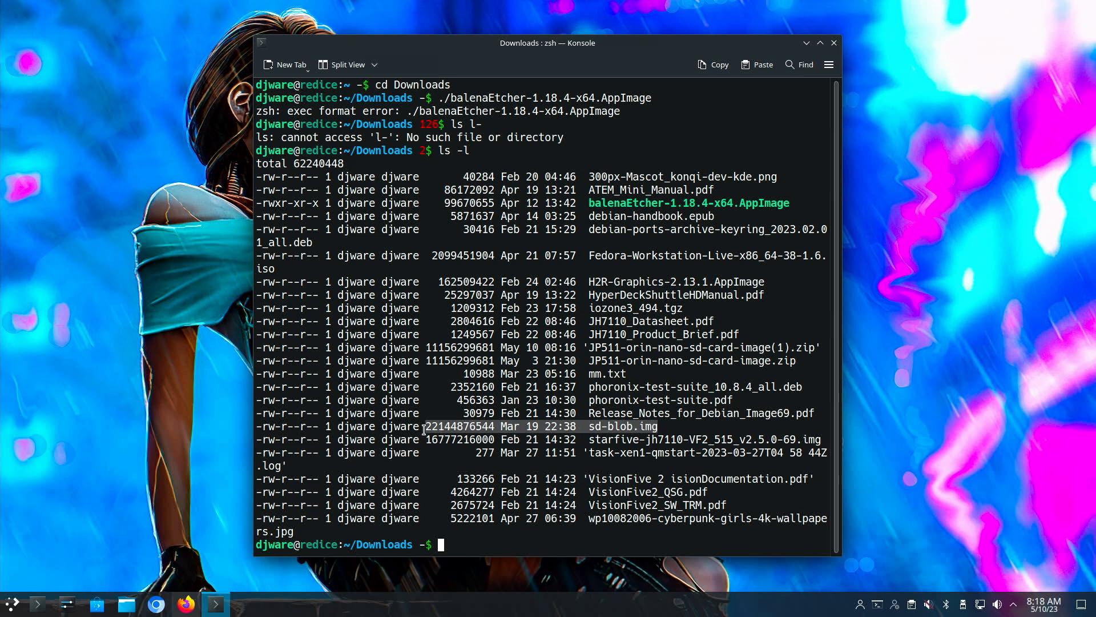
# - Check disks with df -kh, then dd sd-blob.img to /dev/sda with bs=4K and status=progress
pyautogui.write('df -kh')
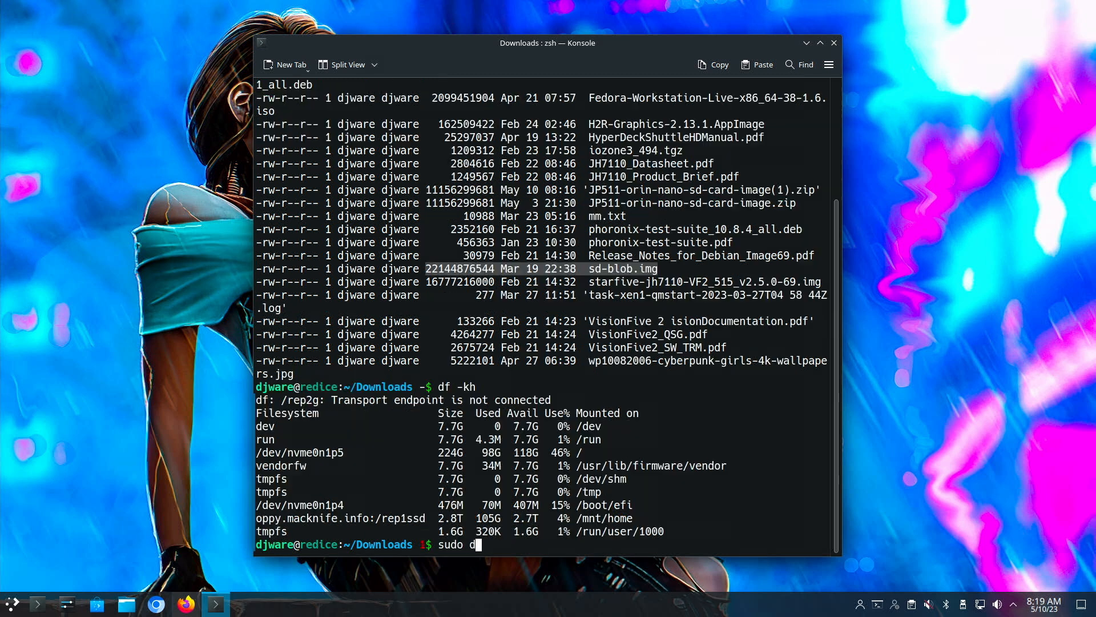
pyautogui.write('d if=')
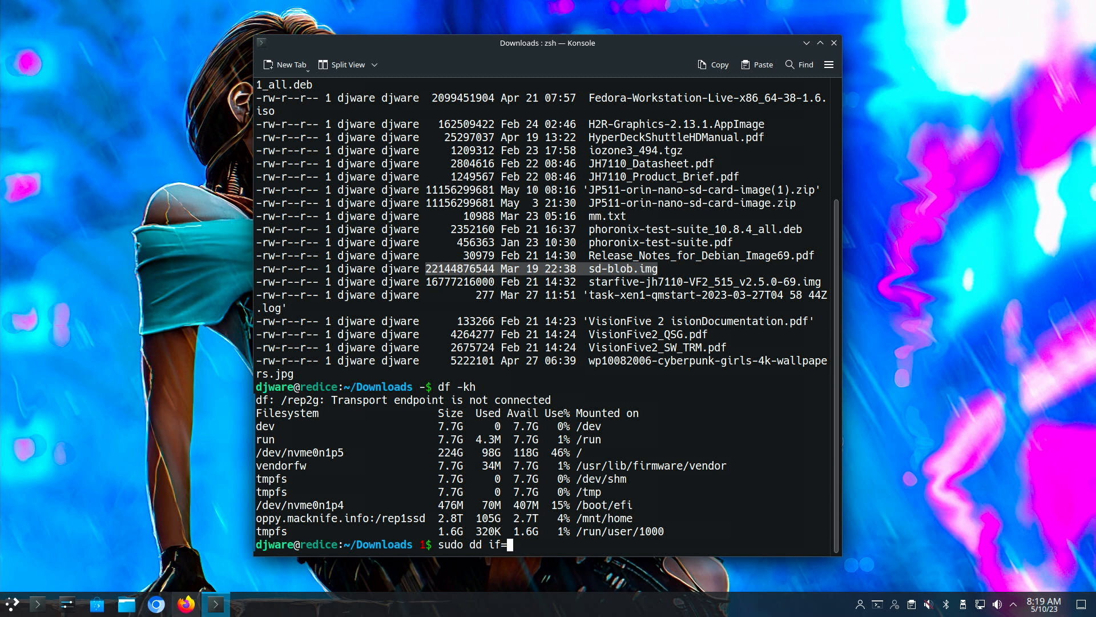
pyautogui.write('sd-')
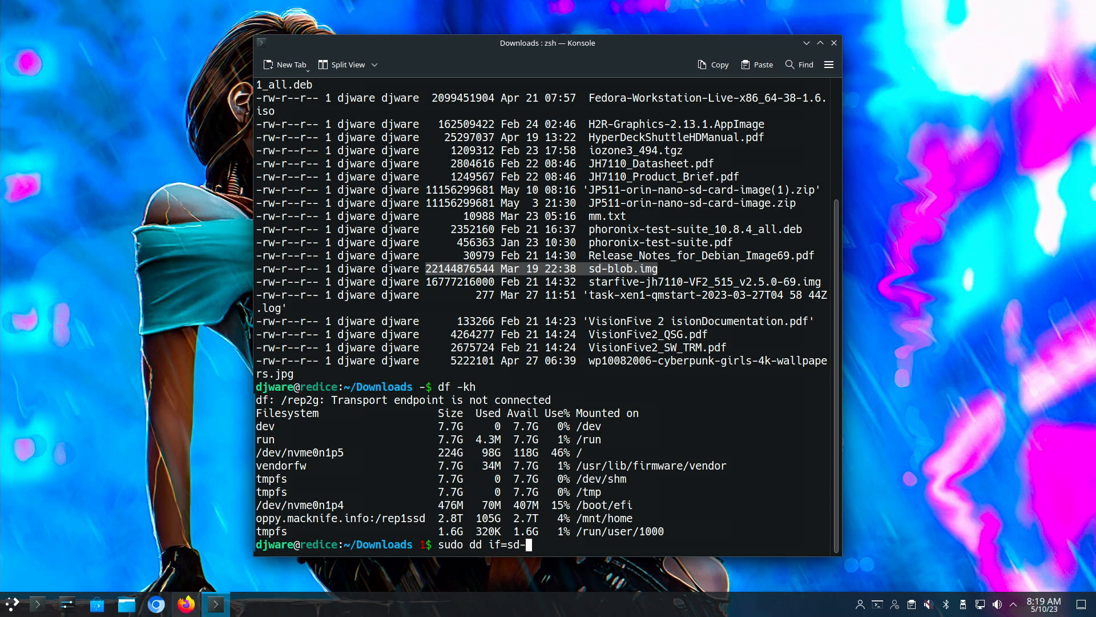
pyautogui.write('blob.img of')
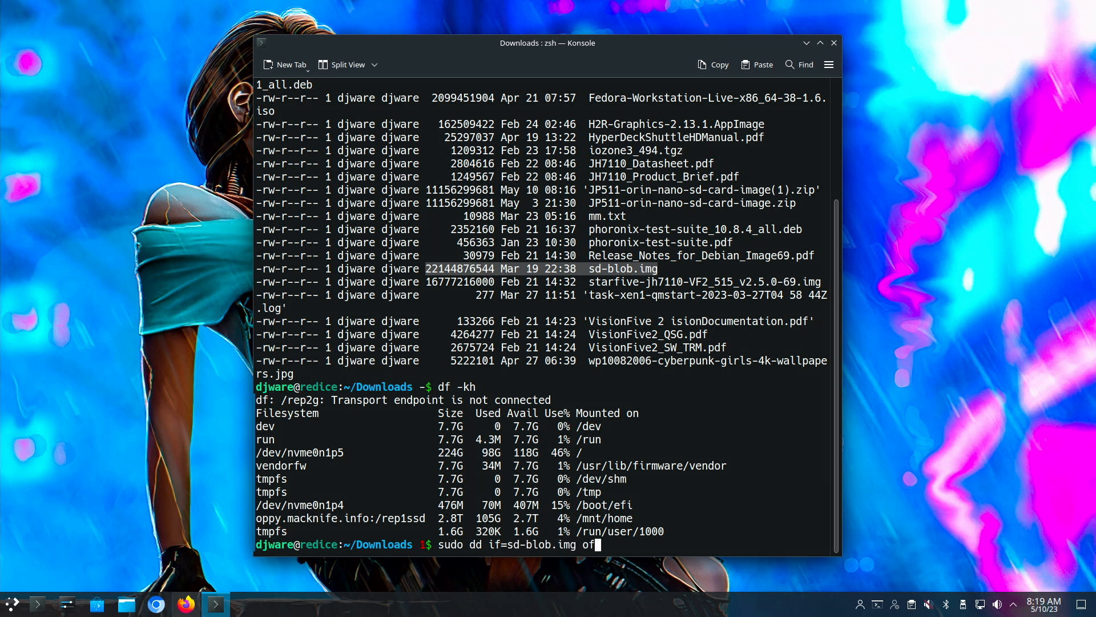
pyautogui.write('/')
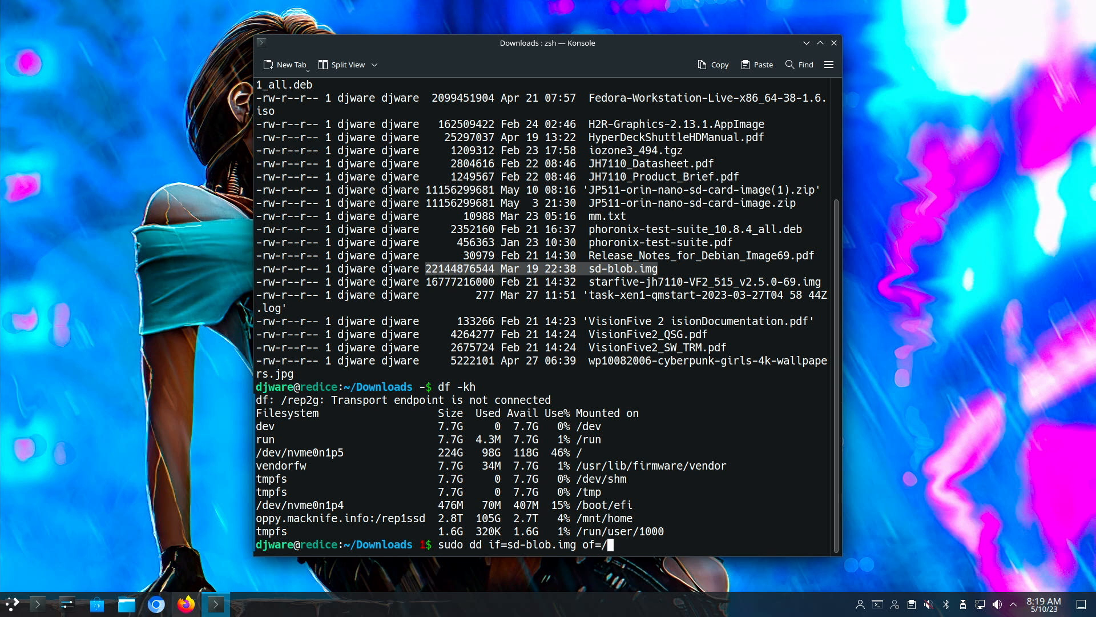
pyautogui.write('dev/sda')
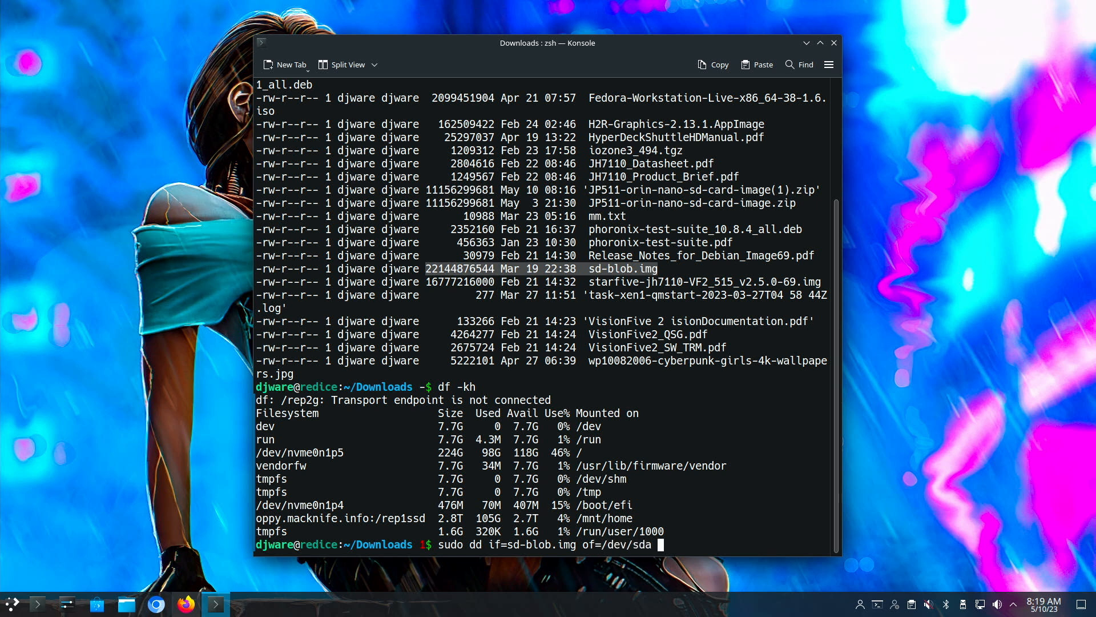
pyautogui.write('bs')
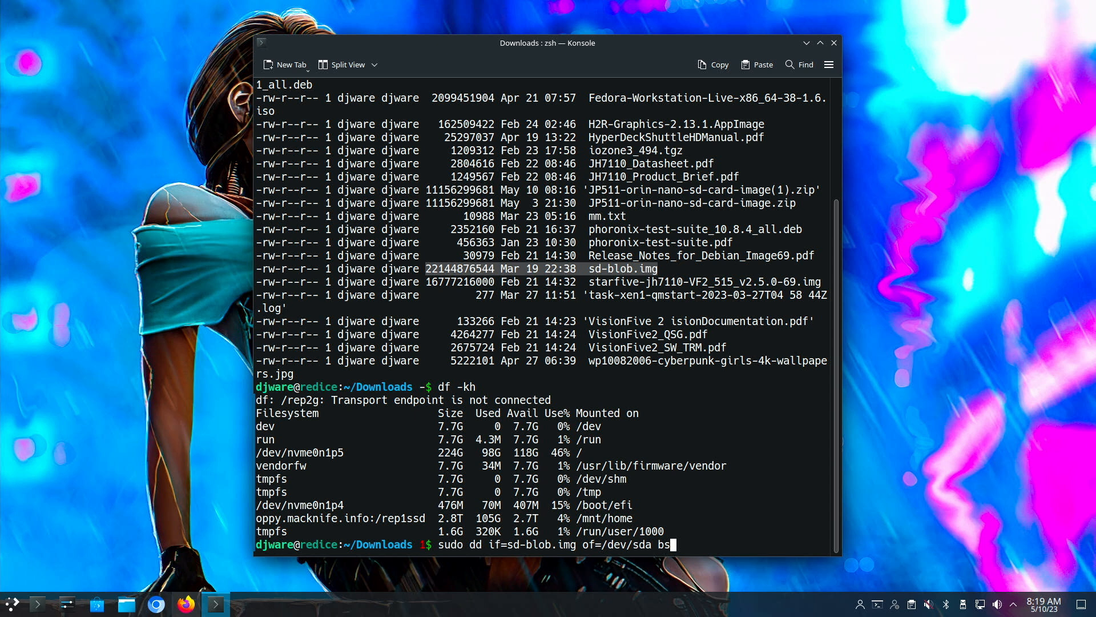
pyautogui.write('4')
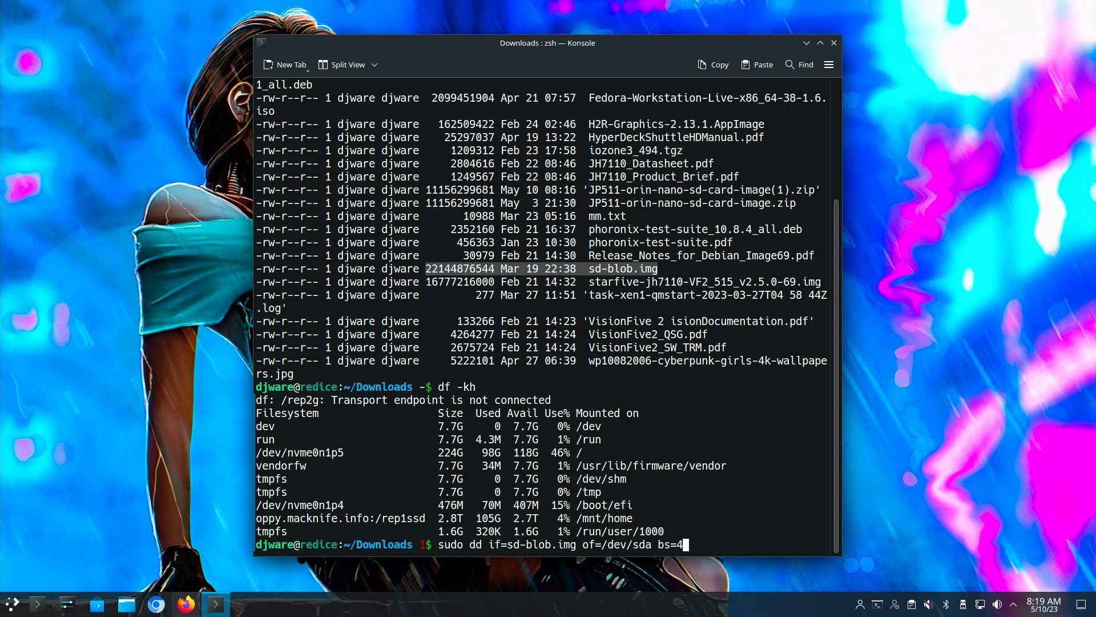
pyautogui.write('K')
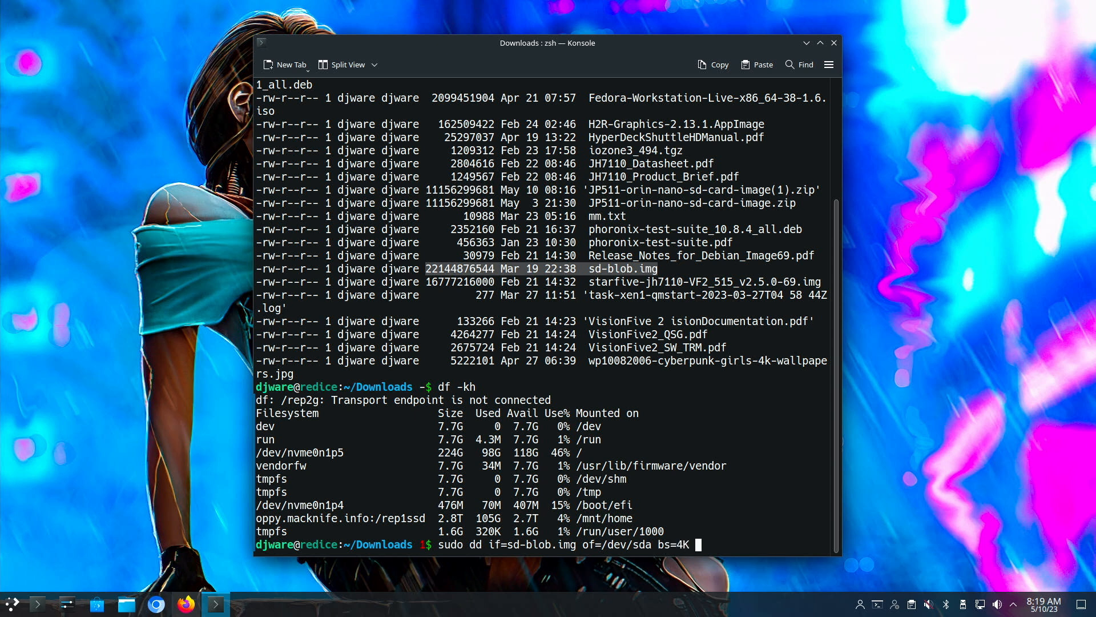
pyautogui.write('stat')
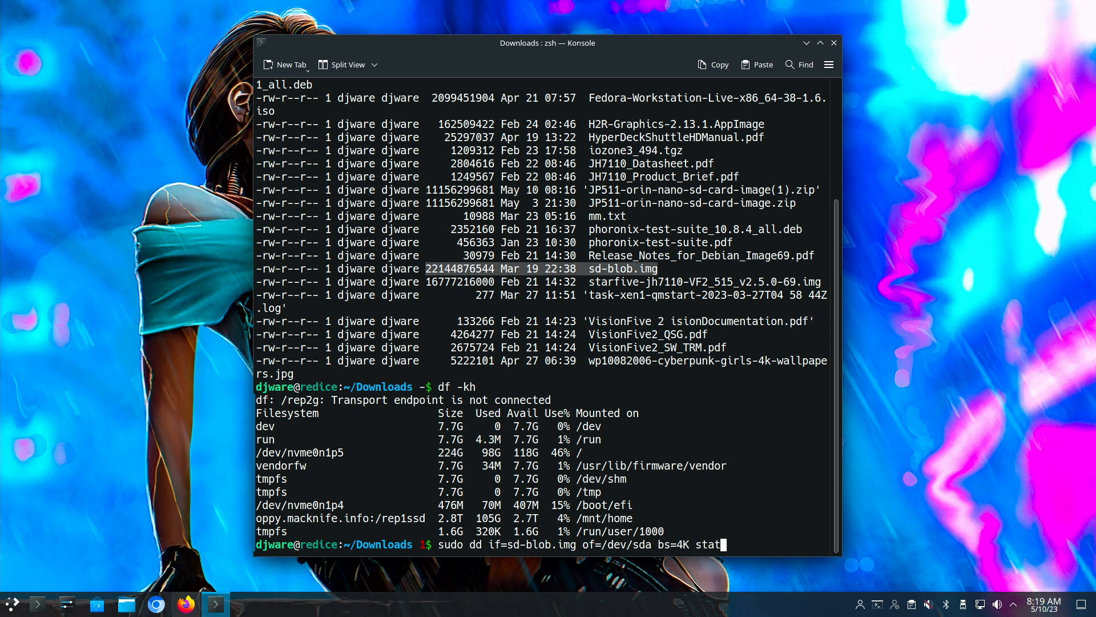
pyautogui.write('us')
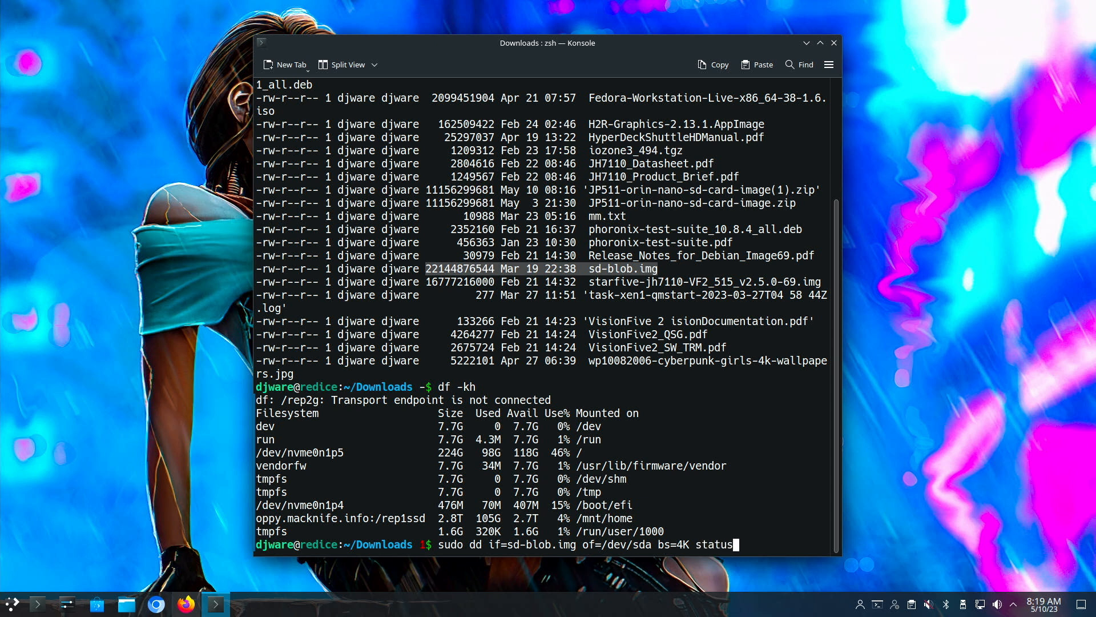
pyautogui.write('=')
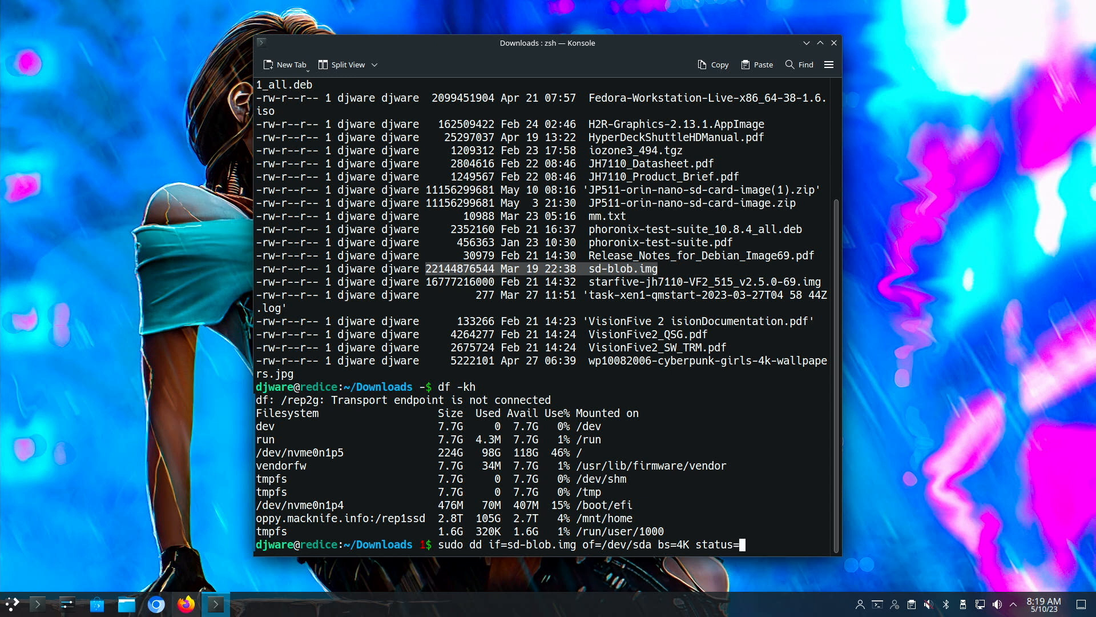
pyautogui.write('progress')
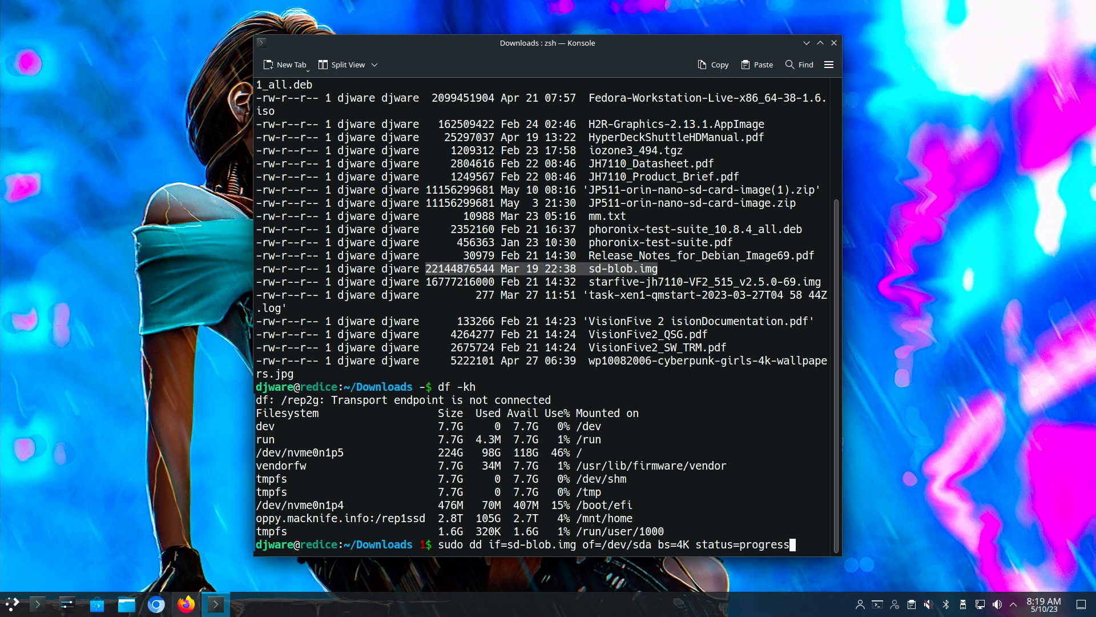
pyautogui.press('Return')
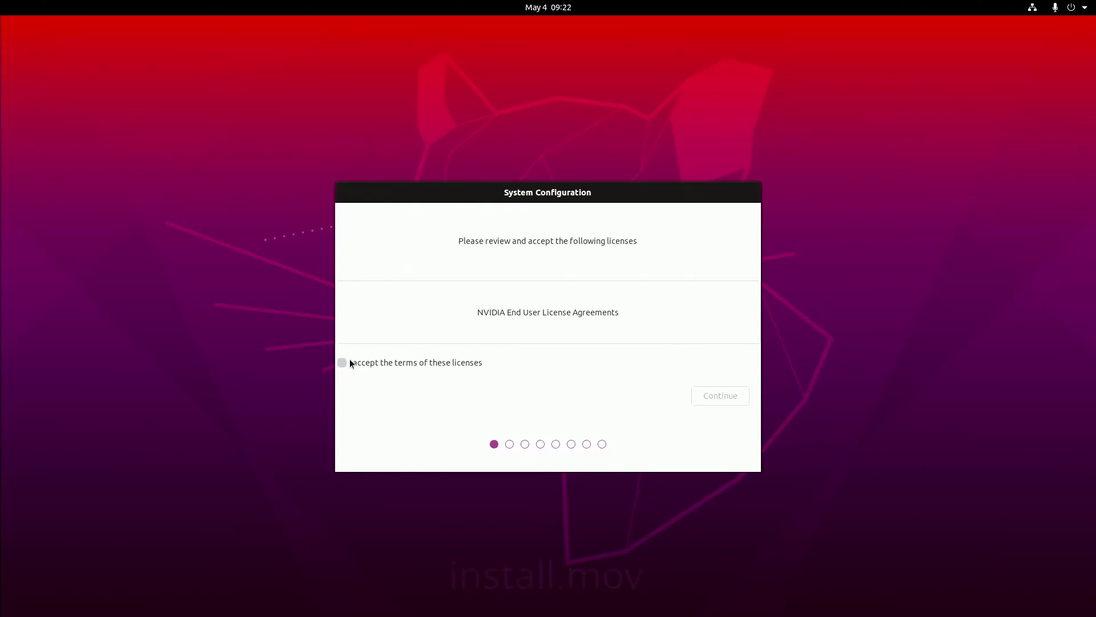
# - Accept the NVIDIA licenses and confirm English, the US keyboard layout and Chicago
pyautogui.click(342, 362)
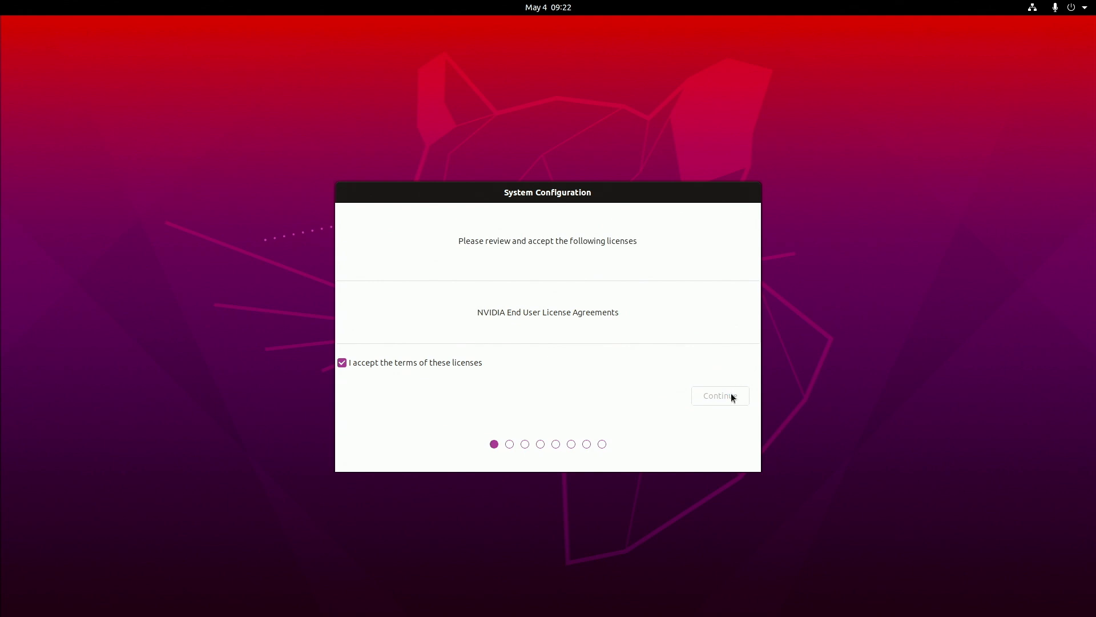
pyautogui.click(719, 395)
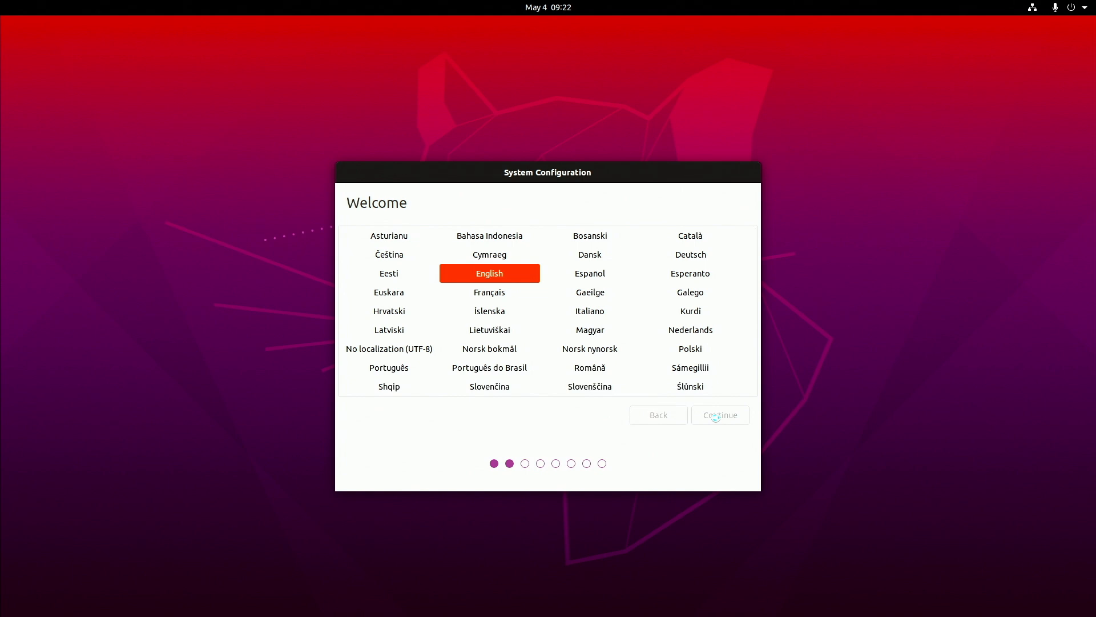
pyautogui.click(720, 414)
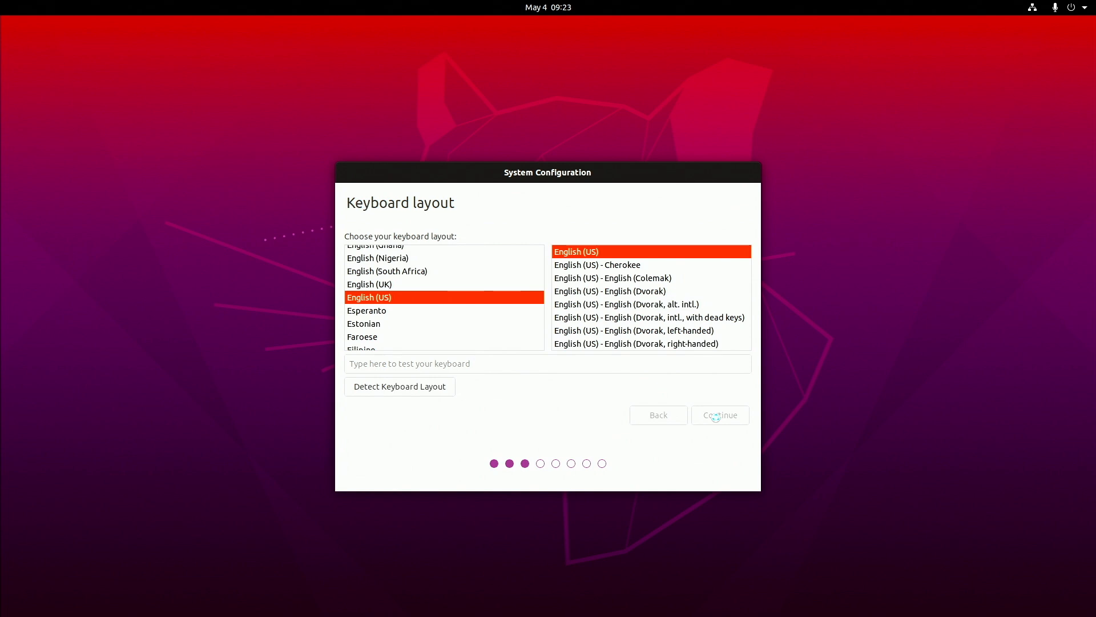
pyautogui.click(720, 415)
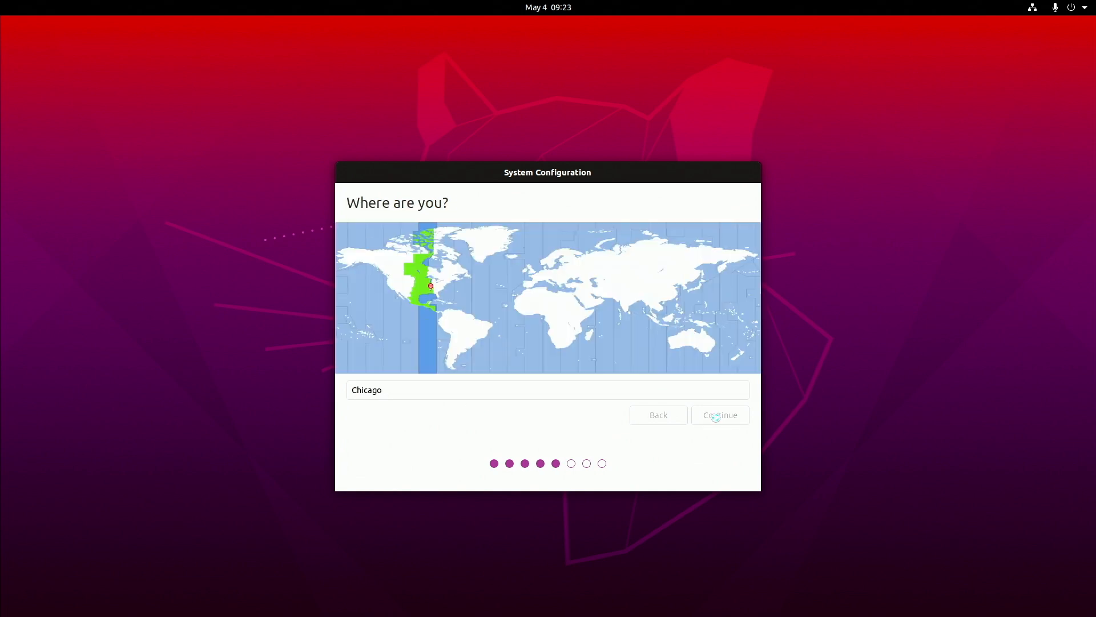
pyautogui.click(719, 414)
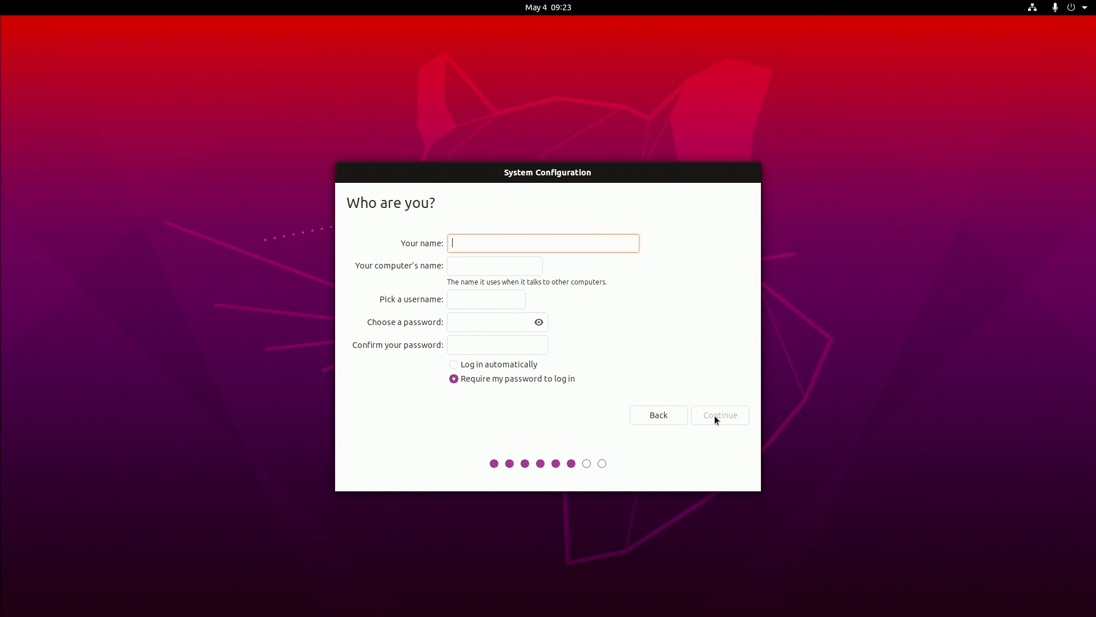
# - Create user 'DJ Ware', keep the maximum APP partition, and skip installing Chromium
pyautogui.write('DJ Ware')
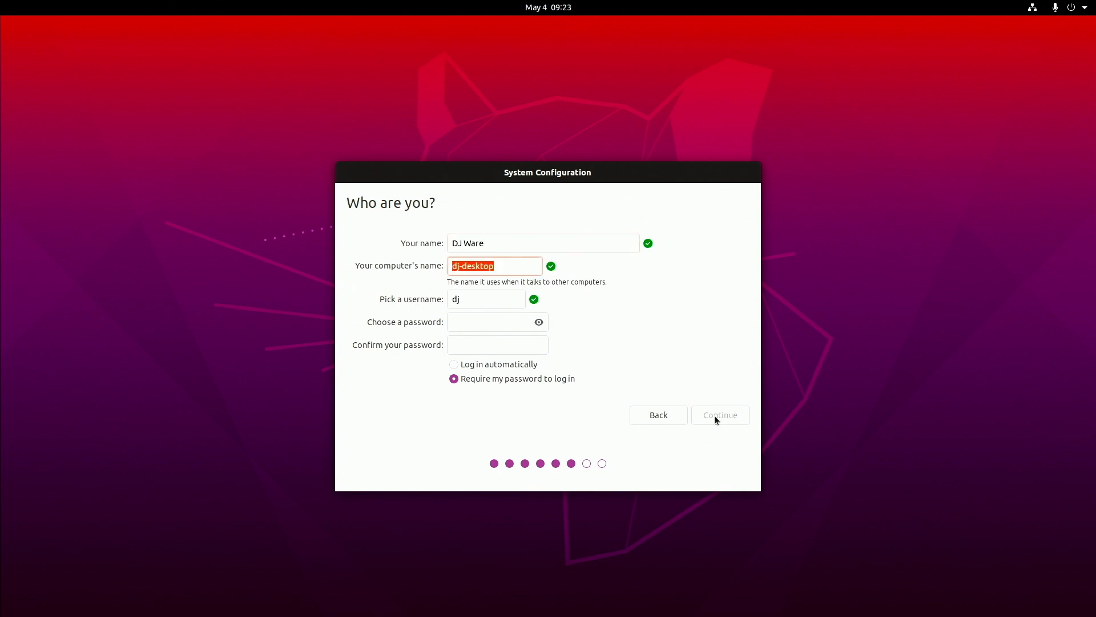
pyautogui.click(720, 415)
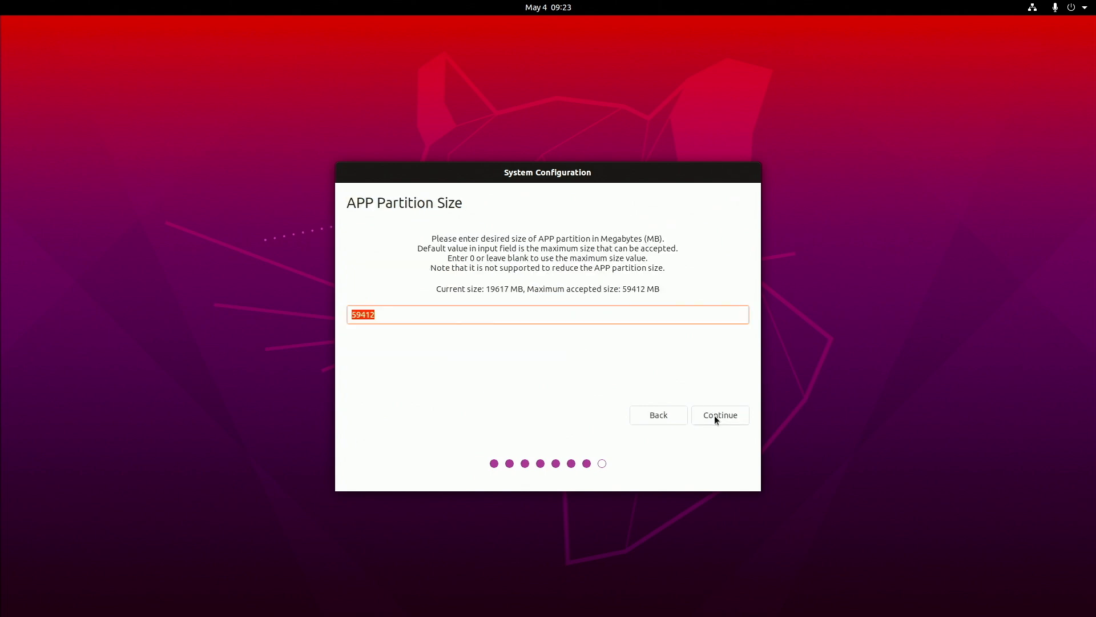
pyautogui.moveTo(713, 423)
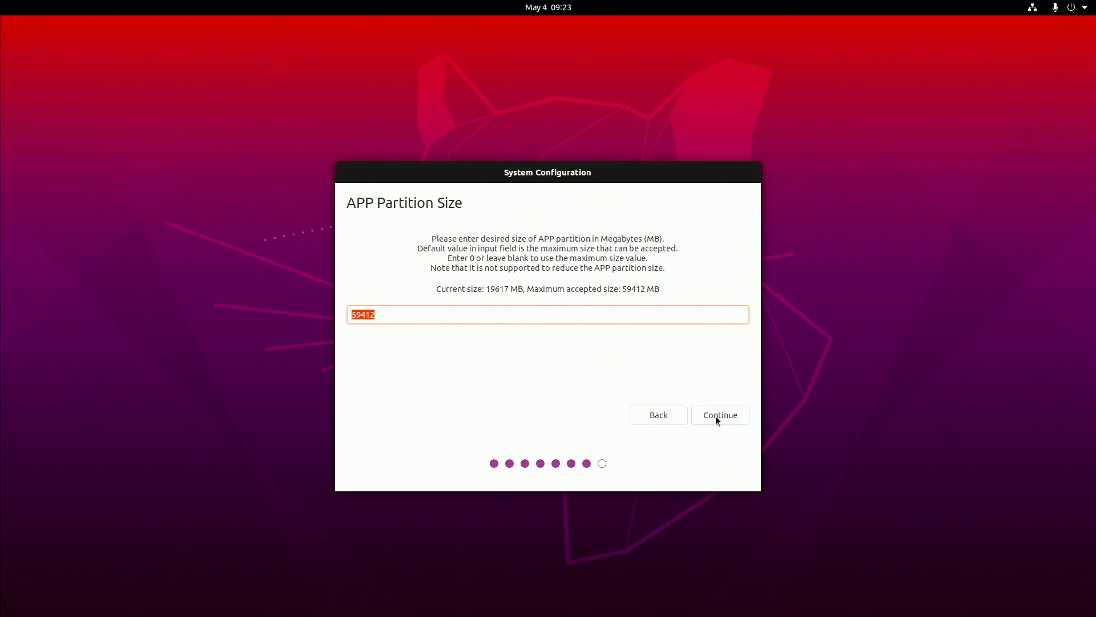
pyautogui.click(719, 415)
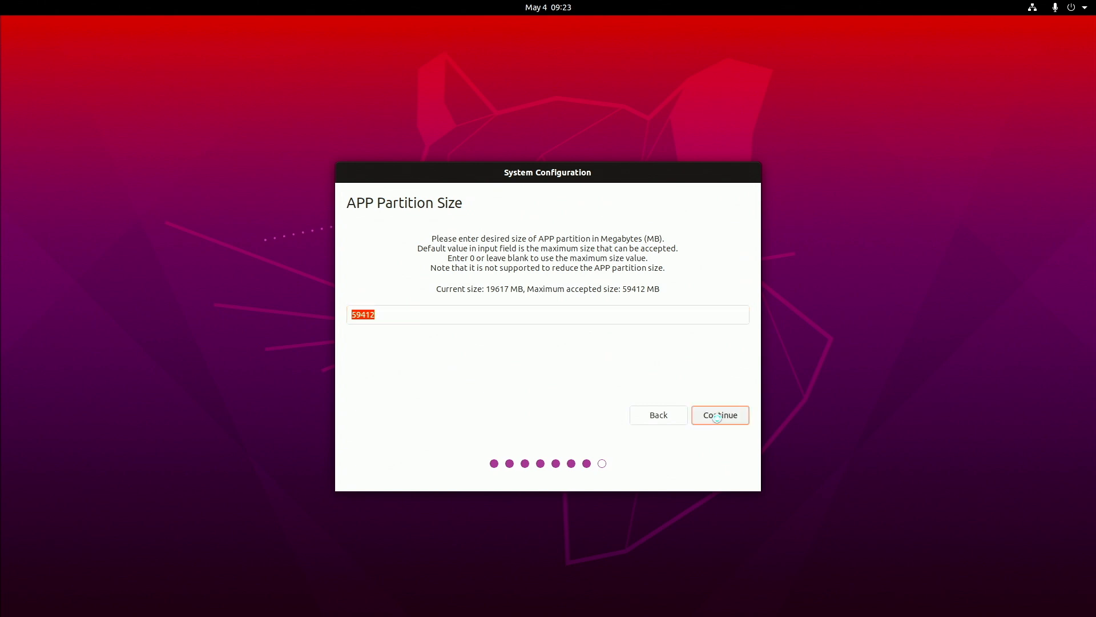
pyautogui.click(719, 415)
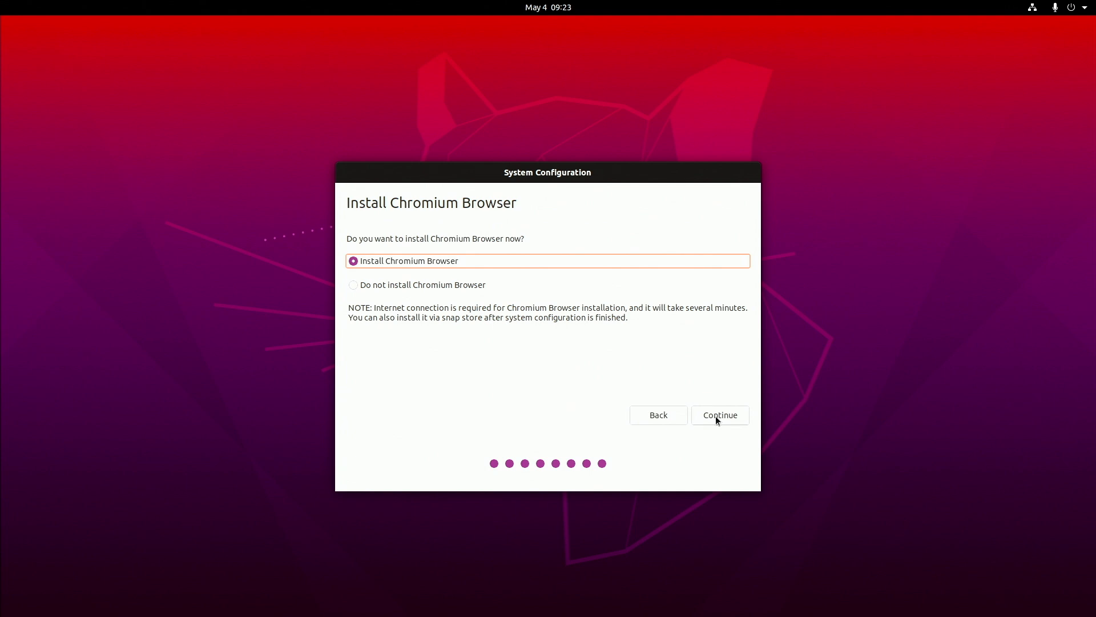
pyautogui.moveTo(488, 293)
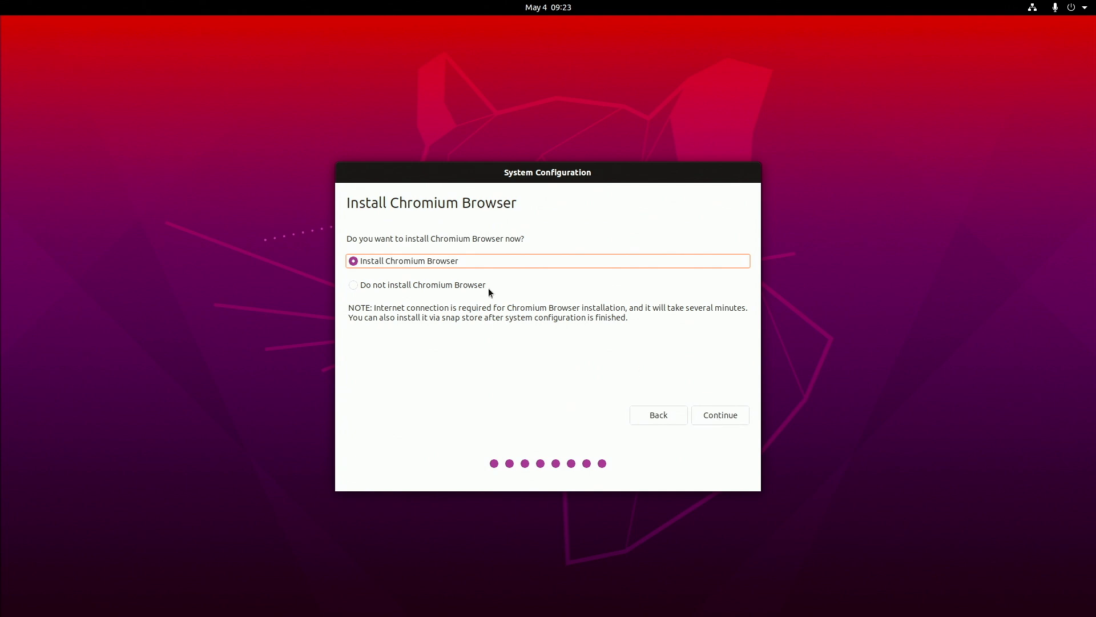
pyautogui.click(354, 284)
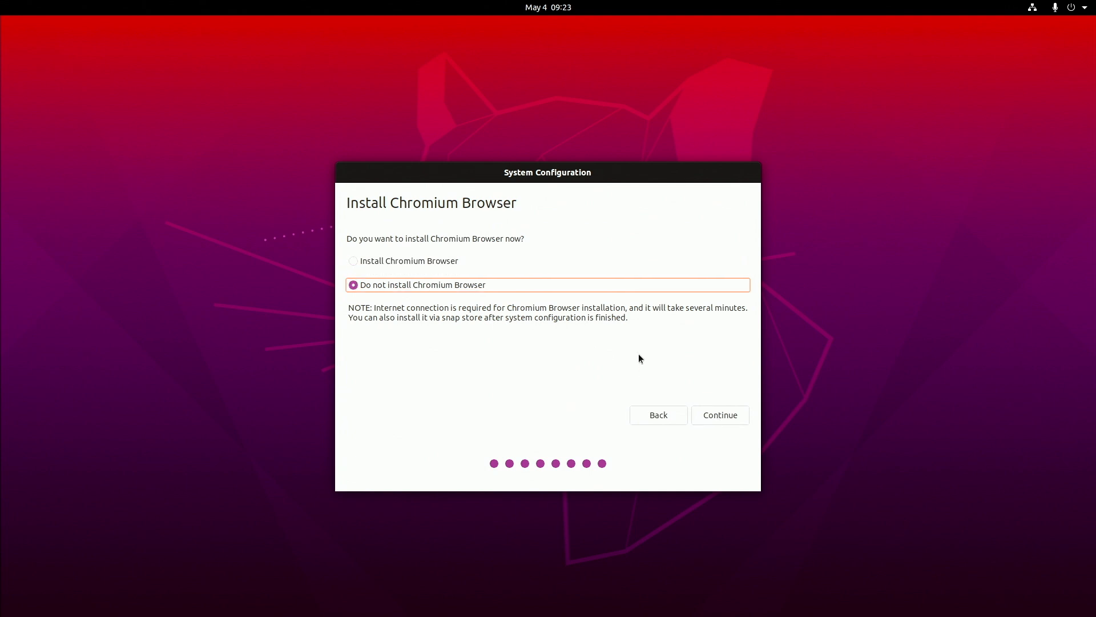
pyautogui.click(719, 414)
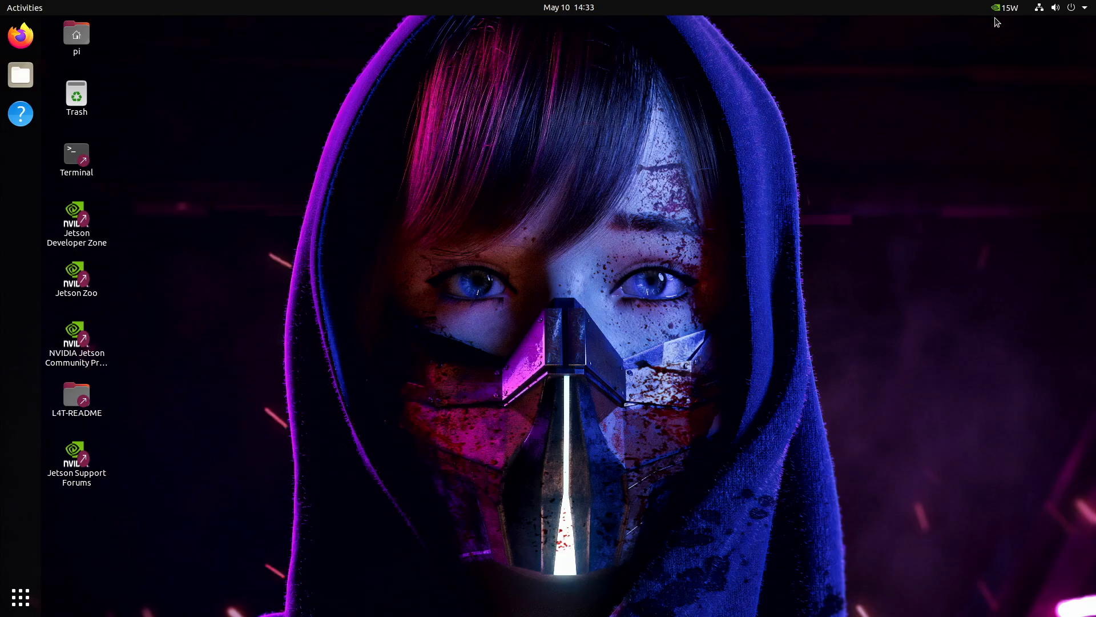
# - Open the 15W nvpmodel indicator menu listing the 15W and 7W modes
pyautogui.click(1006, 8)
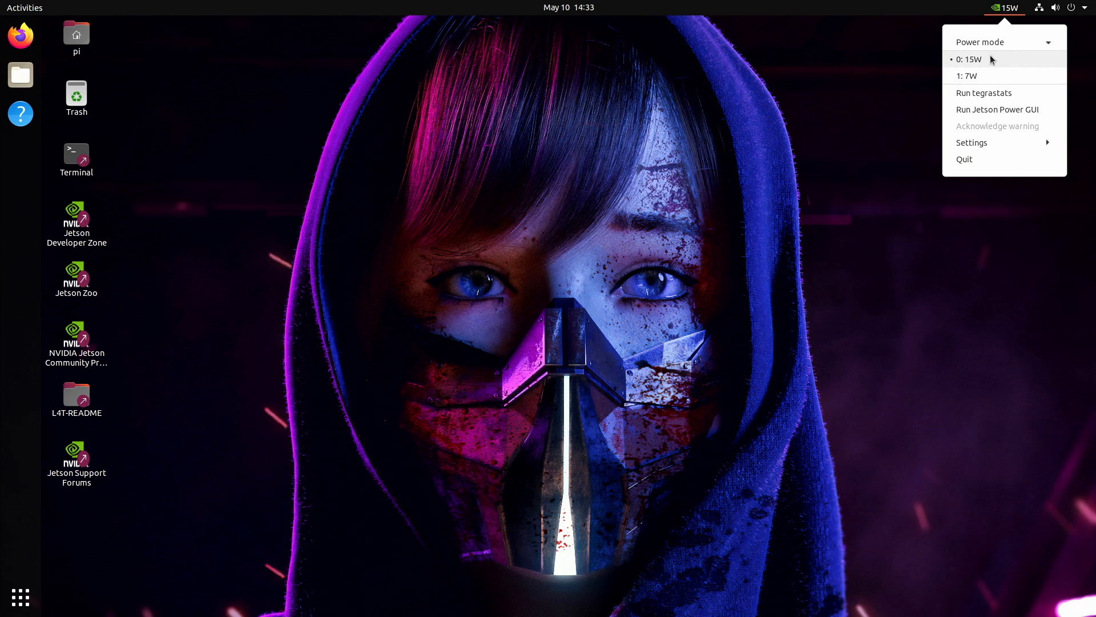
pyautogui.moveTo(968, 75)
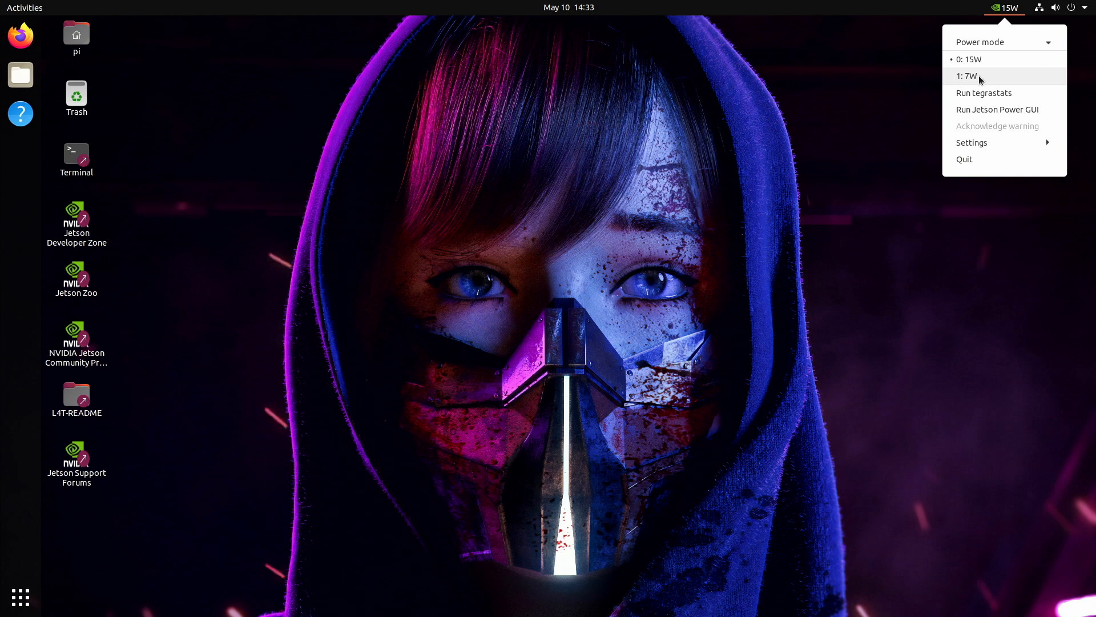
pyautogui.moveTo(983, 93)
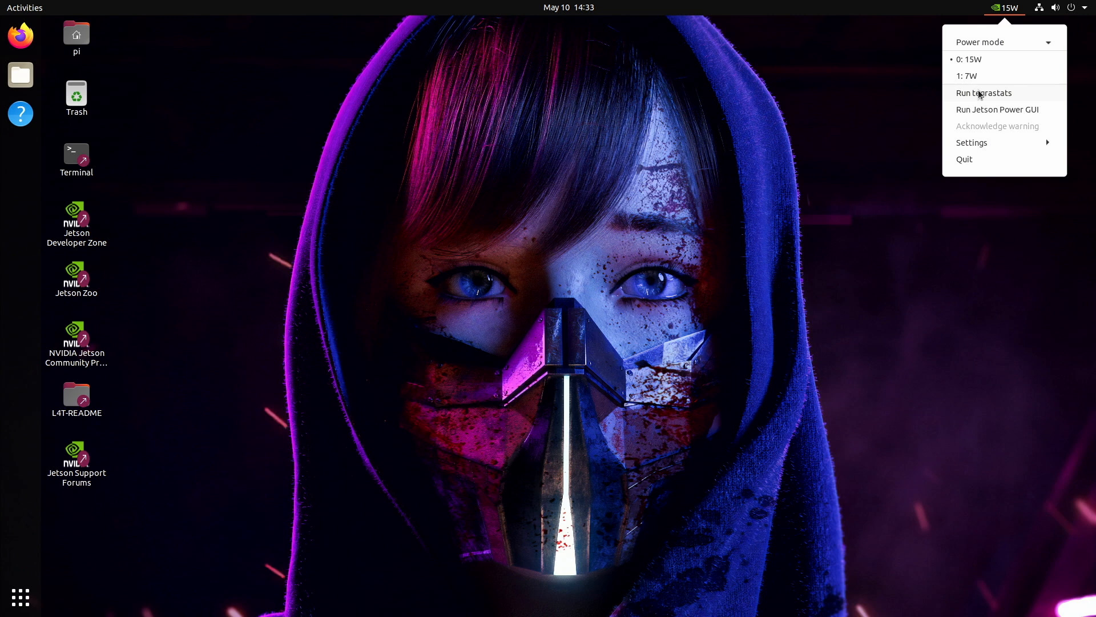
pyautogui.moveTo(976, 100)
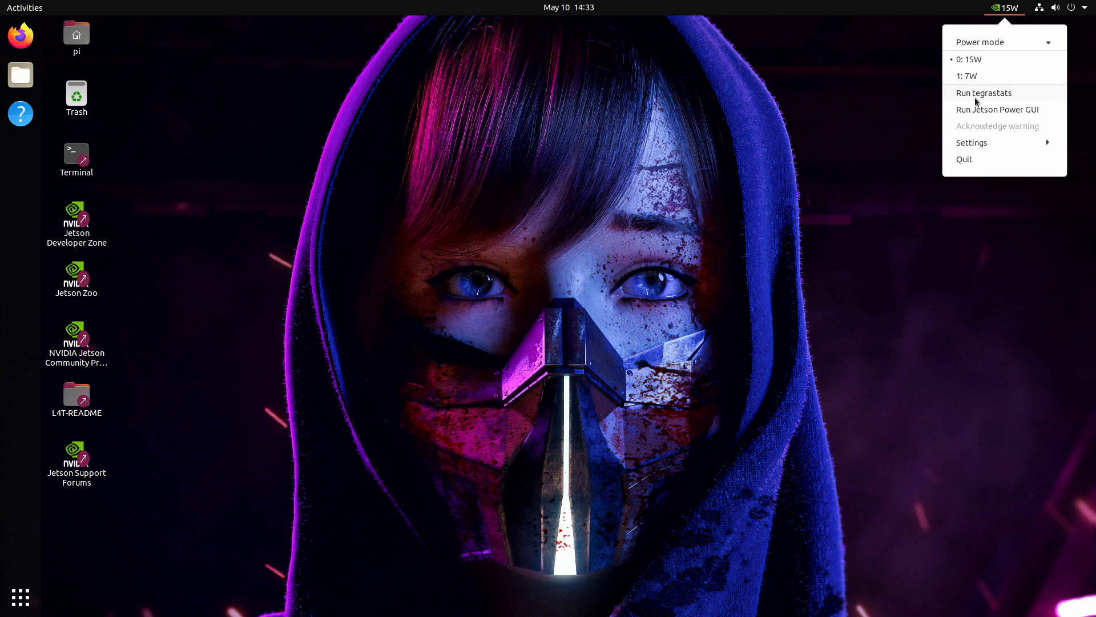
# - Run tegrastats from the nvpmodel menu, watch its readings, then close the terminal
pyautogui.click(542, 103)
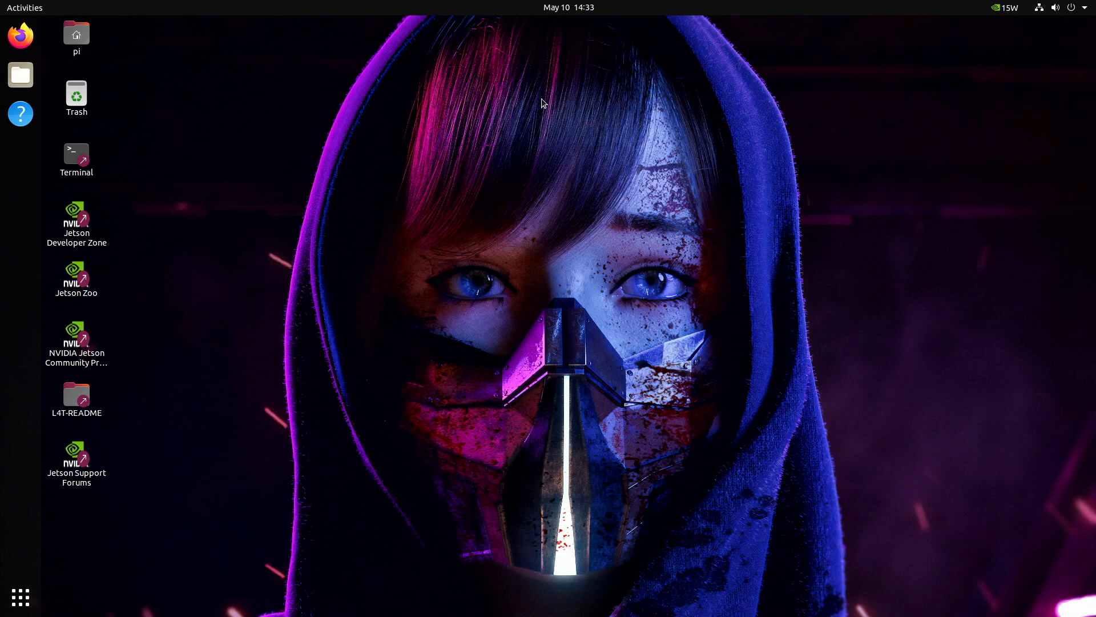
pyautogui.doubleClick(76, 152)
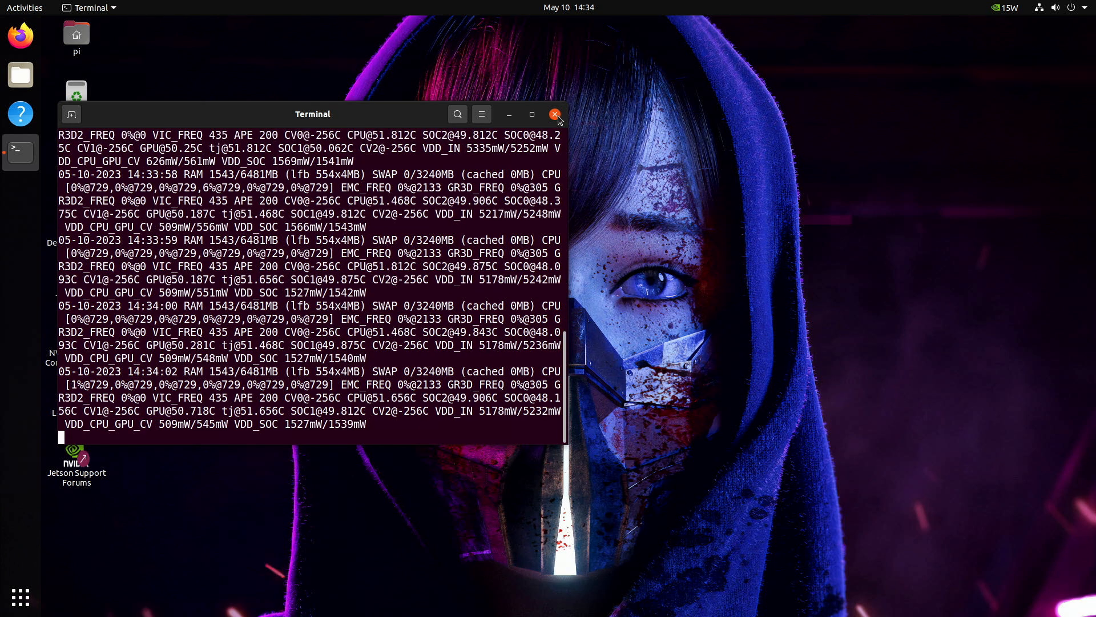
pyautogui.click(555, 115)
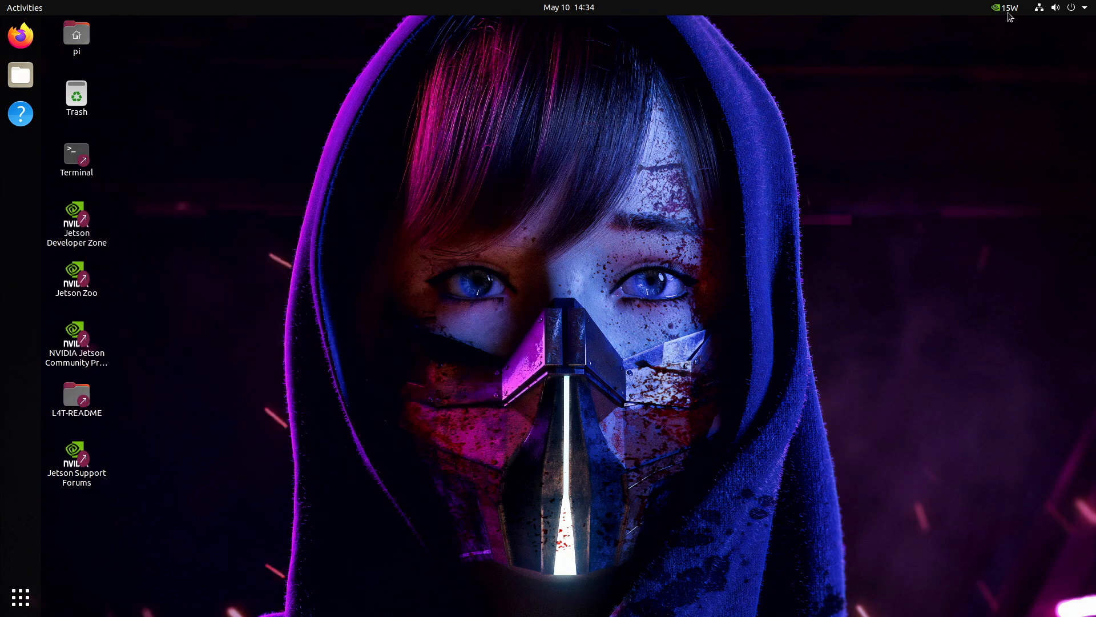
# - Launch Jetson Power GUI from the nvpmodel indicator menu
pyautogui.click(1006, 7)
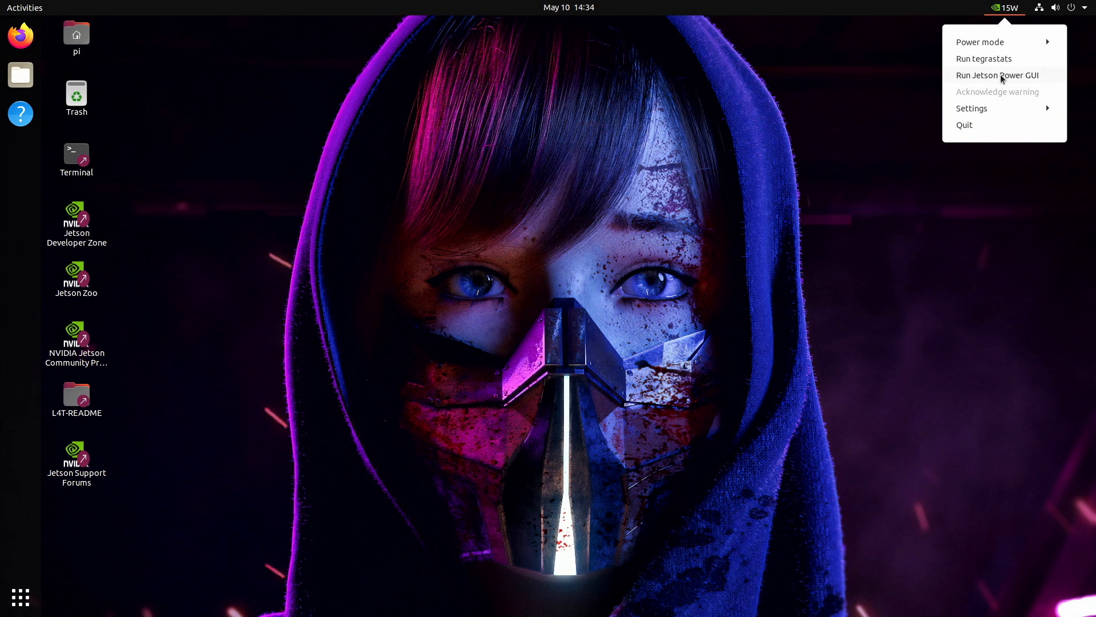
pyautogui.click(606, 164)
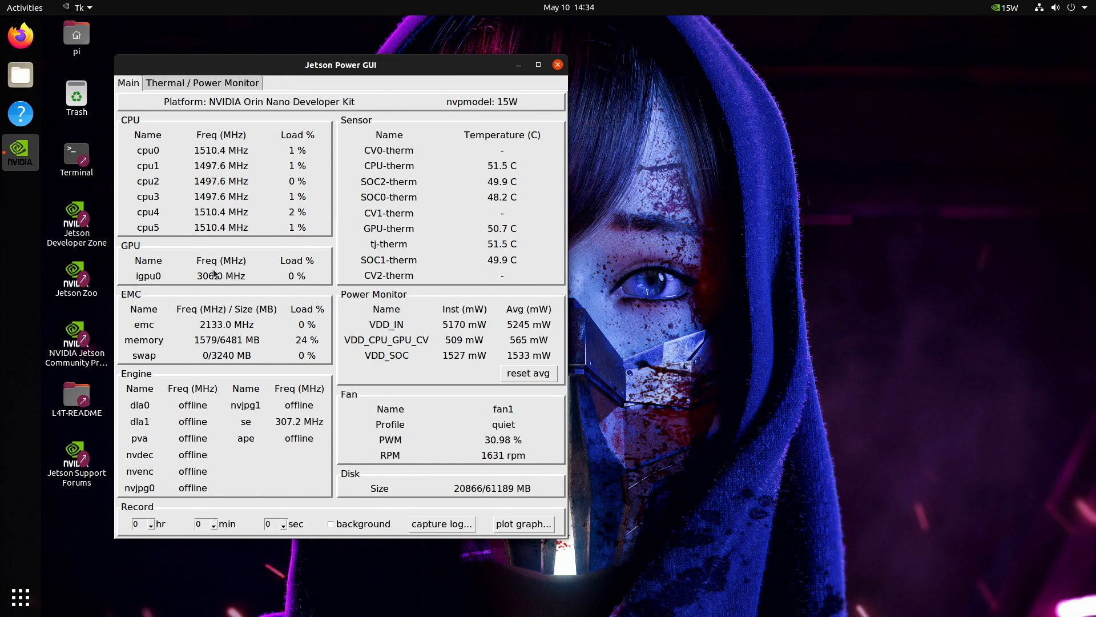
# - Close Power GUI, open Terminal, run jtop, then retry with sudo jtop
pyautogui.click(557, 65)
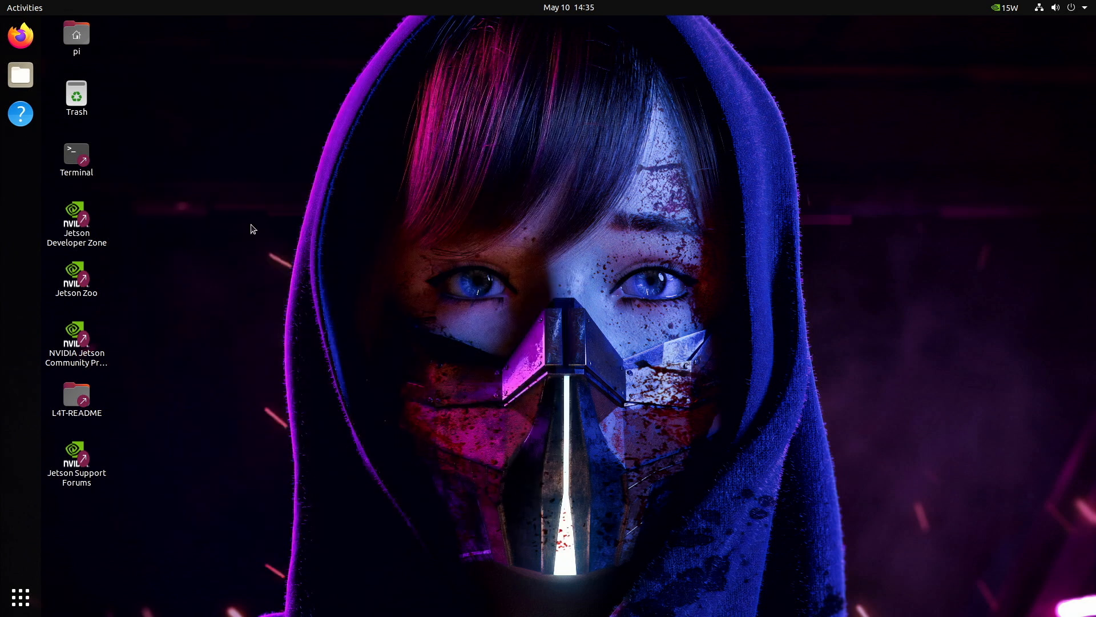
pyautogui.click(76, 159)
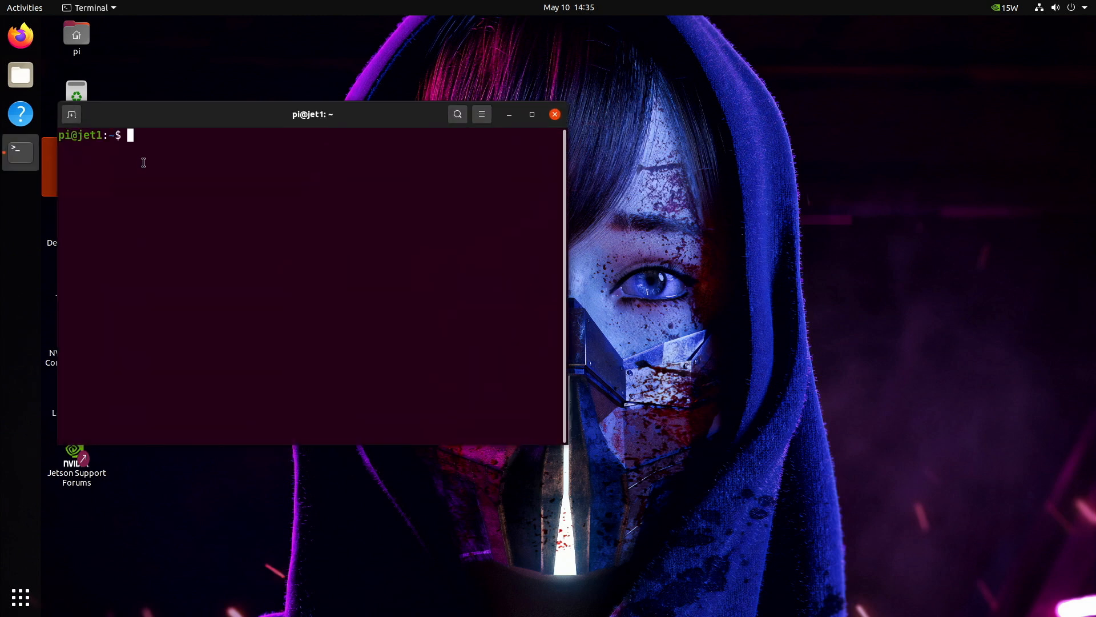
pyautogui.moveTo(229, 188)
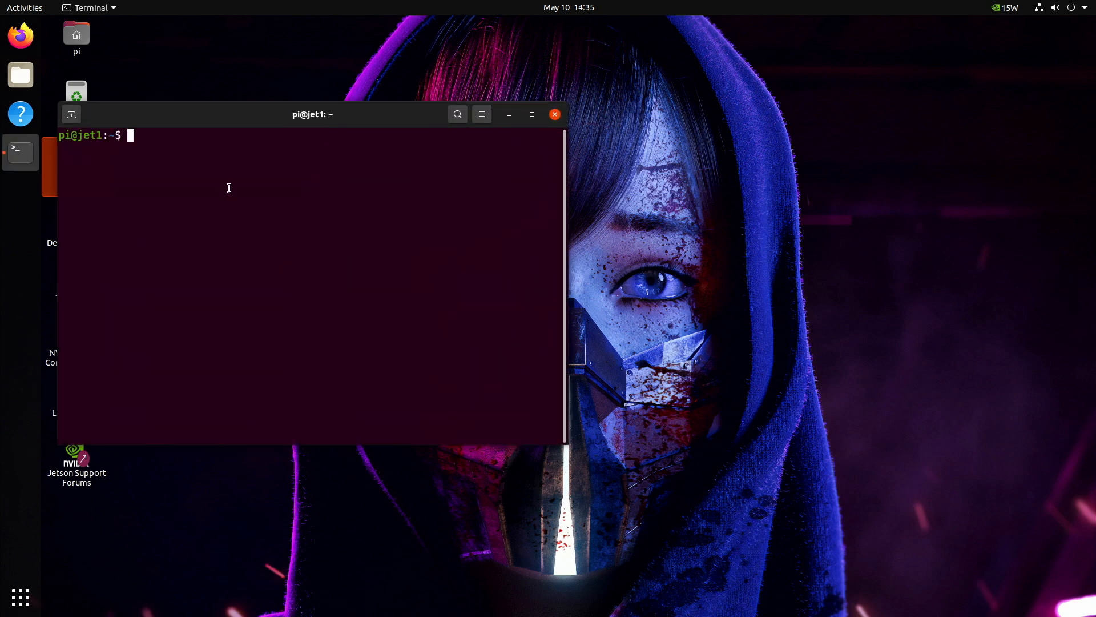
pyautogui.write('j')
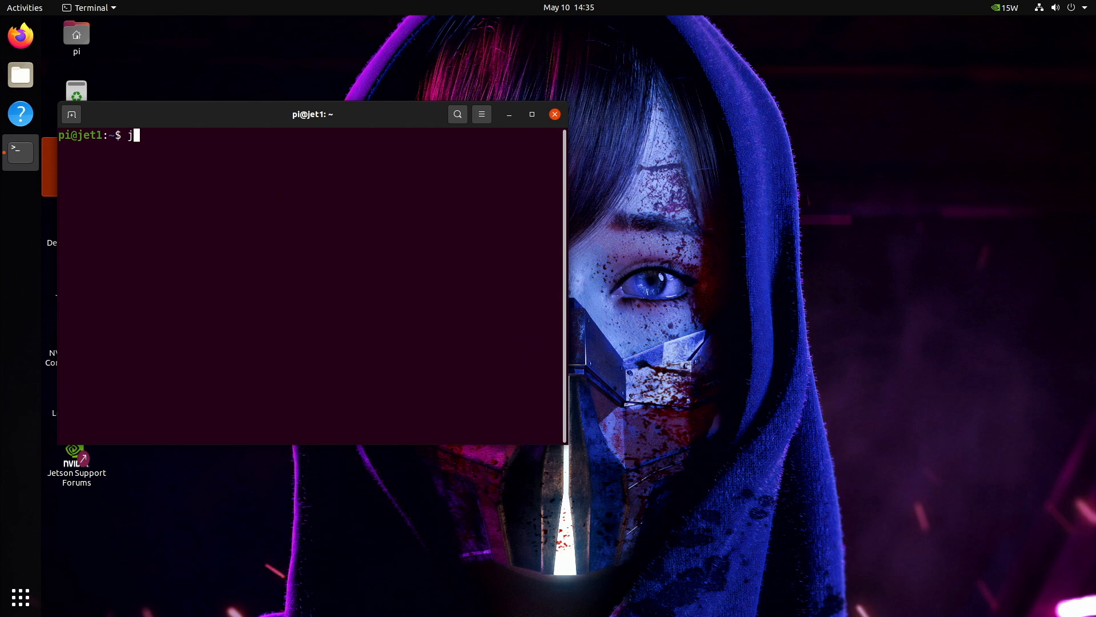
pyautogui.press('Return')
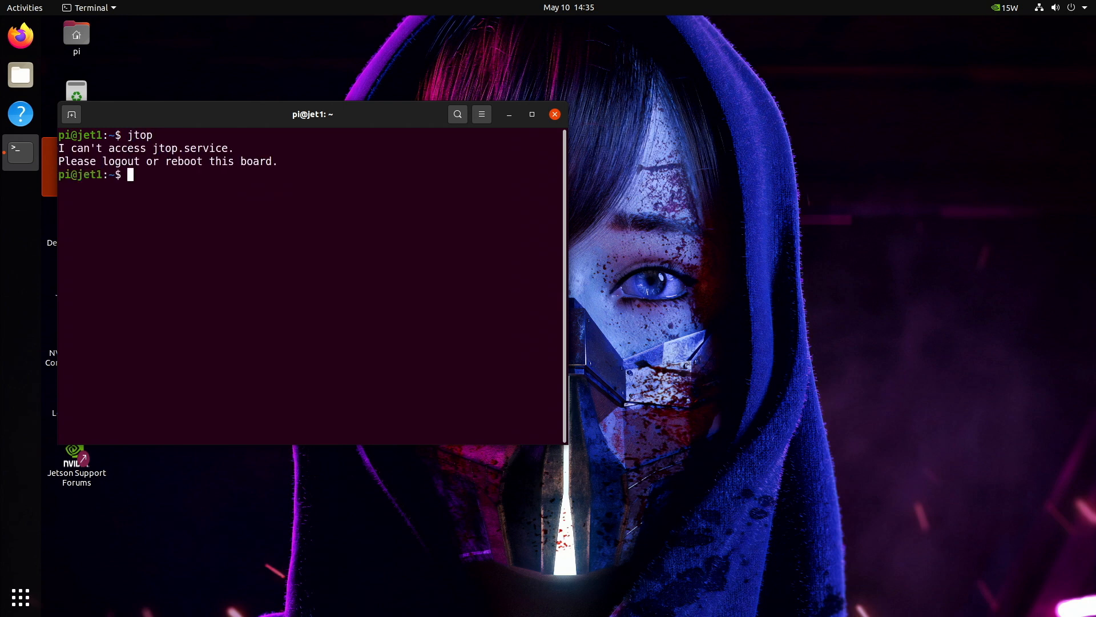
pyautogui.write('sudo jtop')
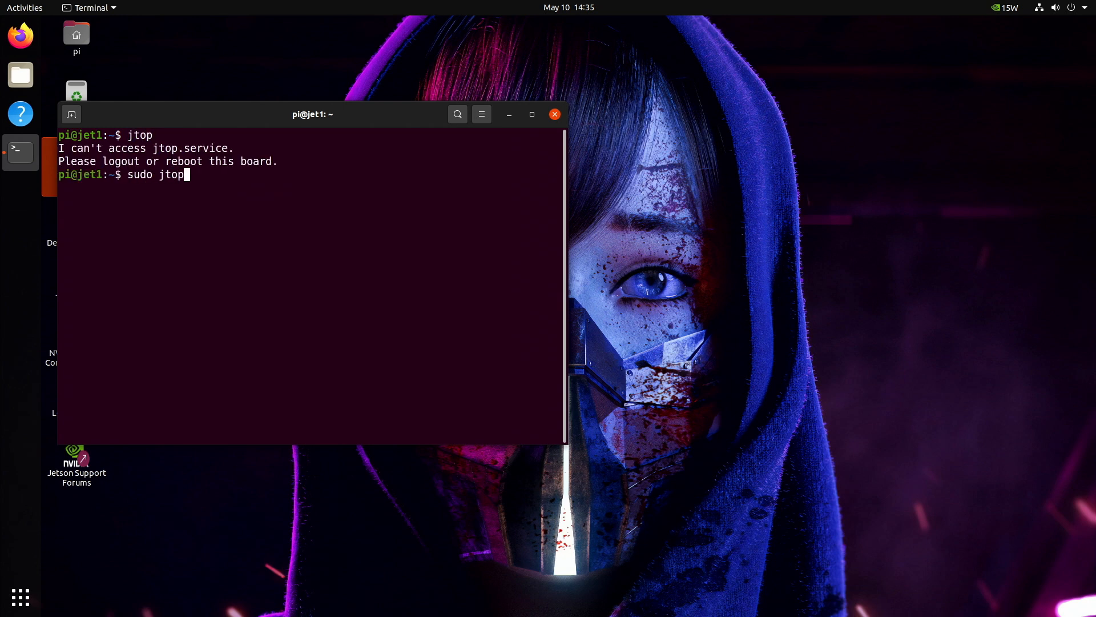
pyautogui.press('Return')
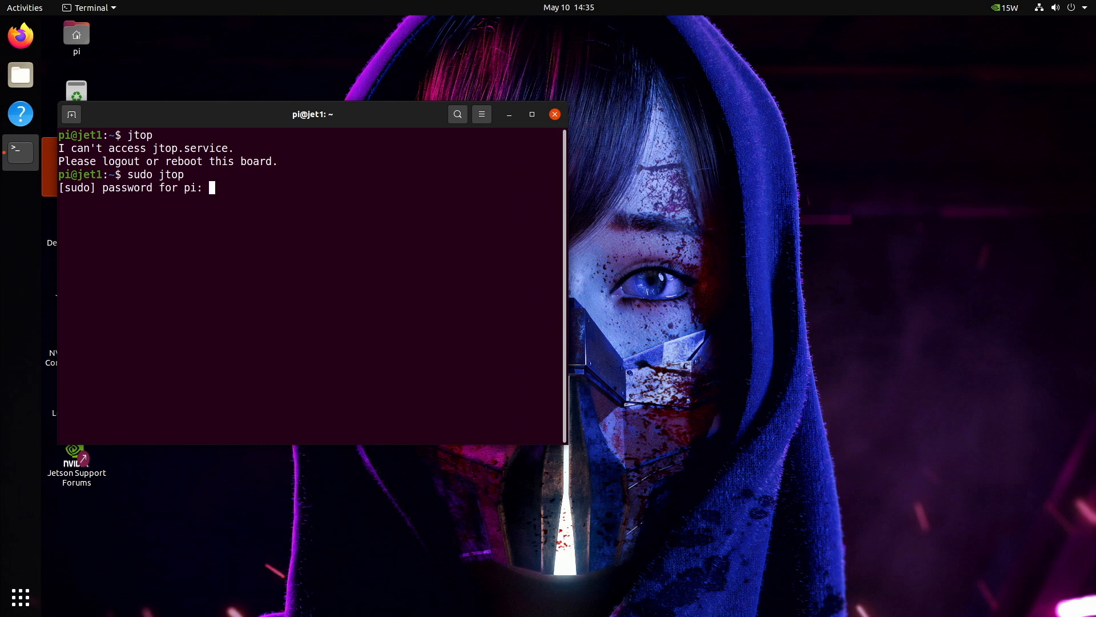
# - Start jtop with the sudo password and switch to its 2GPU load and shared-RAM page
pyautogui.press('Return')
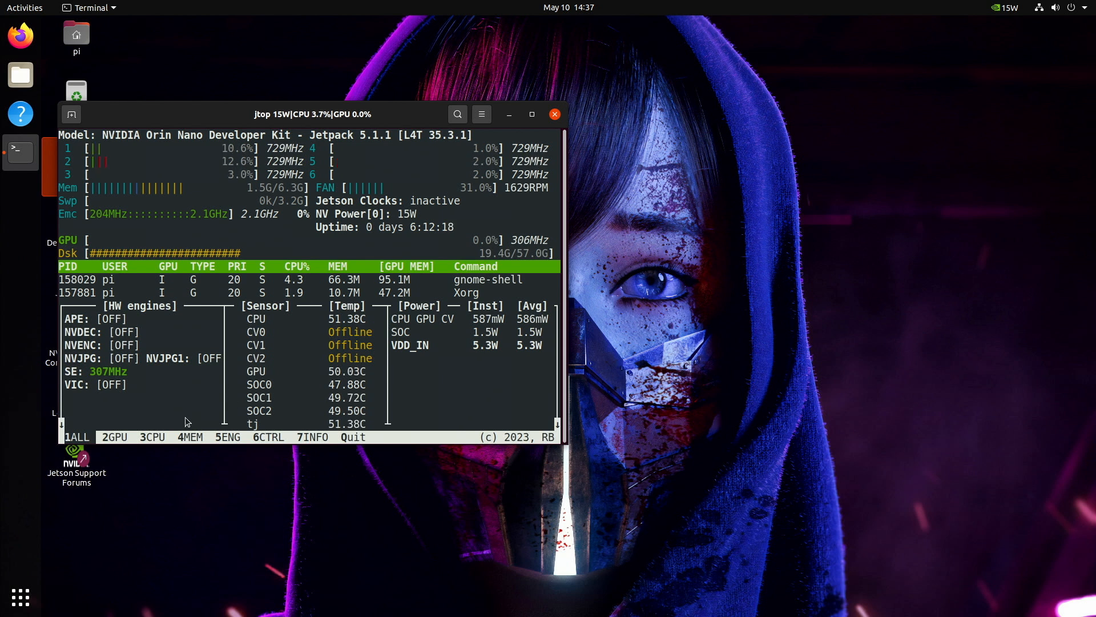
pyautogui.click(114, 436)
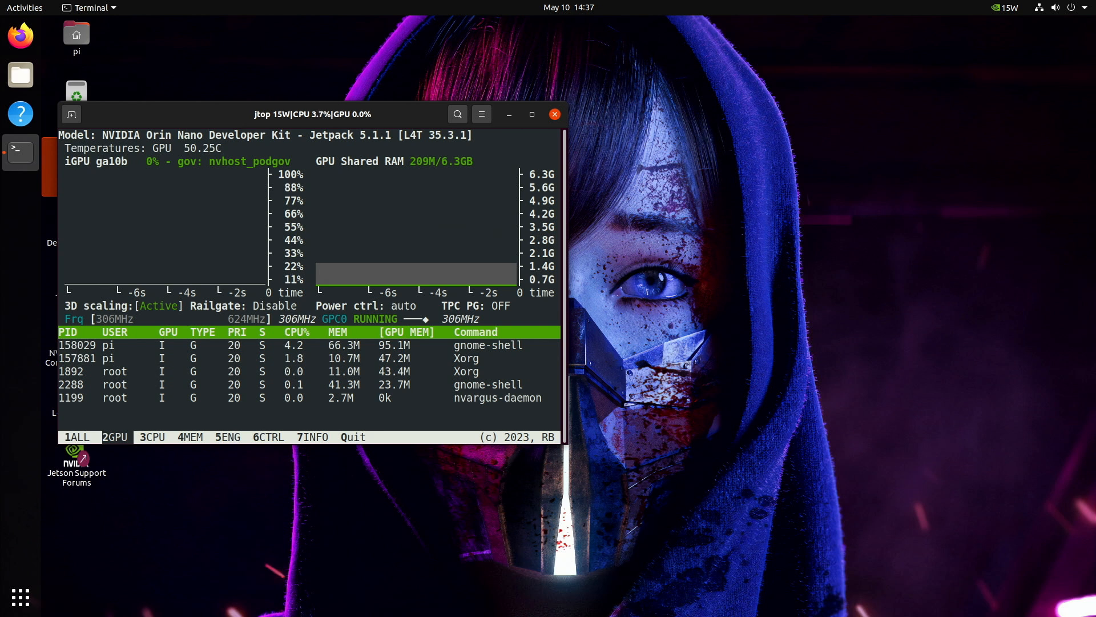
pyautogui.moveTo(205, 112)
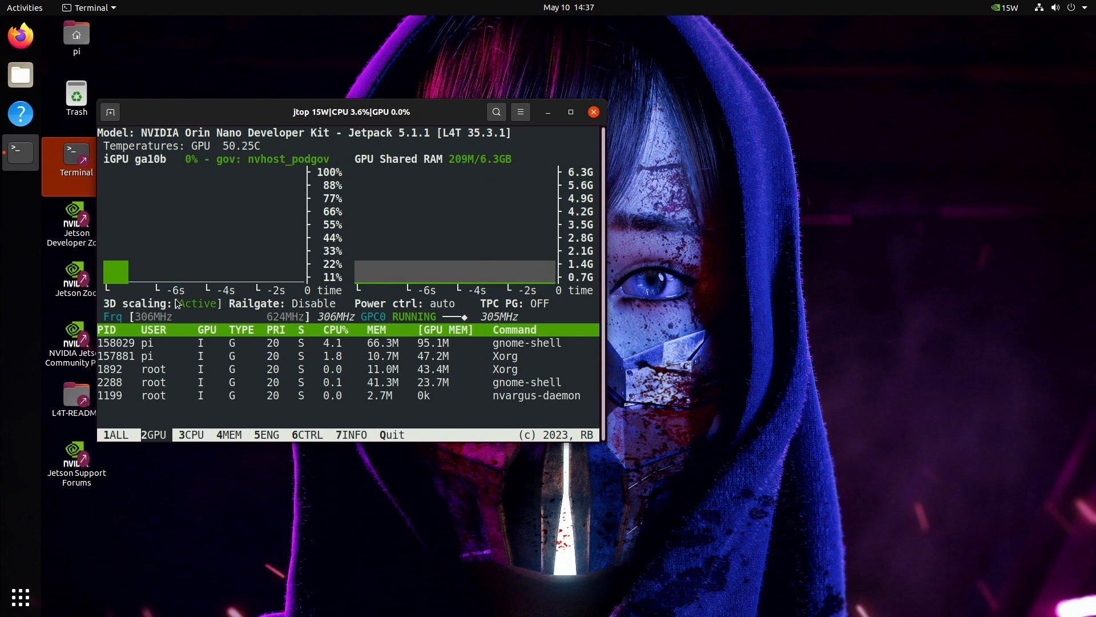
# - Launch Firefox, load BBC News by typing 'bbcn' in the address bar, and scroll down
pyautogui.click(21, 35)
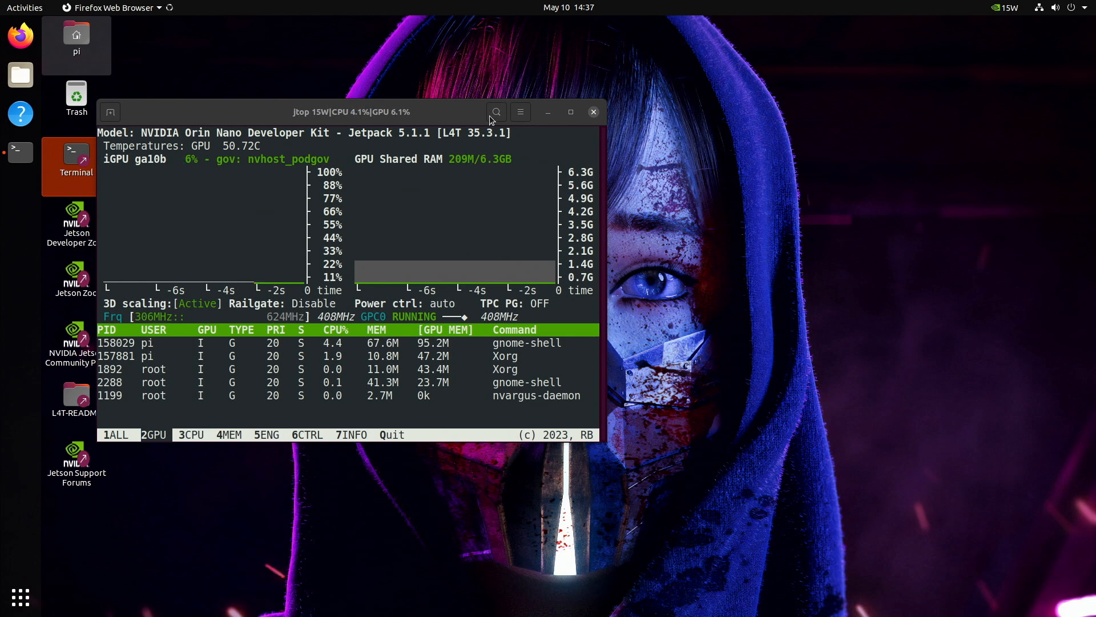
pyautogui.click(20, 34)
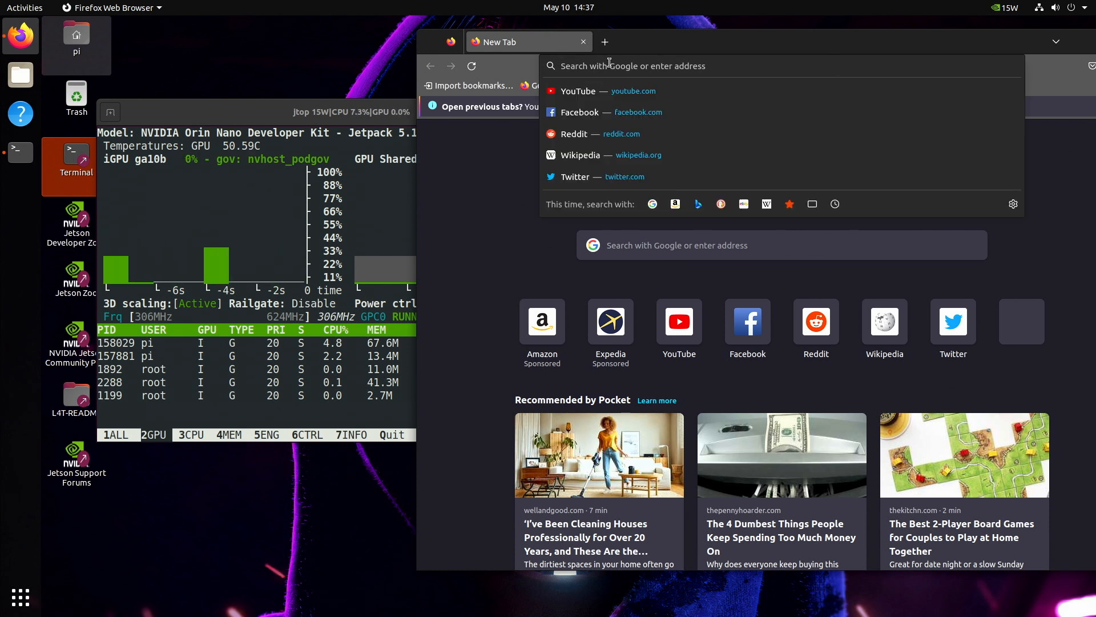
pyautogui.write('bbcn')
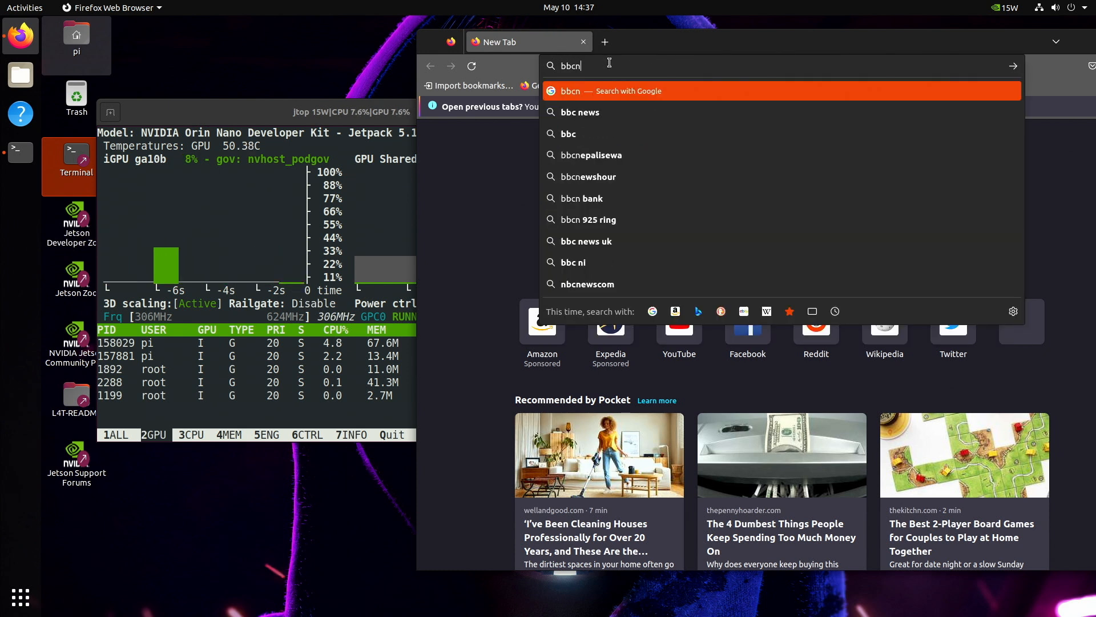
pyautogui.press('Return')
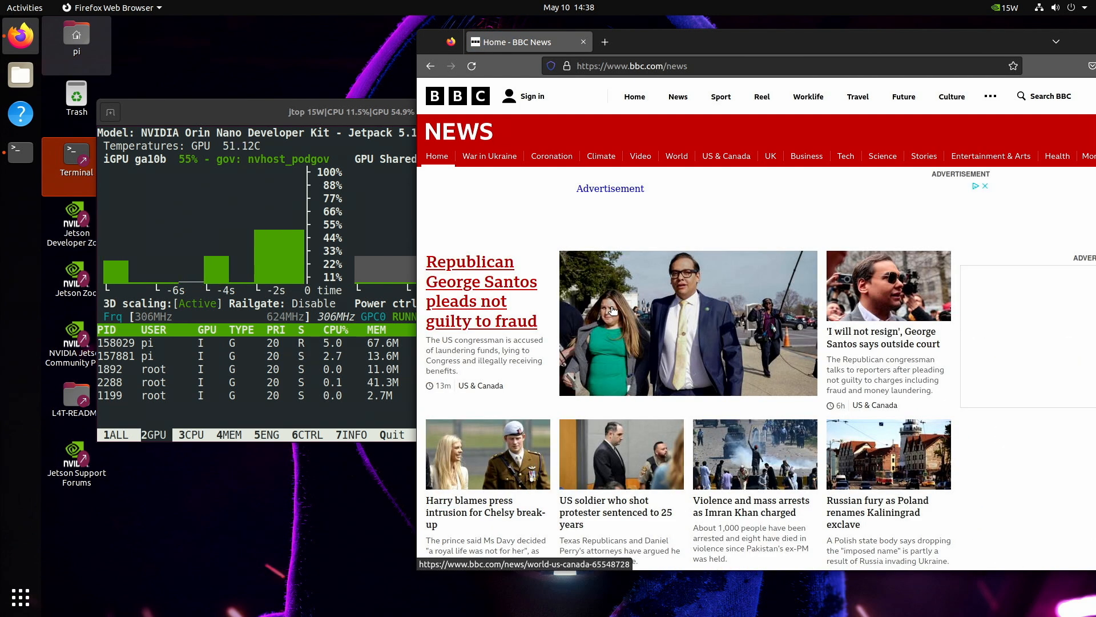
pyautogui.scroll(-3)
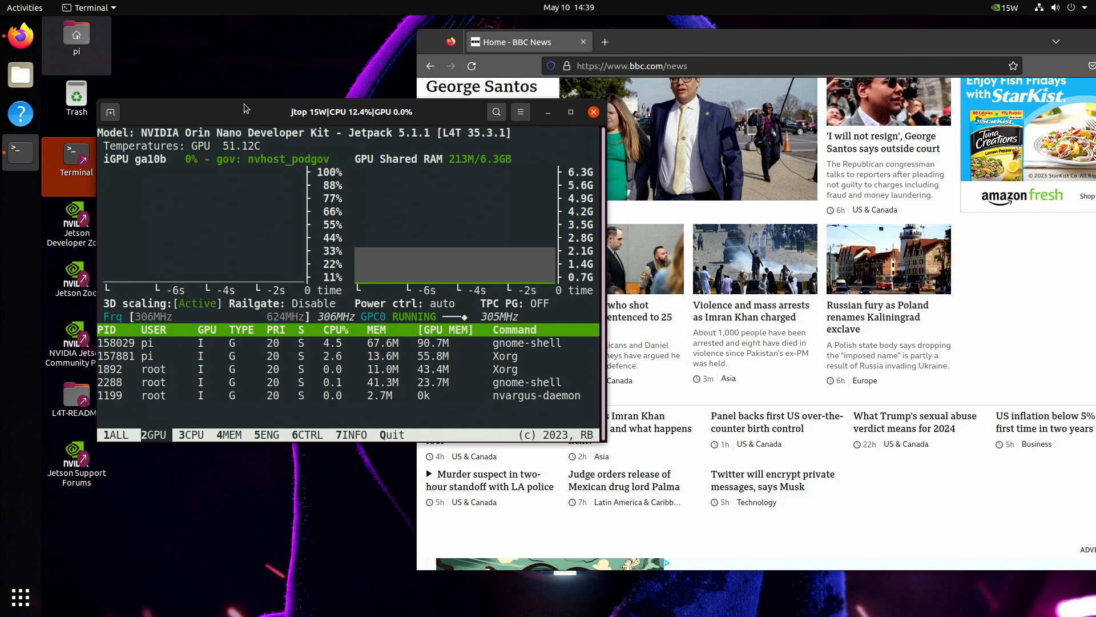
pyautogui.moveTo(228, 242)
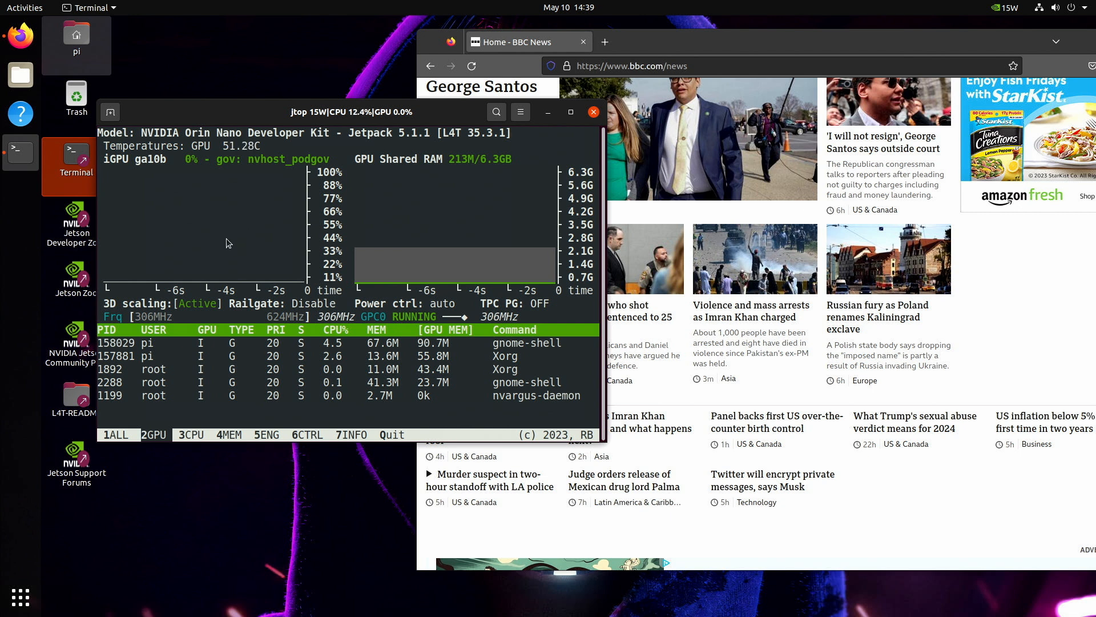
# - Cycle through jtop's 3CPU, 4MEM and 6CTRL pages, then quit jtop
pyautogui.click(189, 434)
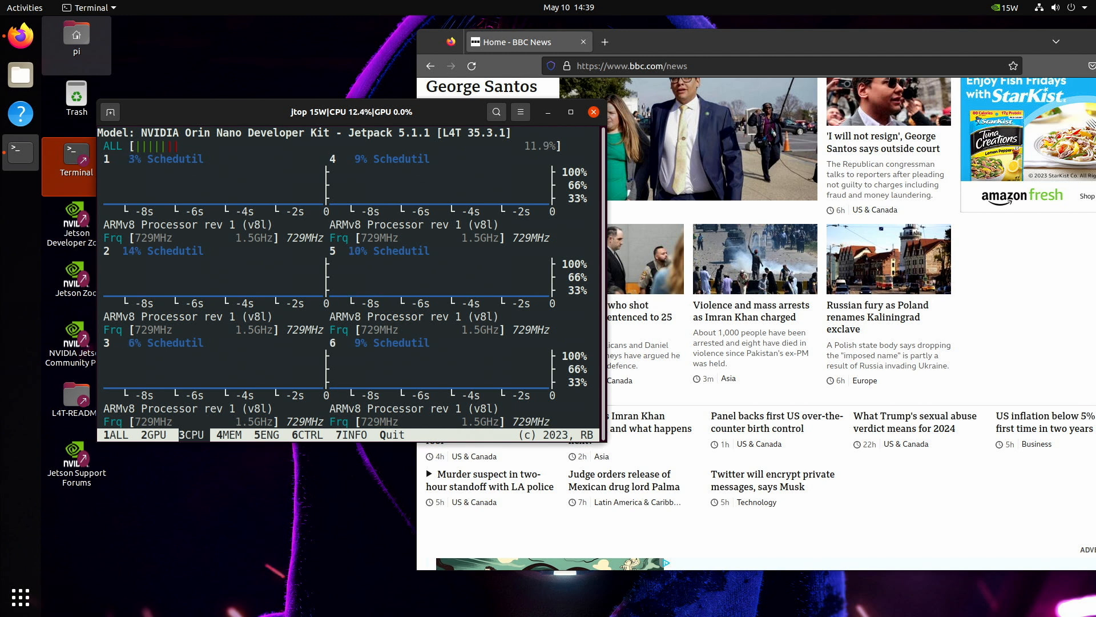
pyautogui.click(228, 434)
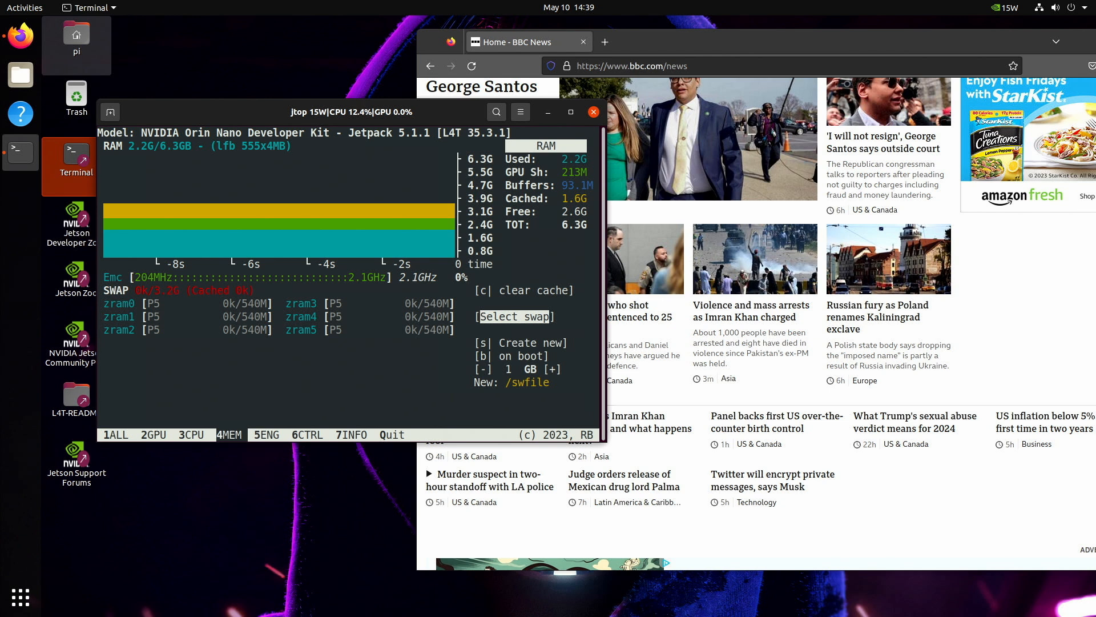
pyautogui.click(267, 434)
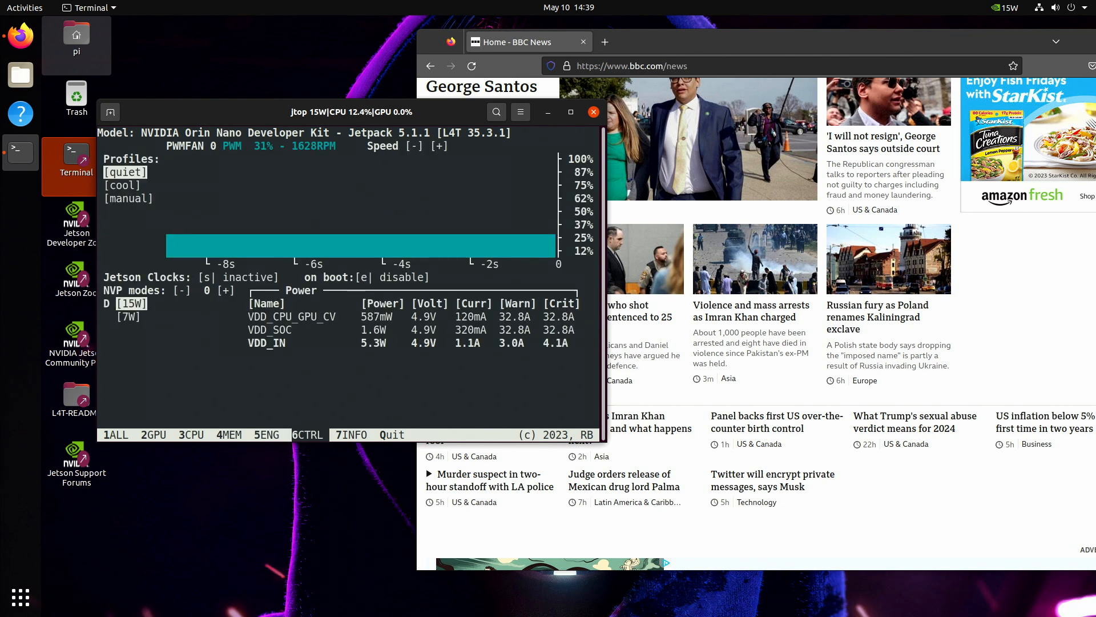
pyautogui.click(350, 435)
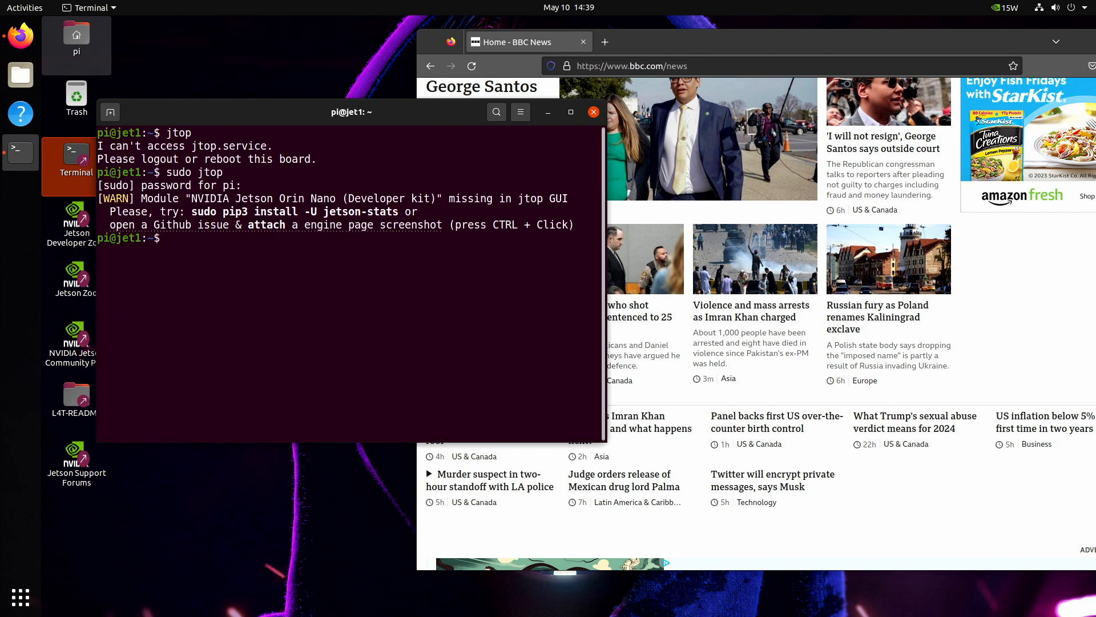
# - Run df -kh to list filesystem usage, then neofetch for the system summary
pyautogui.write('df -kh')
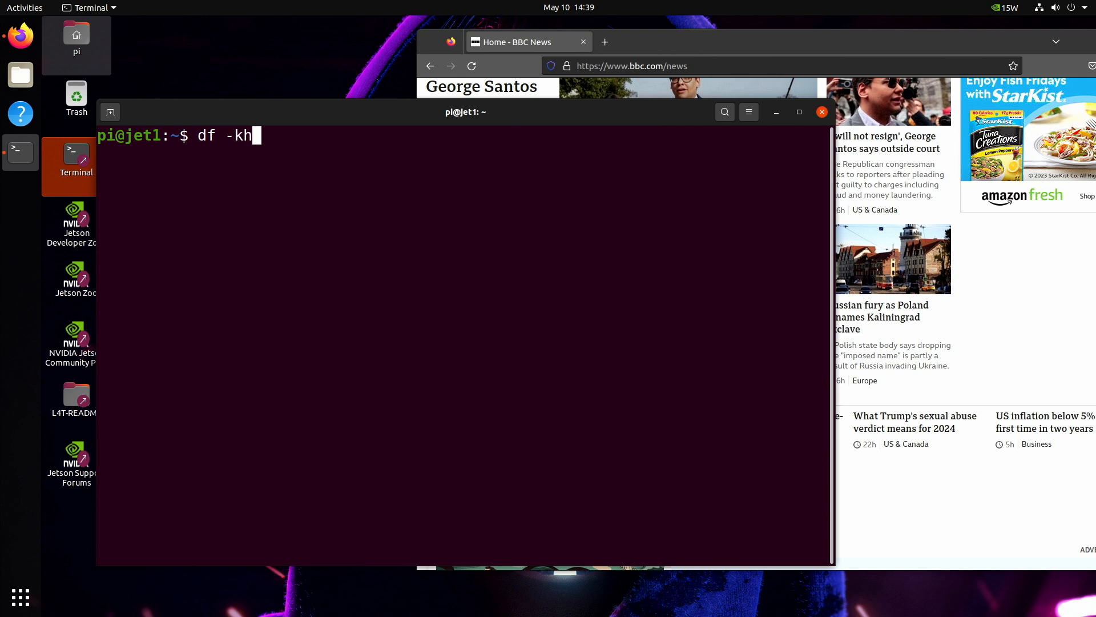
pyautogui.press('Return')
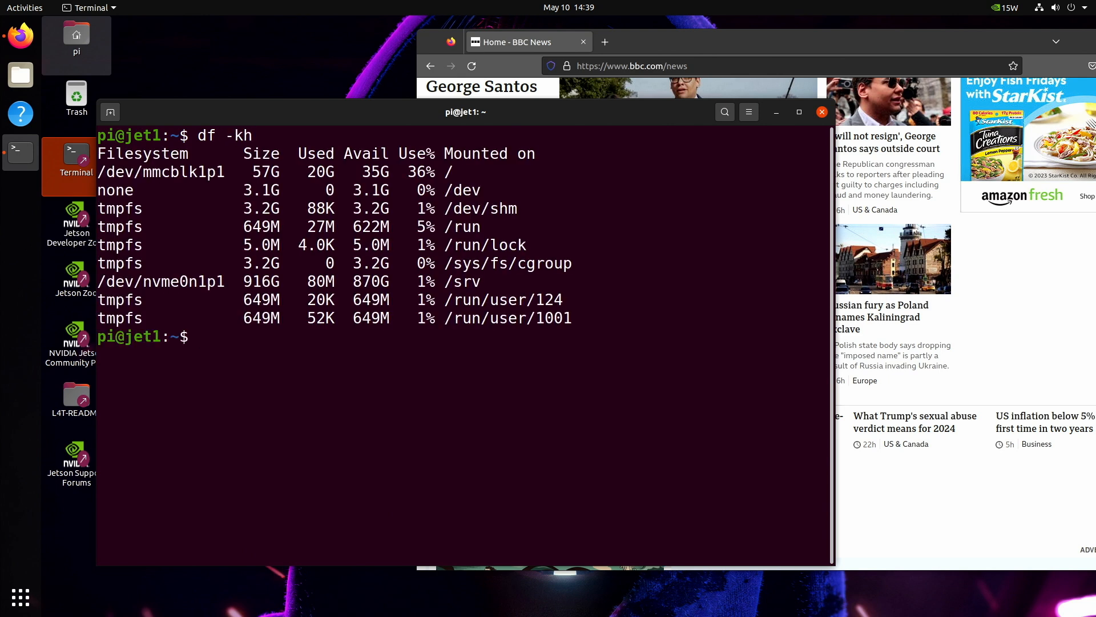
pyautogui.write('neof')
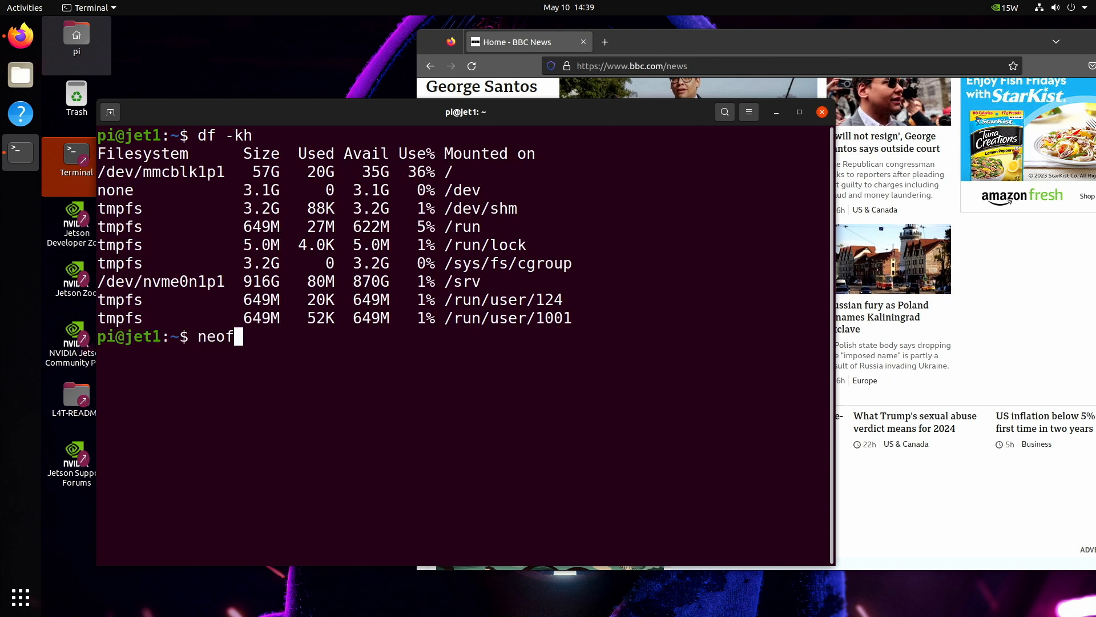
pyautogui.press('Return')
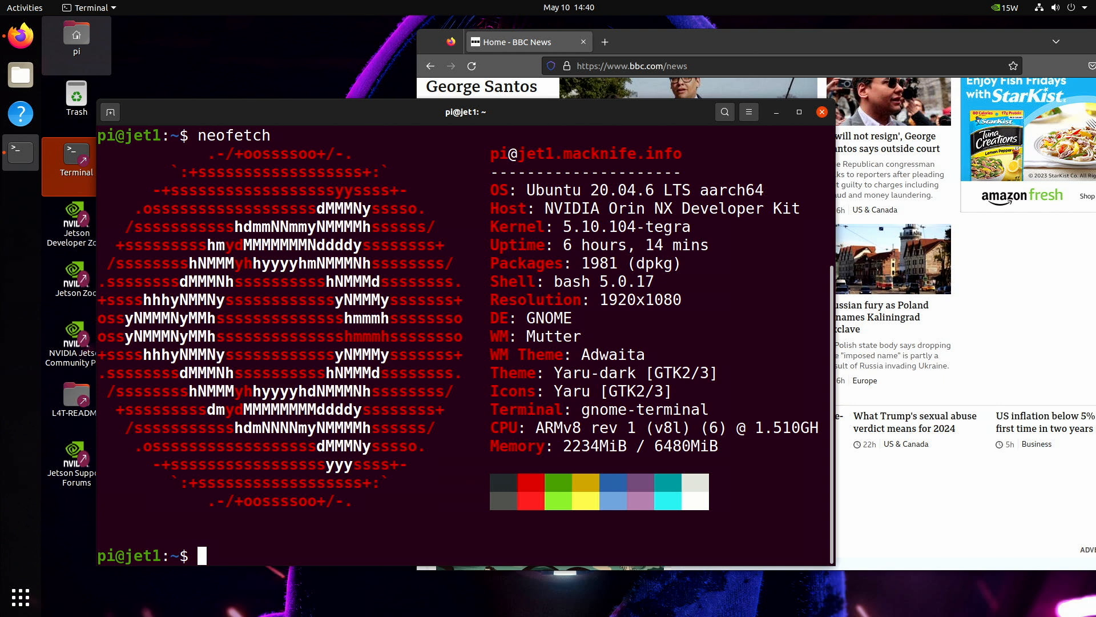
pyautogui.moveTo(21, 597)
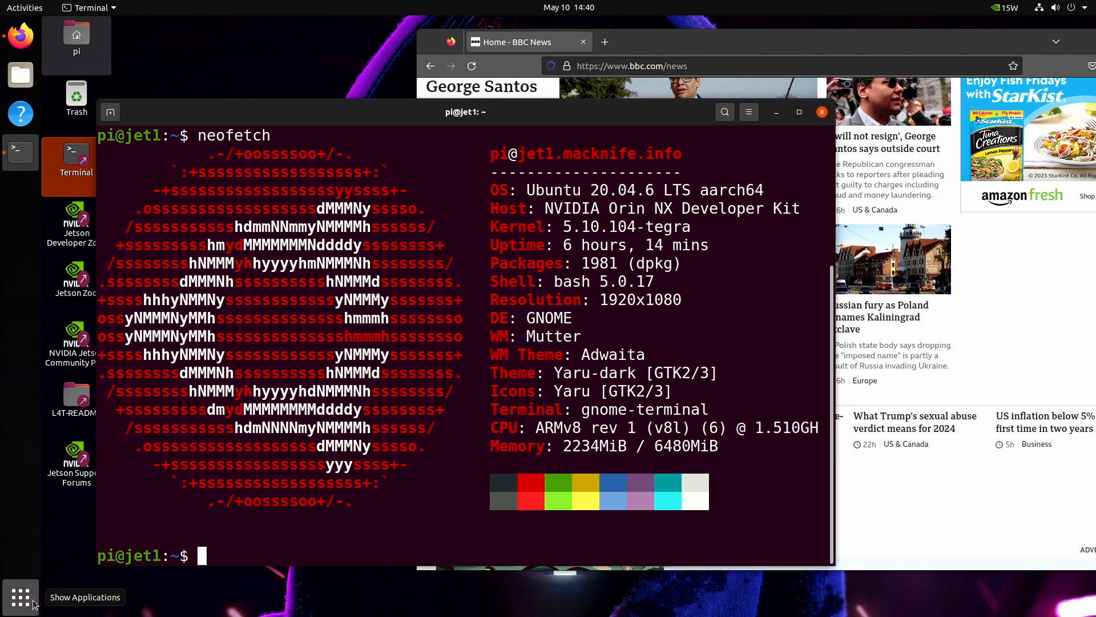
# - View Settings' About details (6.3 GiB memory, Orin graphics, 1 TB disk) from the app grid, then close it
pyautogui.click(20, 596)
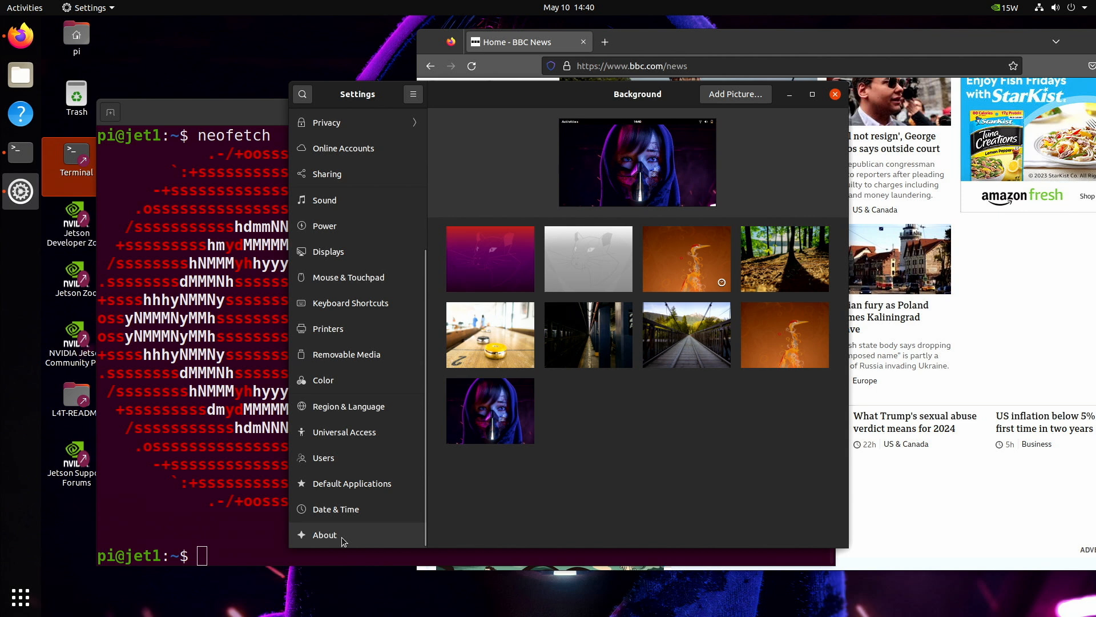
pyautogui.click(325, 535)
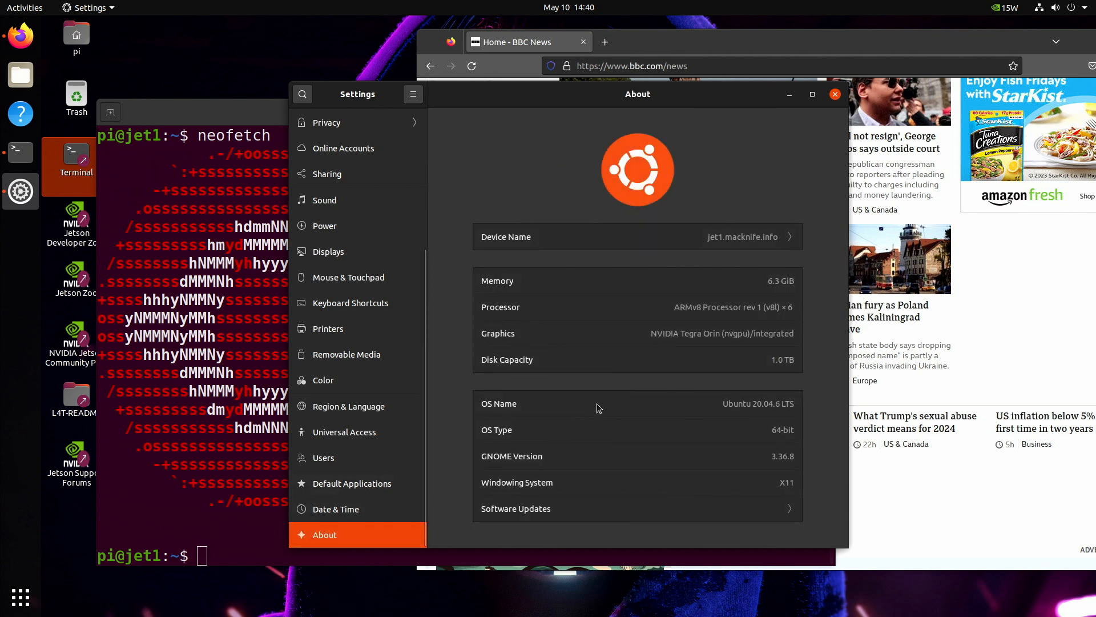
pyautogui.moveTo(781, 472)
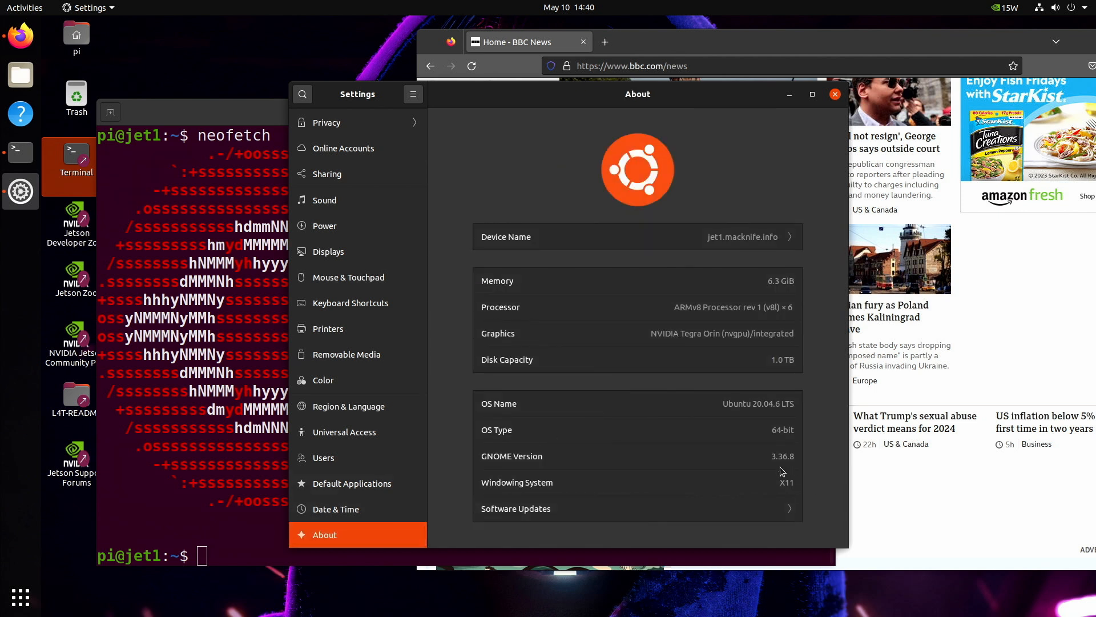
pyautogui.moveTo(834, 94)
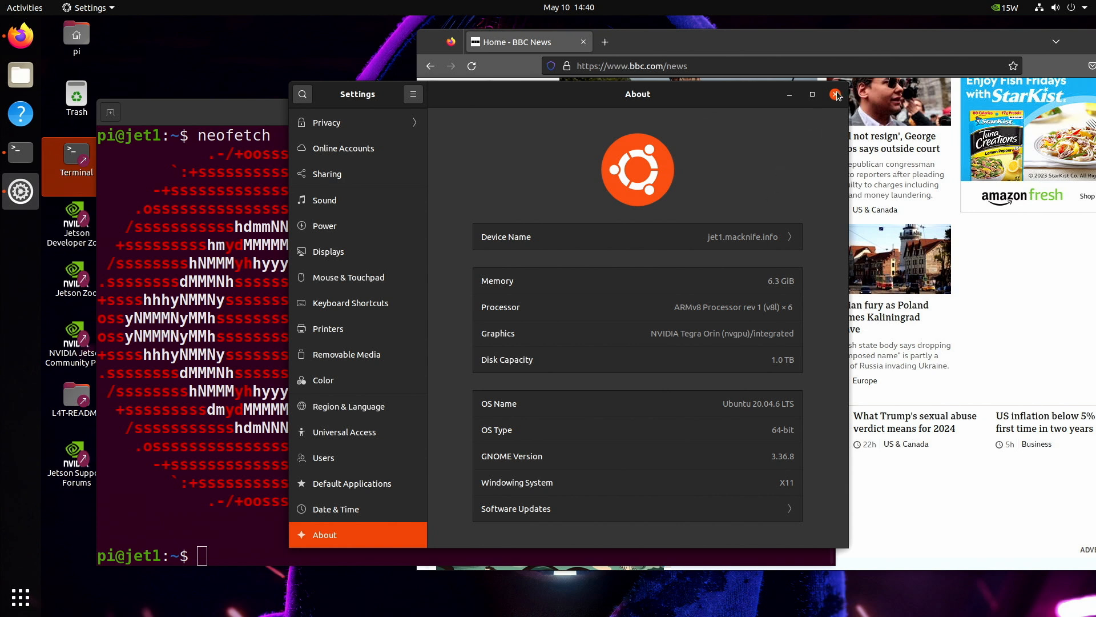
pyautogui.click(836, 94)
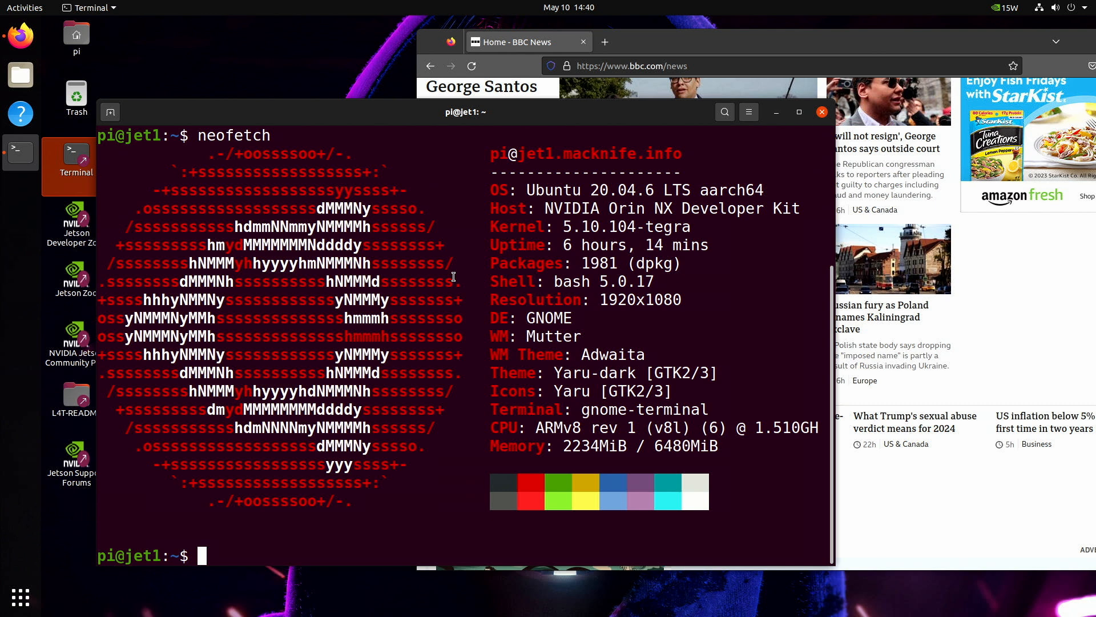
pyautogui.moveTo(316, 119)
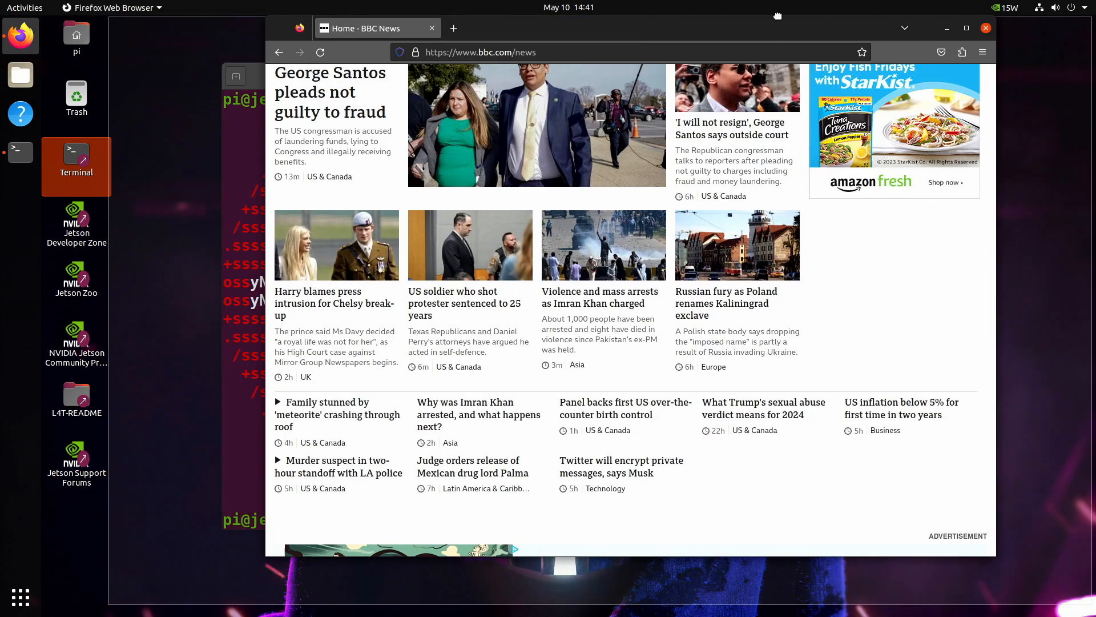
# - Minimize Firefox and choose Change Background… from the desktop's right-click menu
pyautogui.click(966, 28)
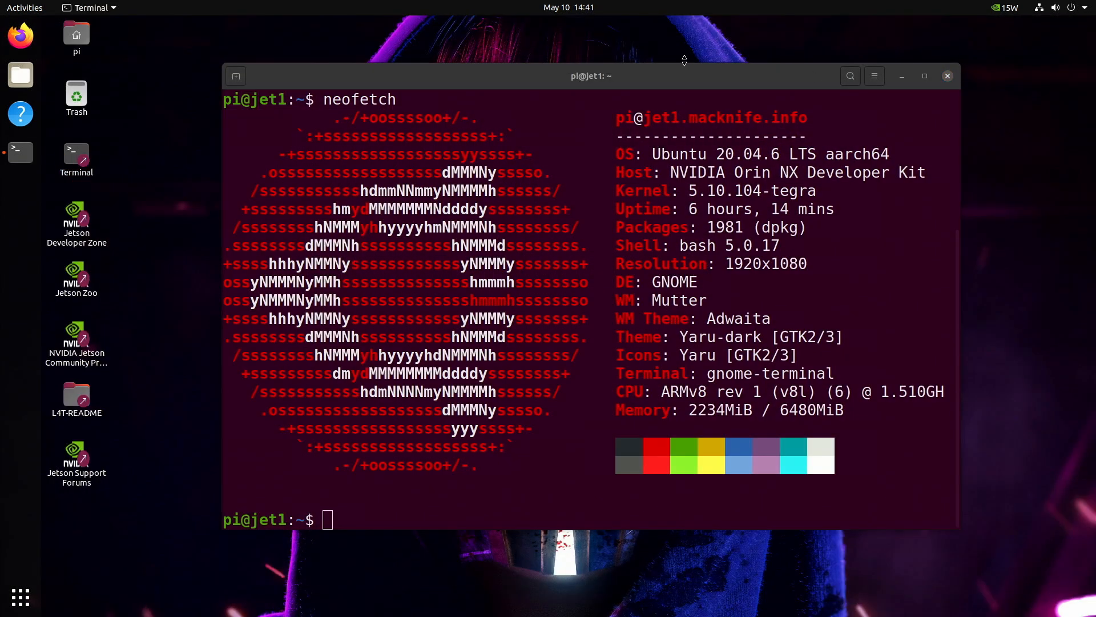
pyautogui.rightClick(681, 37)
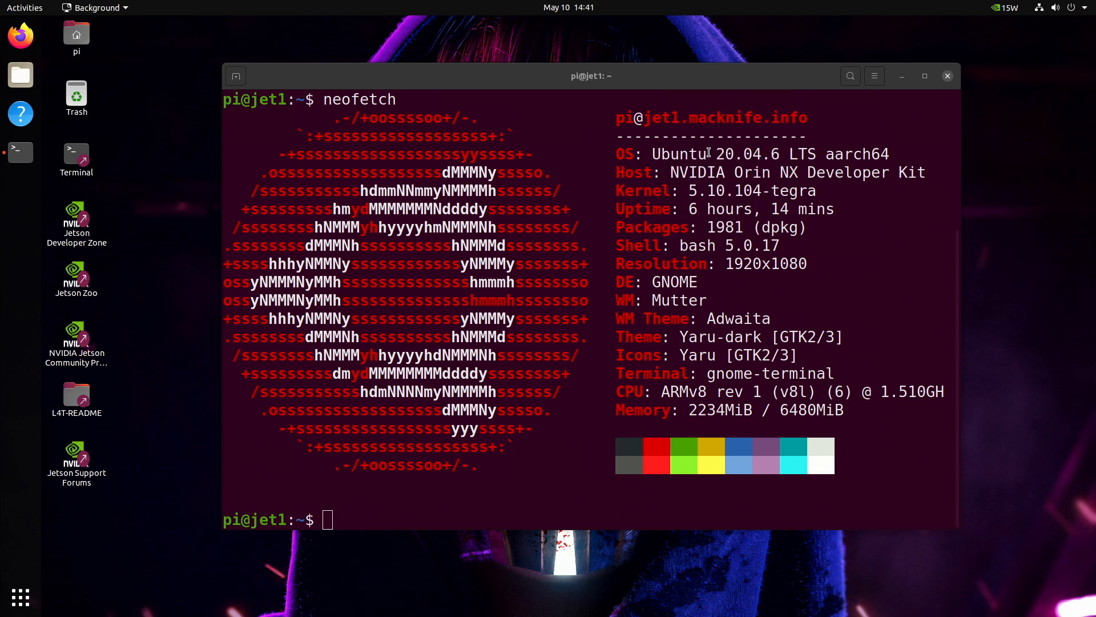
pyautogui.click(20, 190)
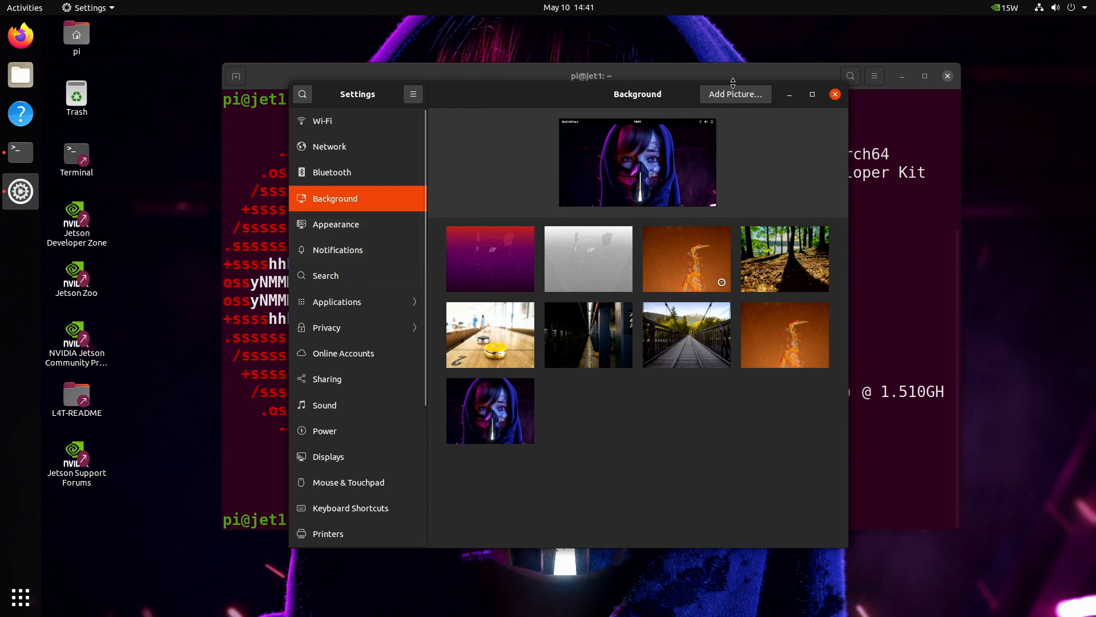
# - Browse cyber2023.jpeg and the high-resolution wallpaper under Add Picture…, then close Settings unchanged
pyautogui.click(735, 94)
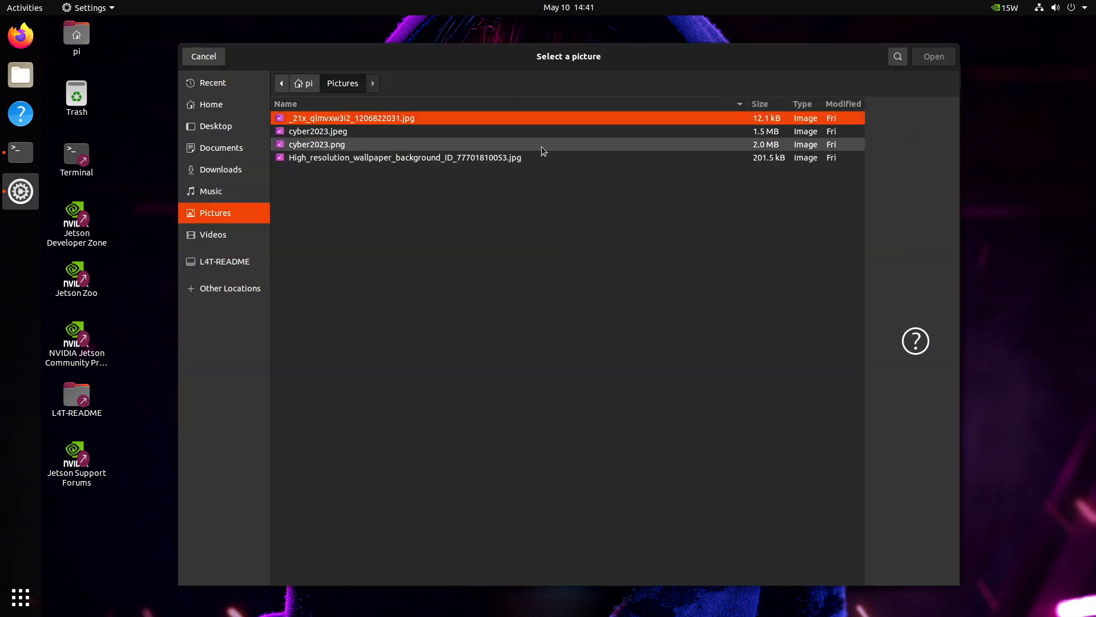
pyautogui.moveTo(460, 128)
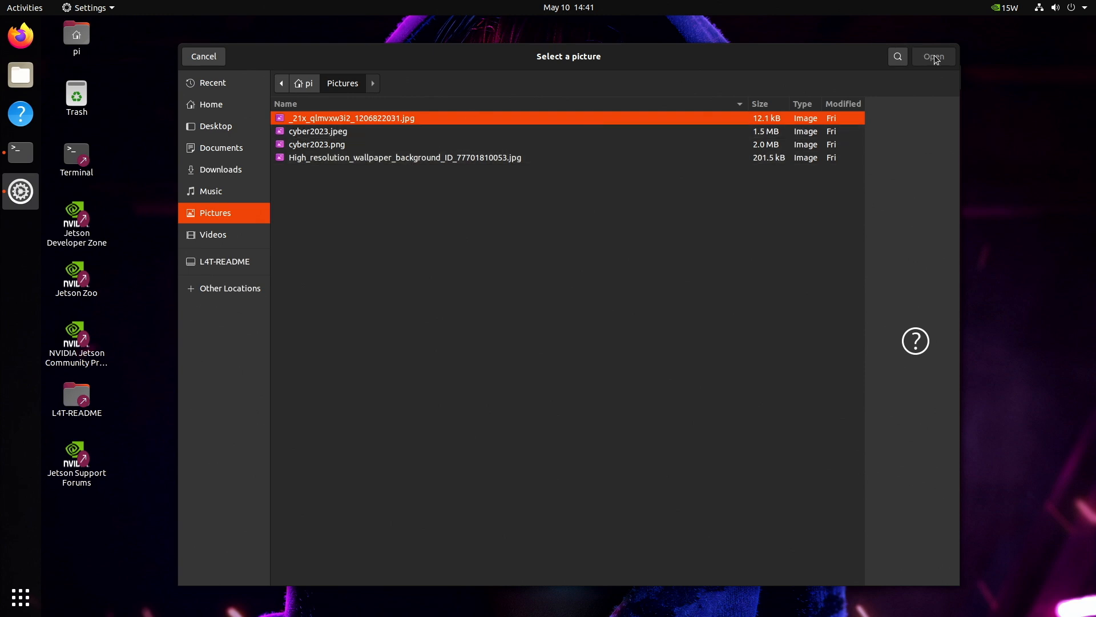
pyautogui.moveTo(938, 62)
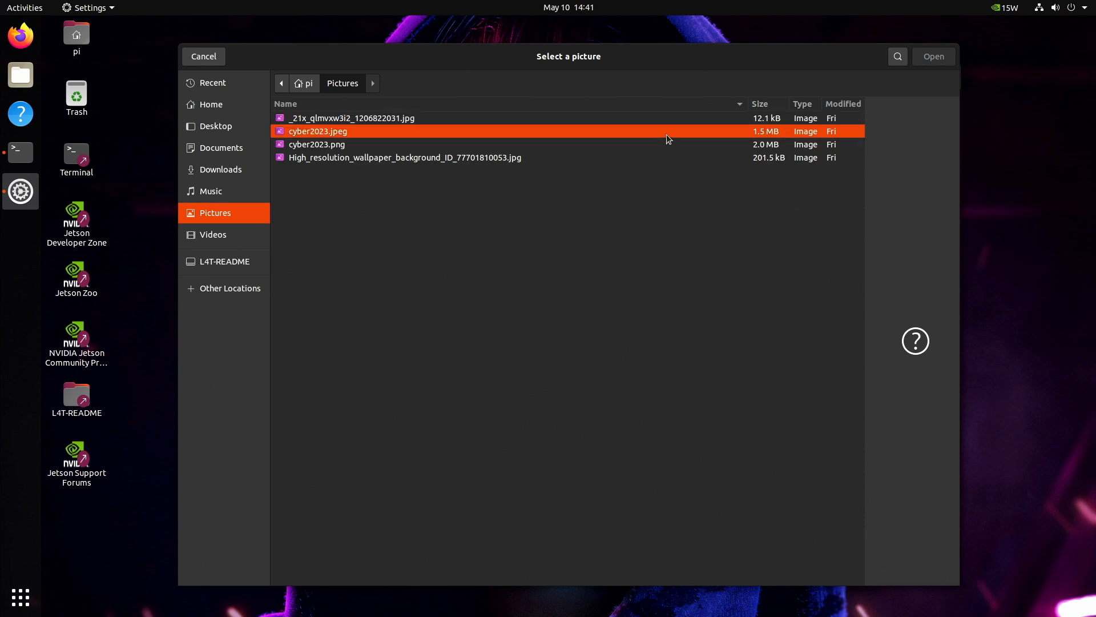
pyautogui.click(404, 157)
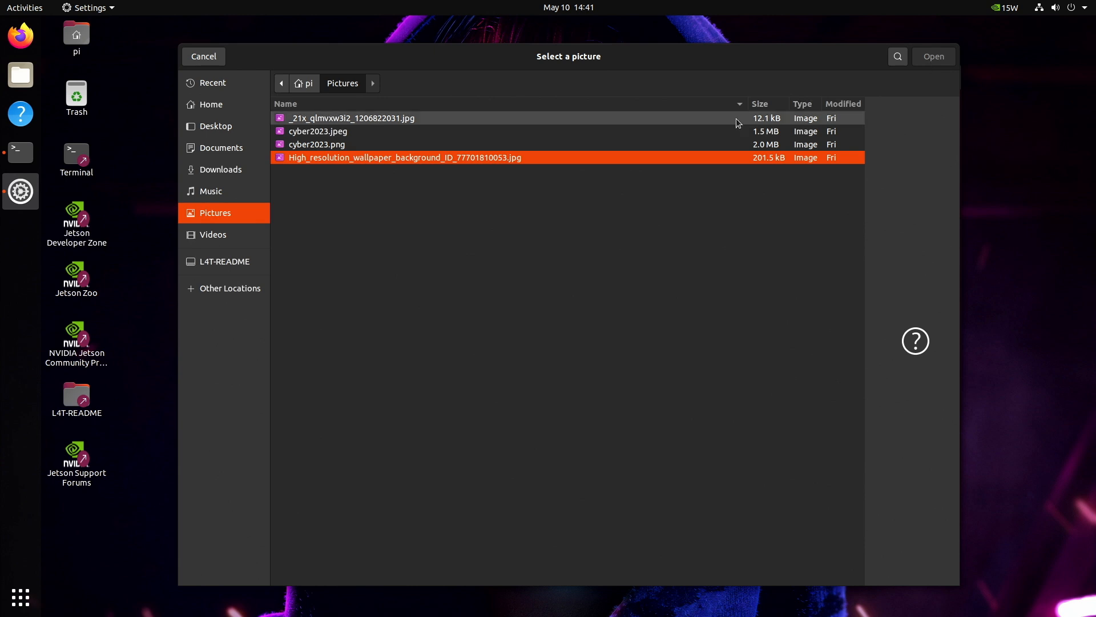
pyautogui.click(932, 56)
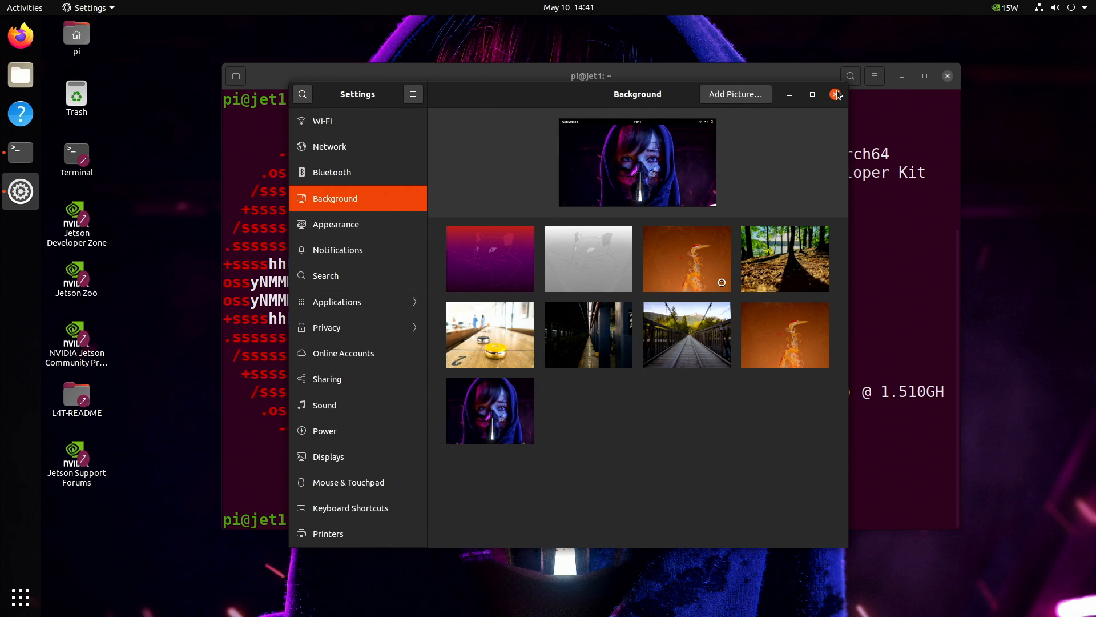
pyautogui.click(837, 94)
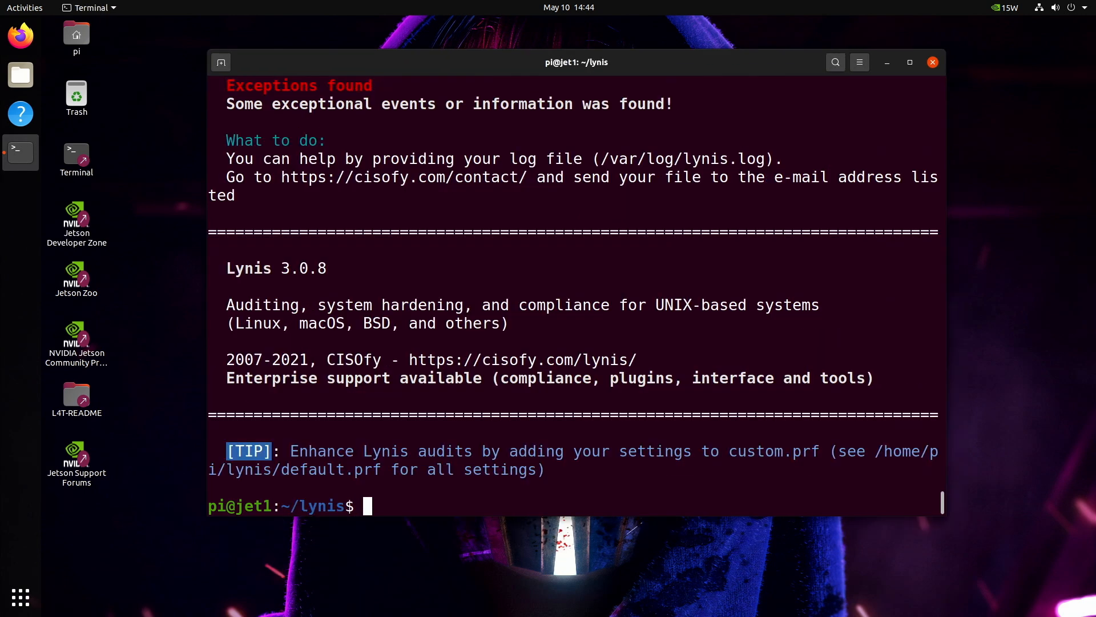
pyautogui.moveTo(503, 451)
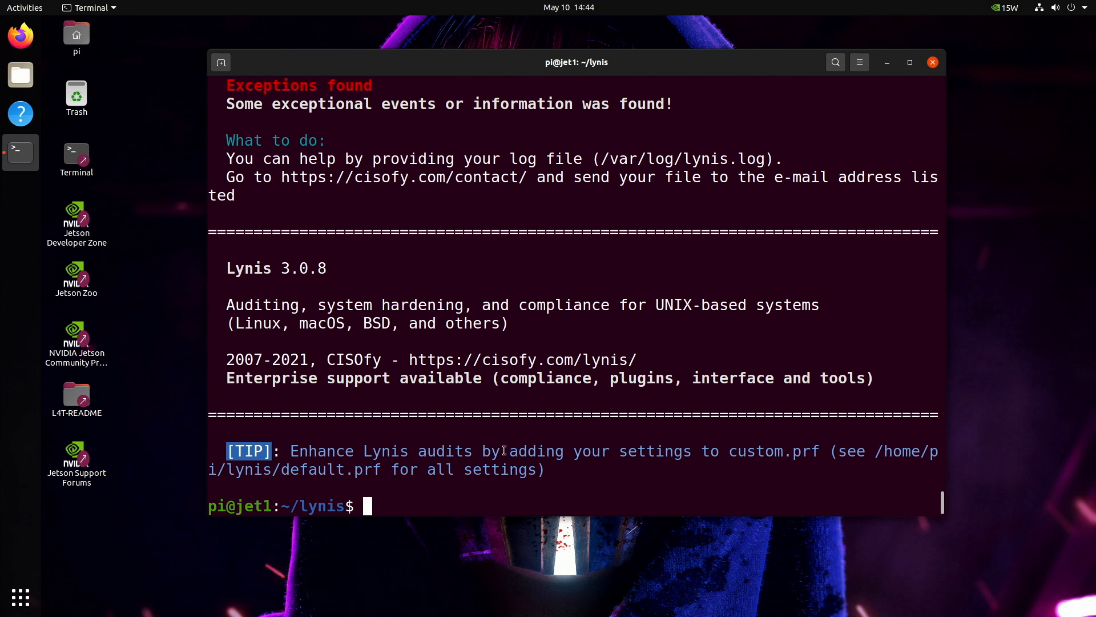
pyautogui.scroll(3)
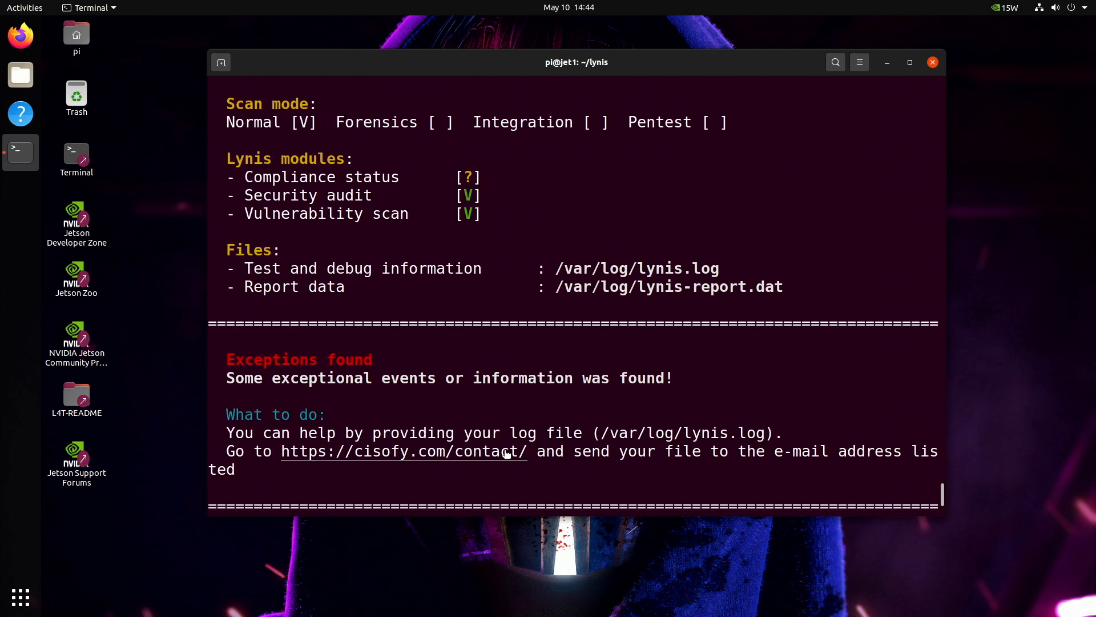
pyautogui.scroll(3)
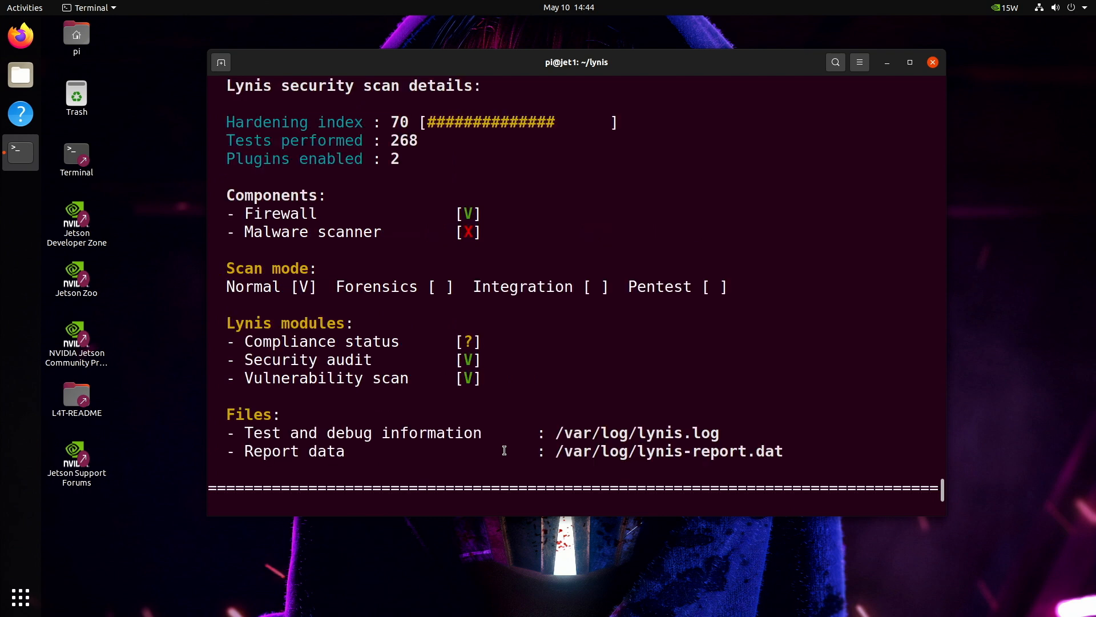
pyautogui.moveTo(342, 308)
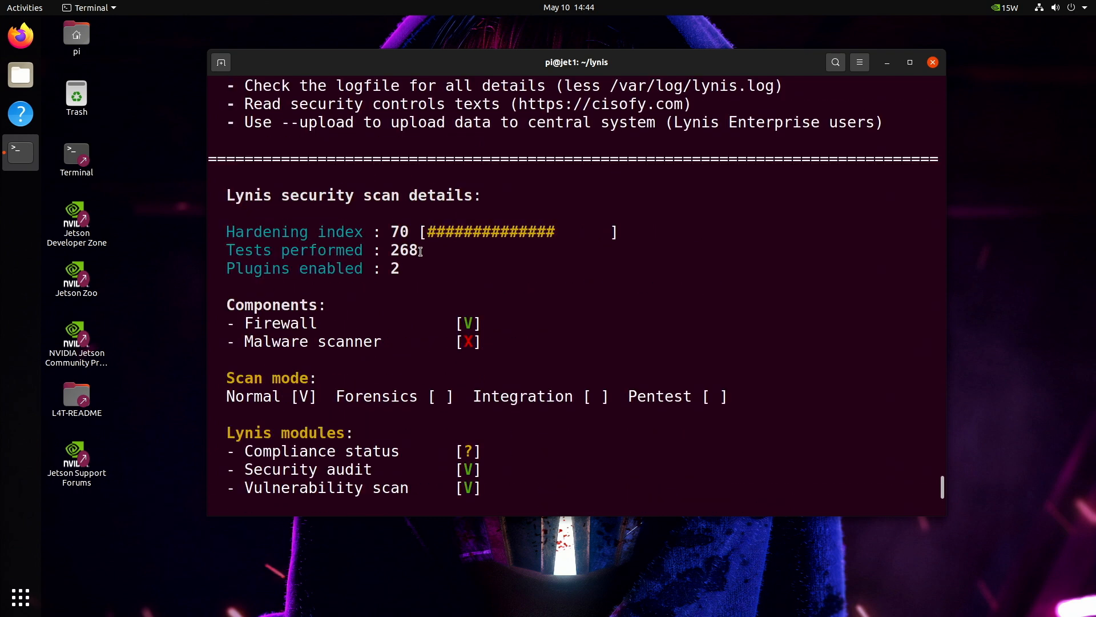
pyautogui.scroll(3)
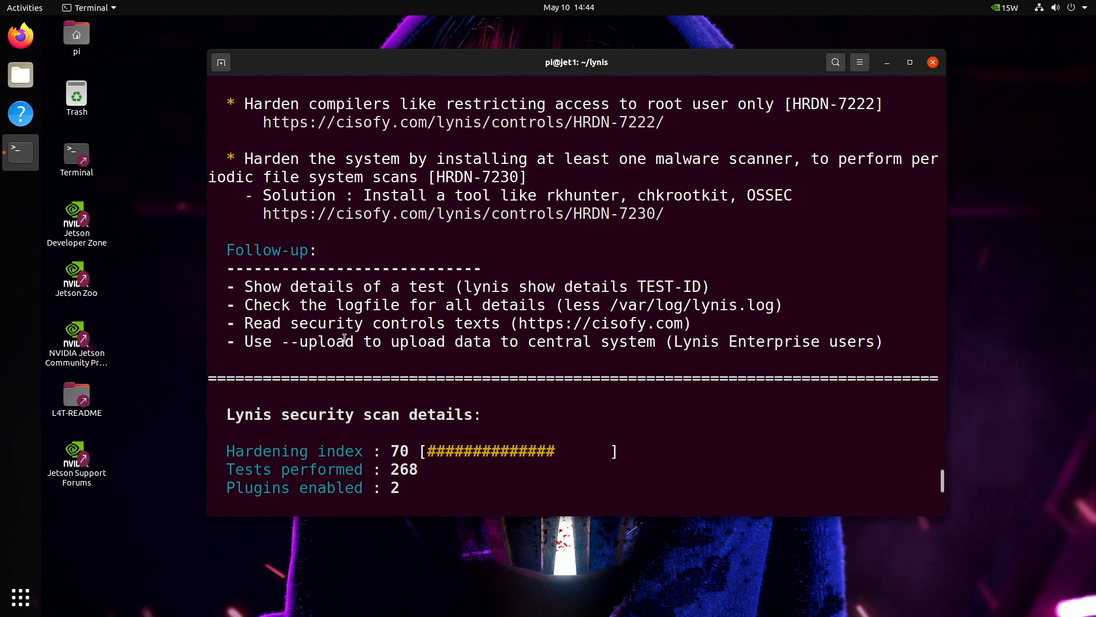
pyautogui.scroll(3)
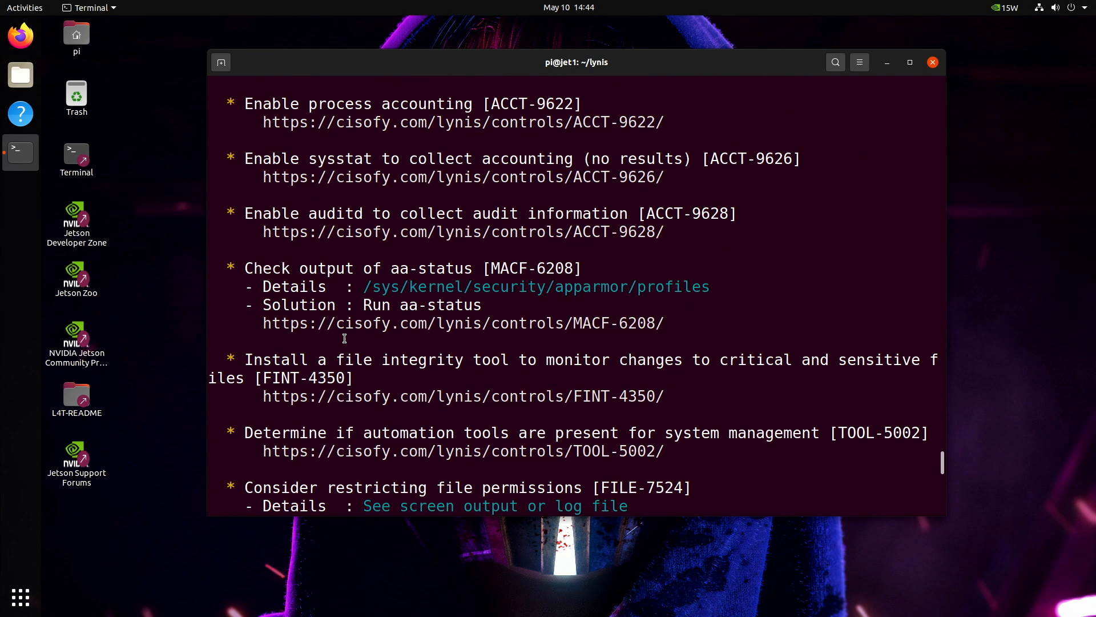
pyautogui.scroll(-3)
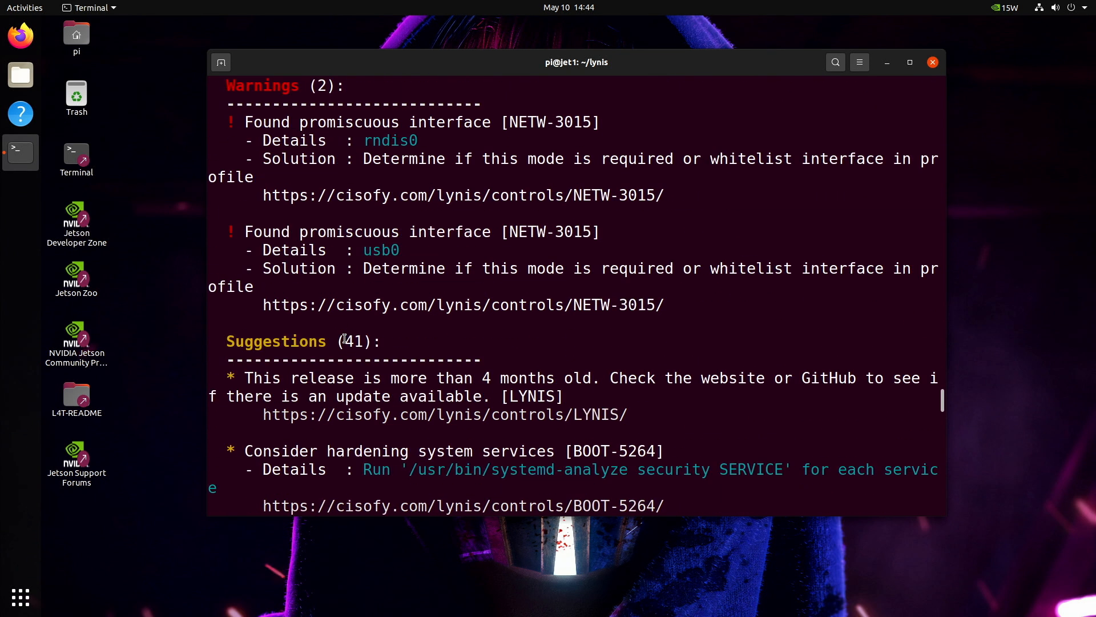
pyautogui.moveTo(421, 110)
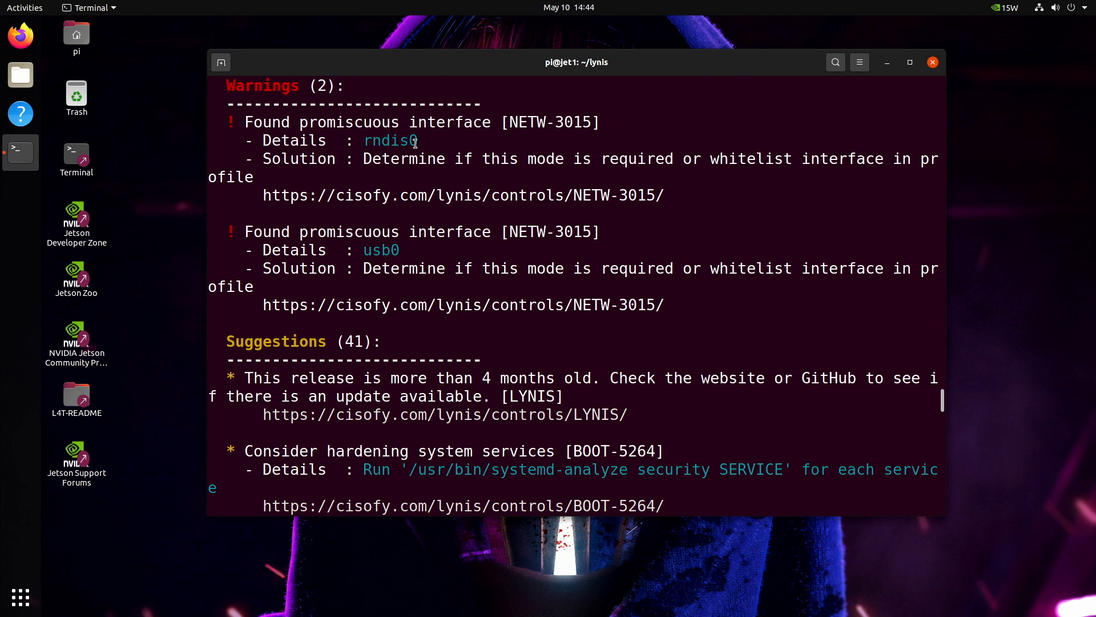
pyautogui.scroll(-3)
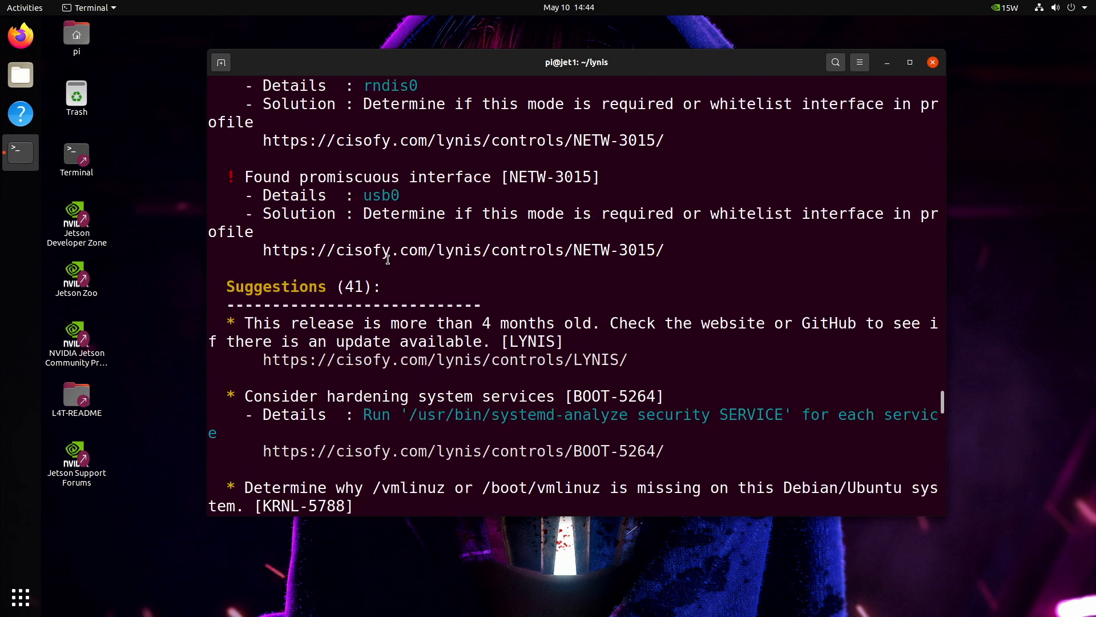
pyautogui.scroll(-3)
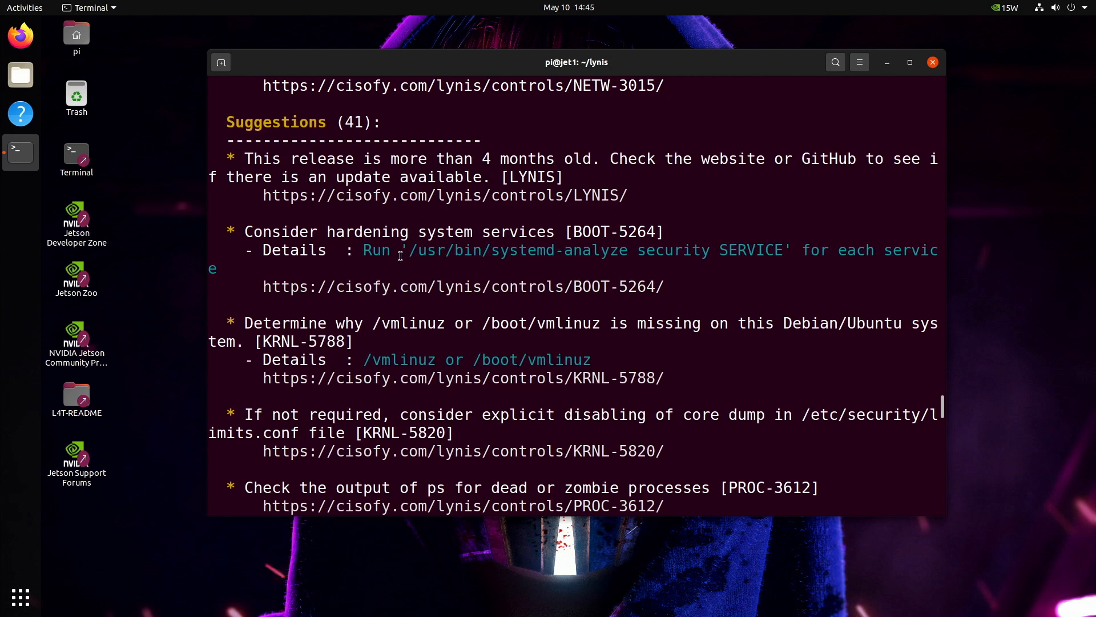
pyautogui.scroll(-3)
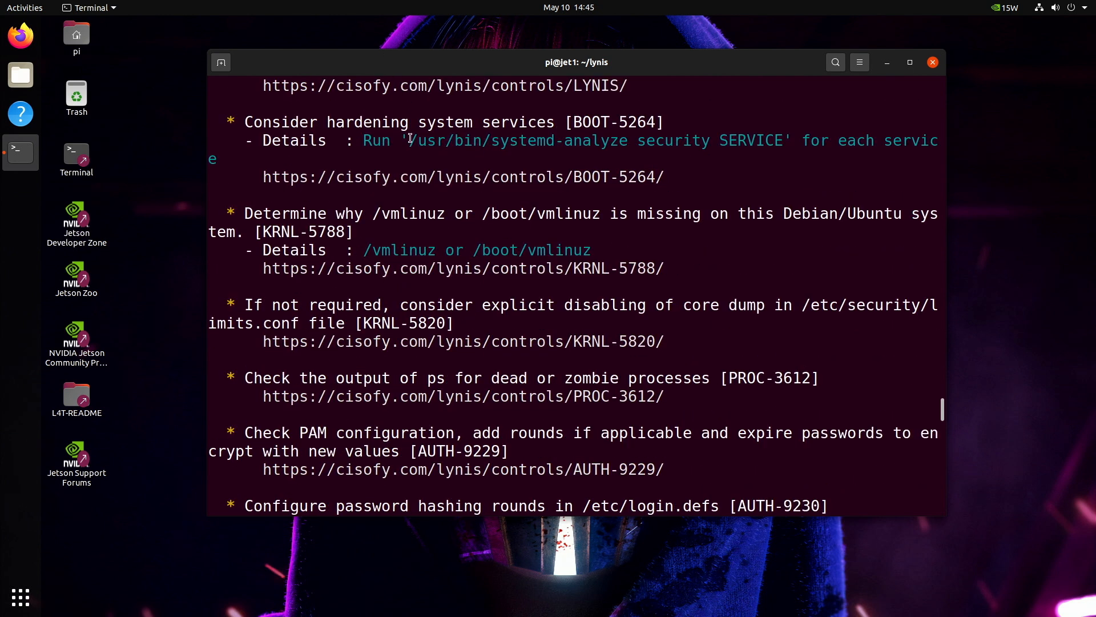
pyautogui.scroll(-3)
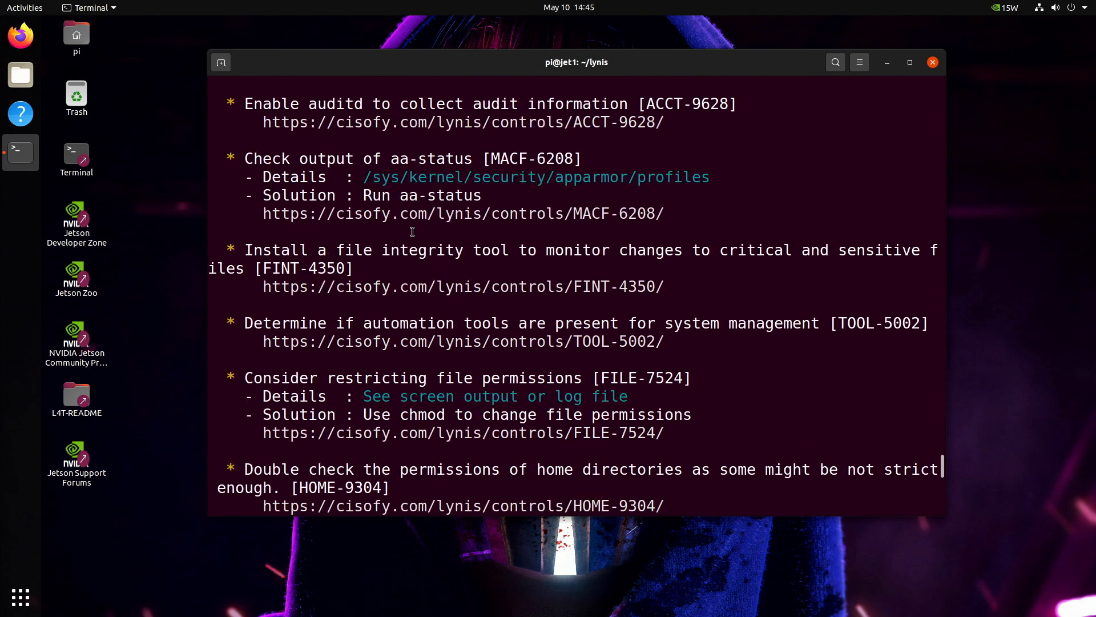
pyautogui.scroll(-3)
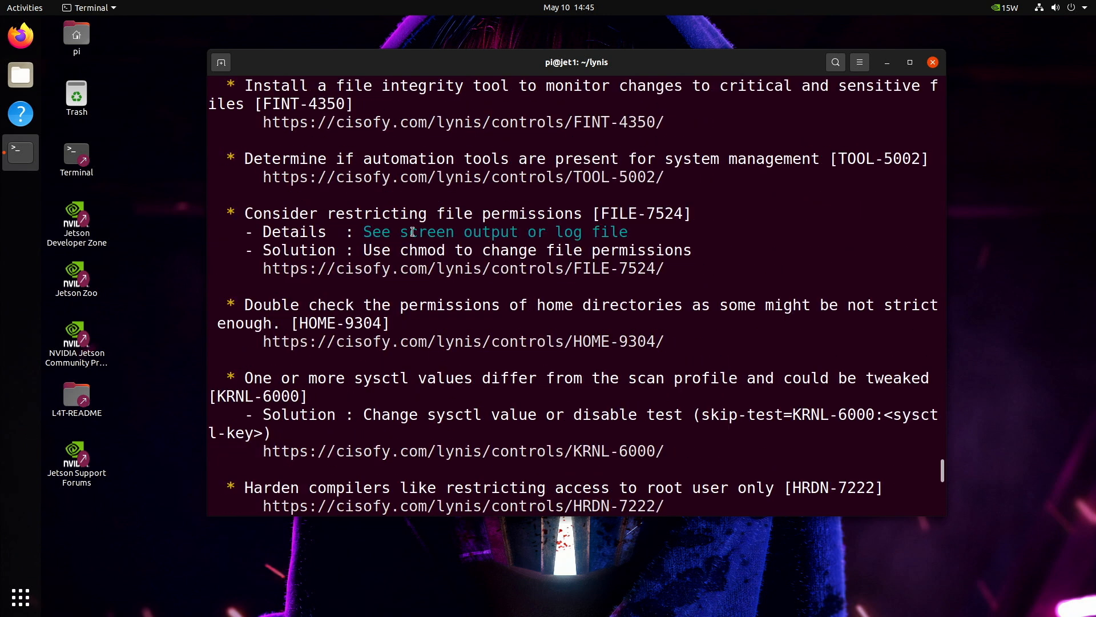
pyautogui.scroll(-3)
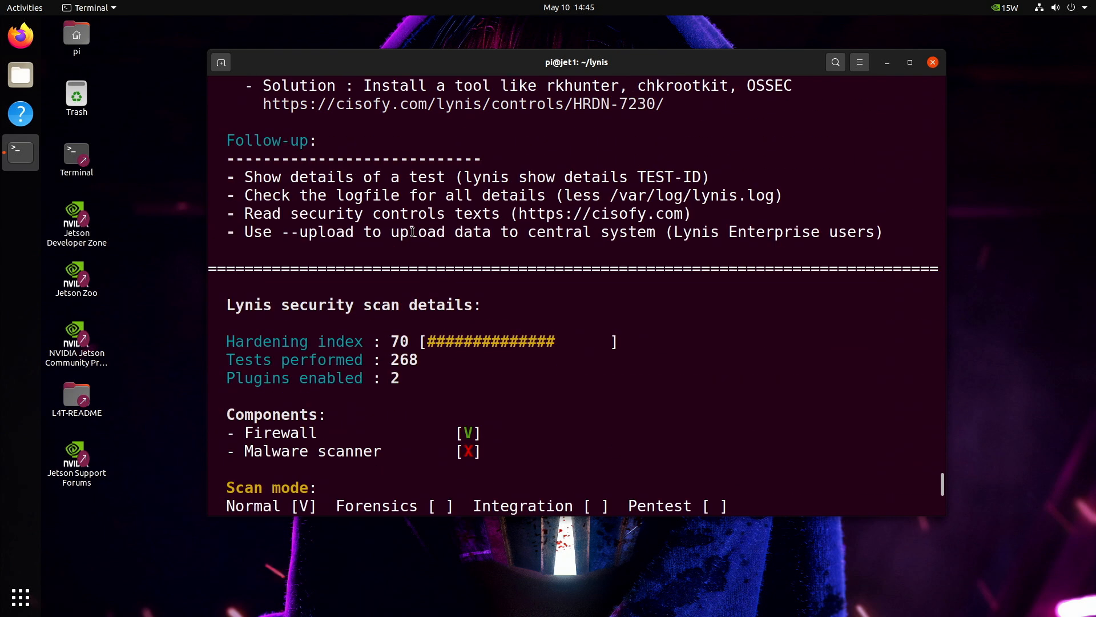
pyautogui.scroll(-3)
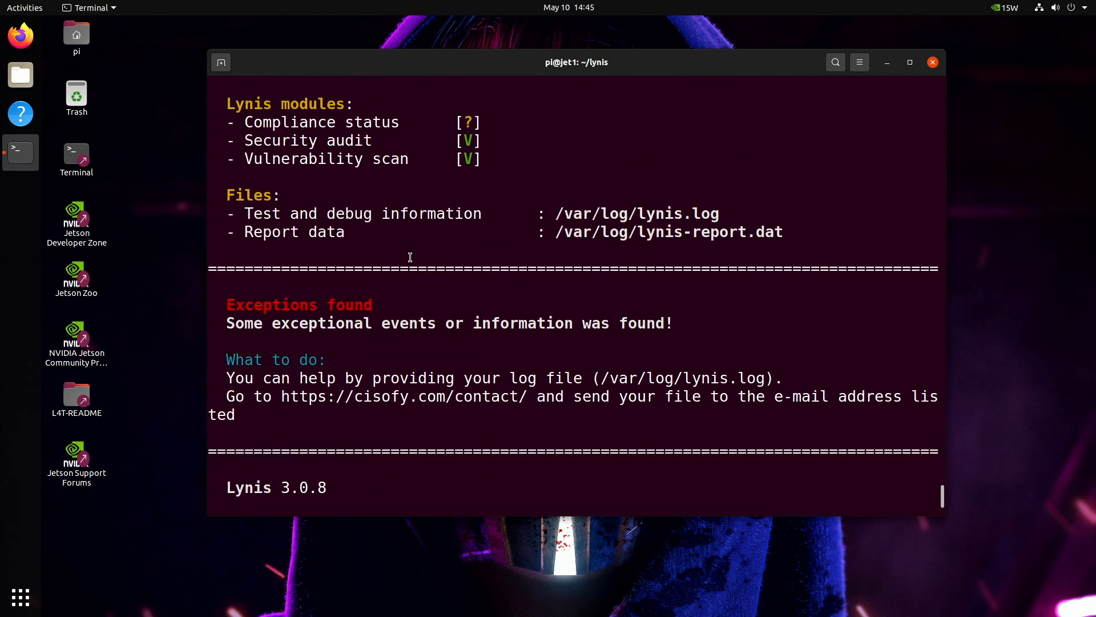
pyautogui.scroll(-3)
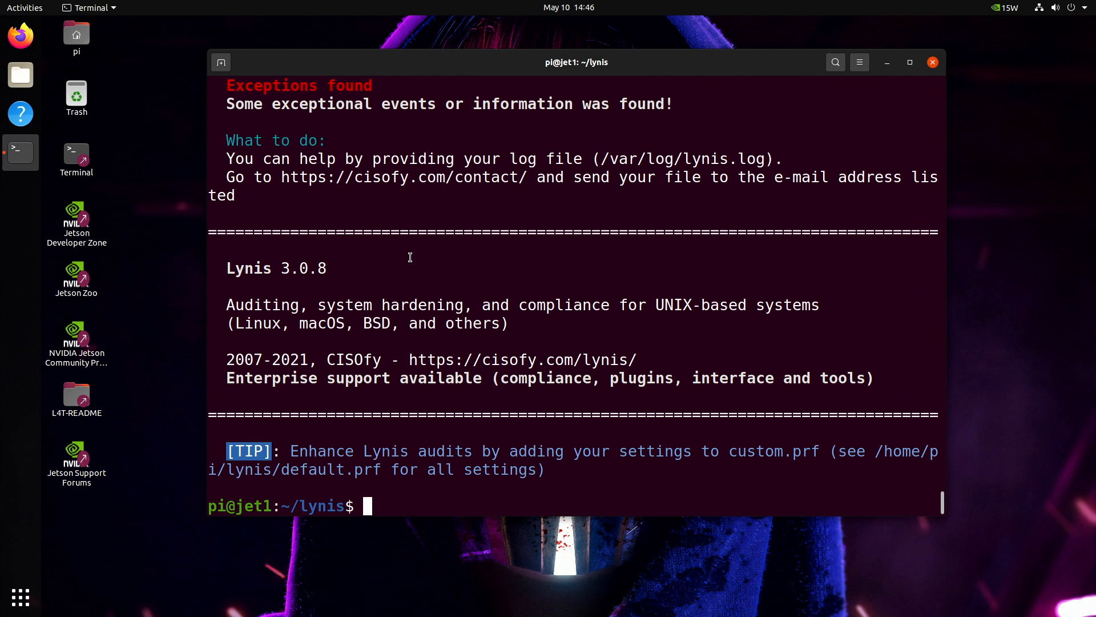
pyautogui.write('htop')
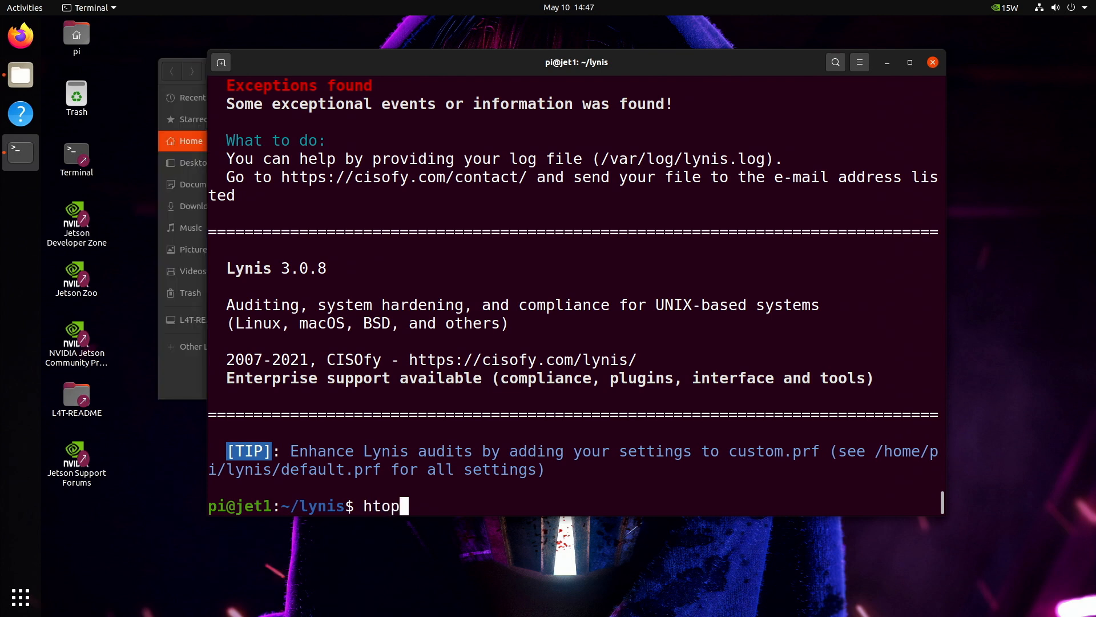
# - Launch htop from the prompt to view running processes and system load
pyautogui.press('Return')
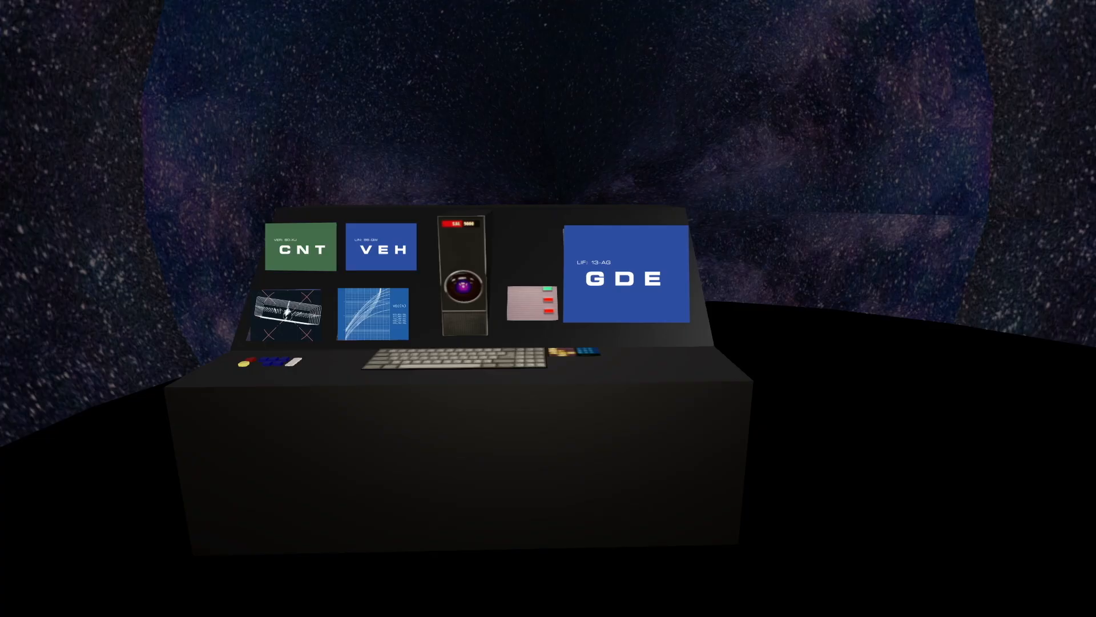
# - Scroll the JetPack Key Features section through Jetson Linux, TensorRT, cuDNN and CUDA
pyautogui.click(375, 315)
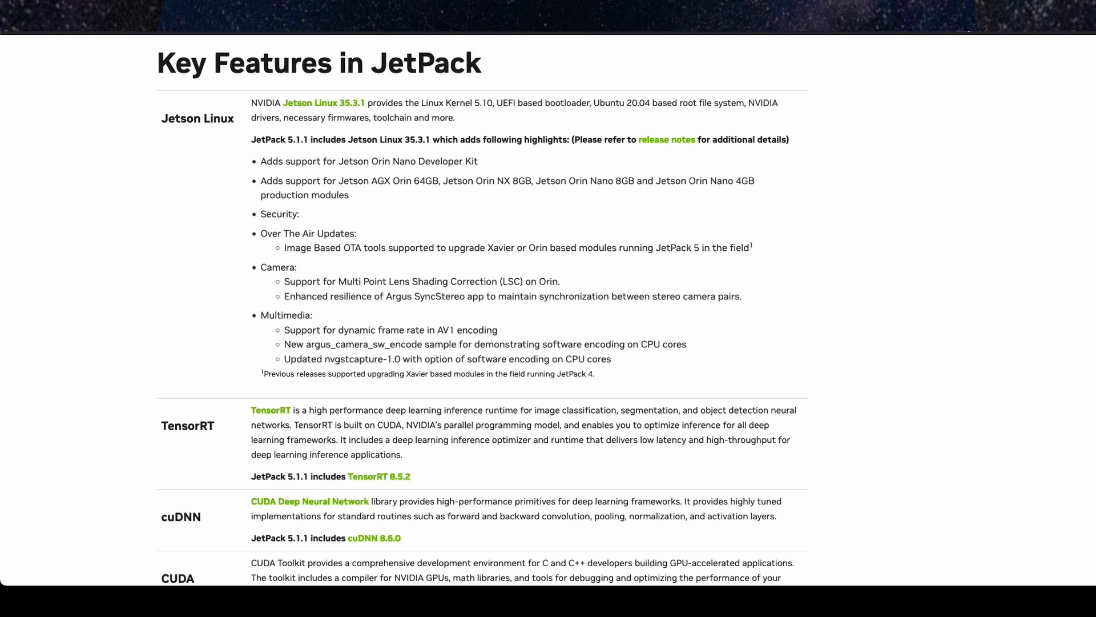
pyautogui.scroll(-3)
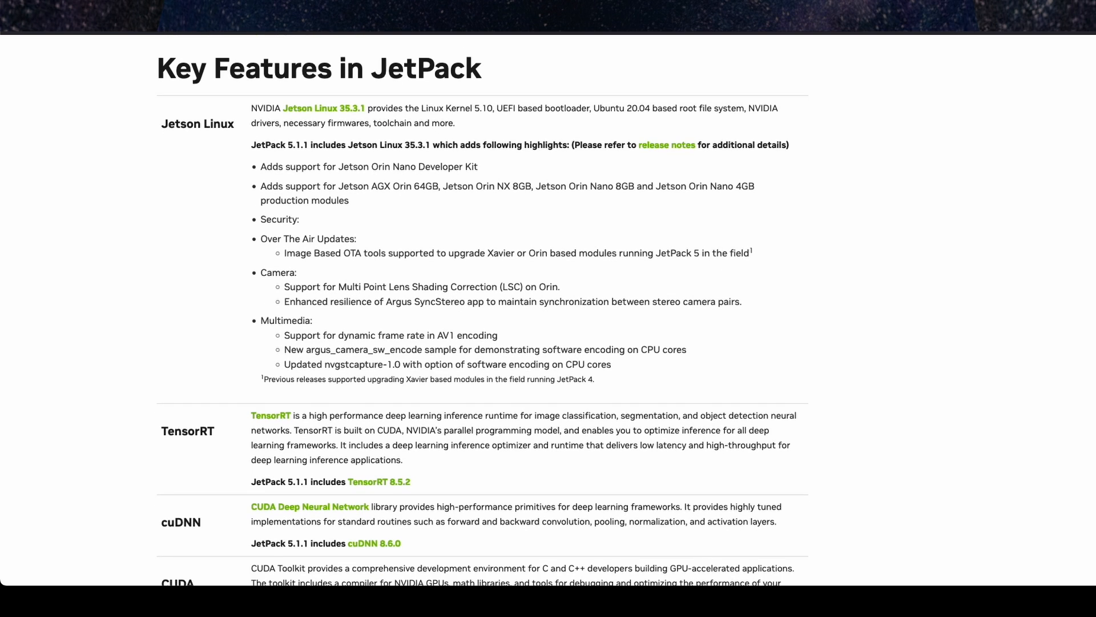
pyautogui.scroll(3)
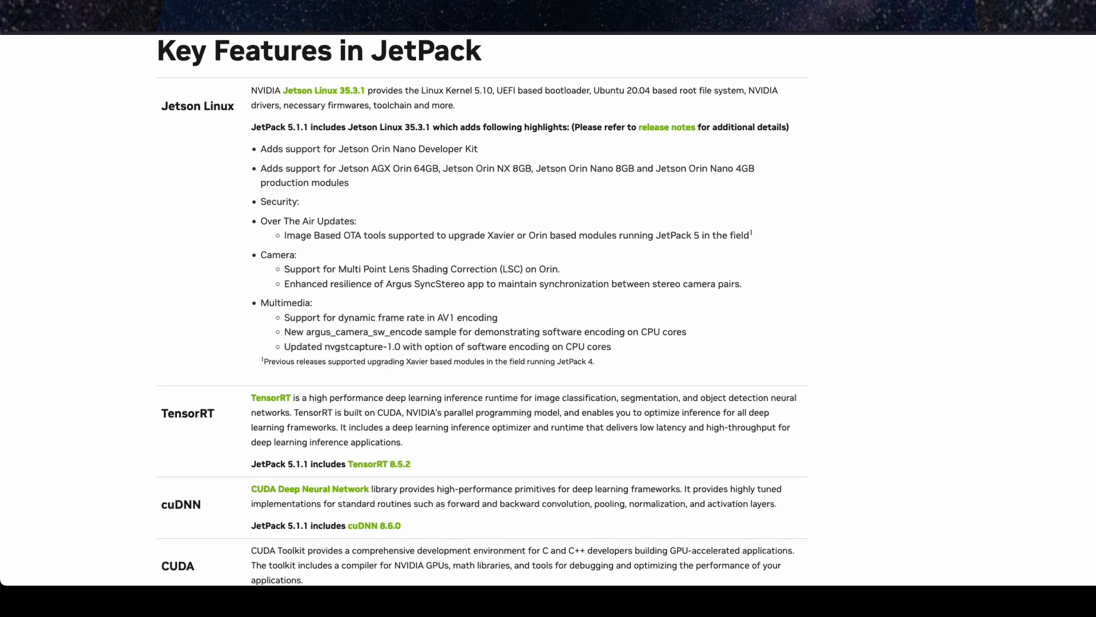
pyautogui.scroll(-3)
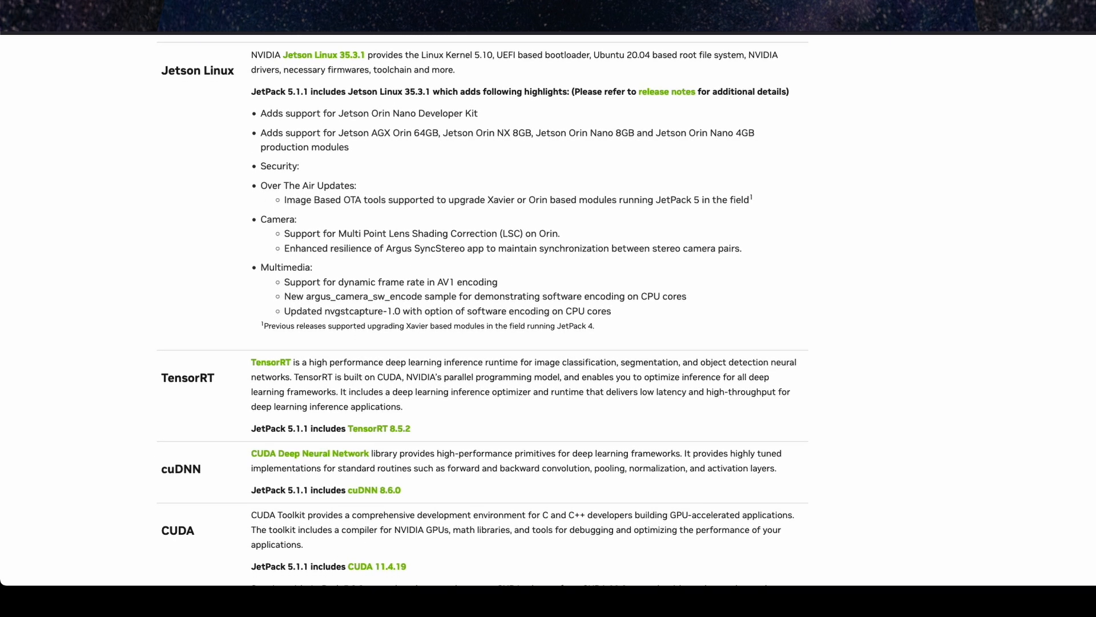
pyautogui.scroll(-3)
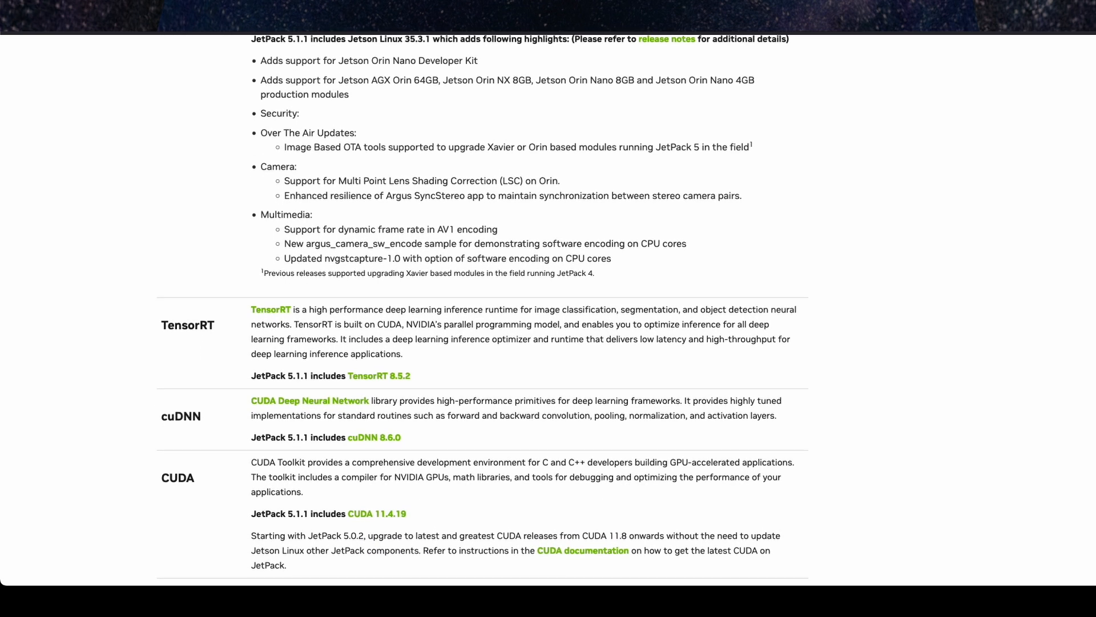
pyautogui.scroll(-3)
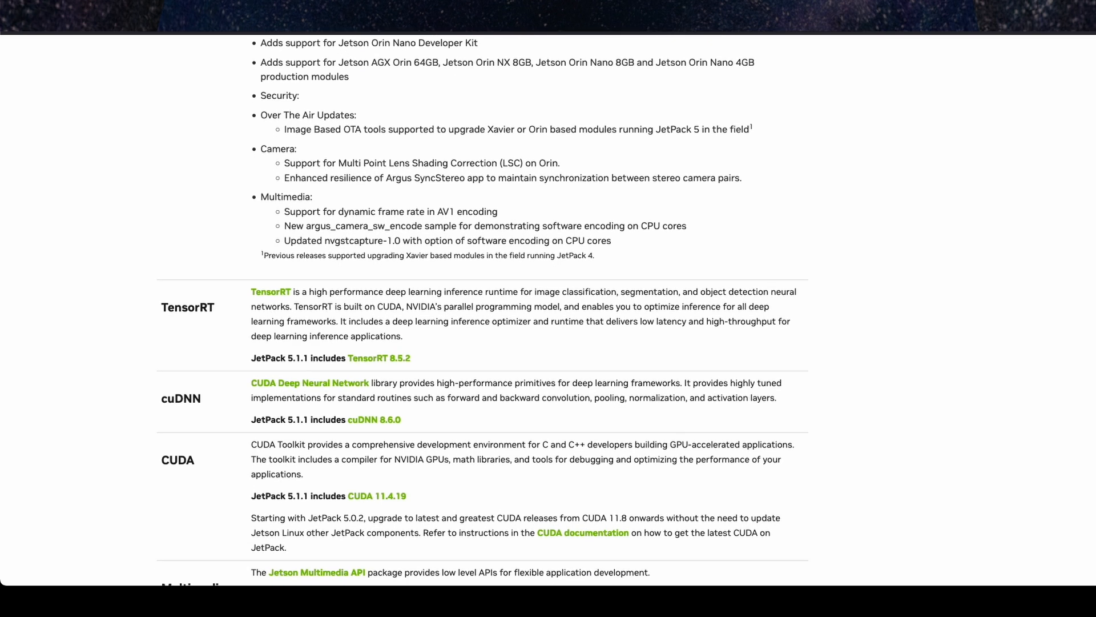
pyautogui.scroll(-3)
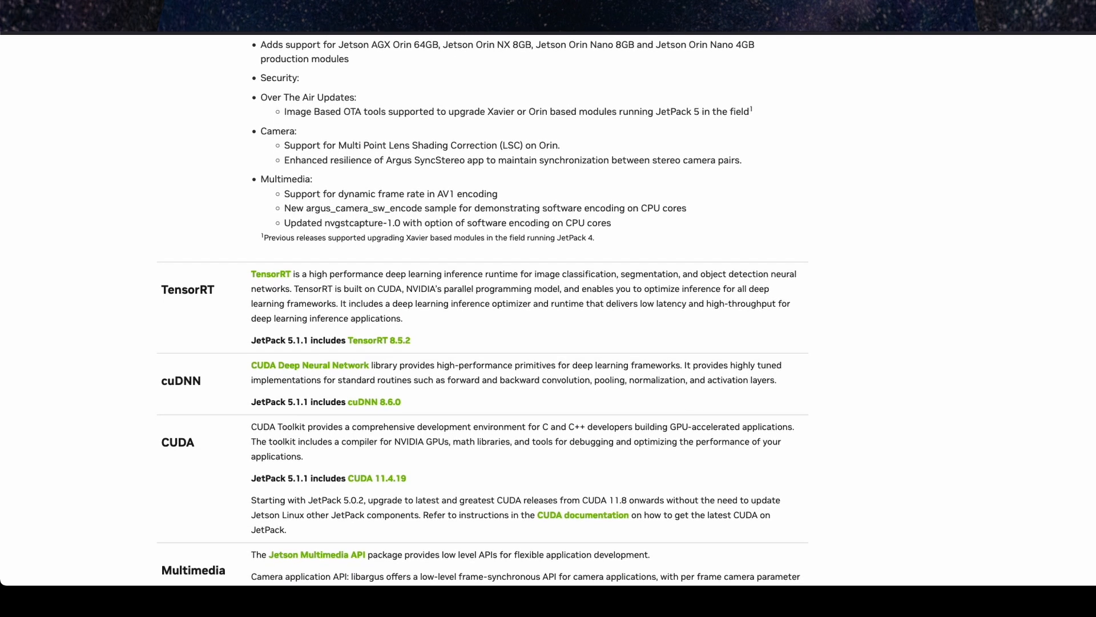
pyautogui.scroll(-3)
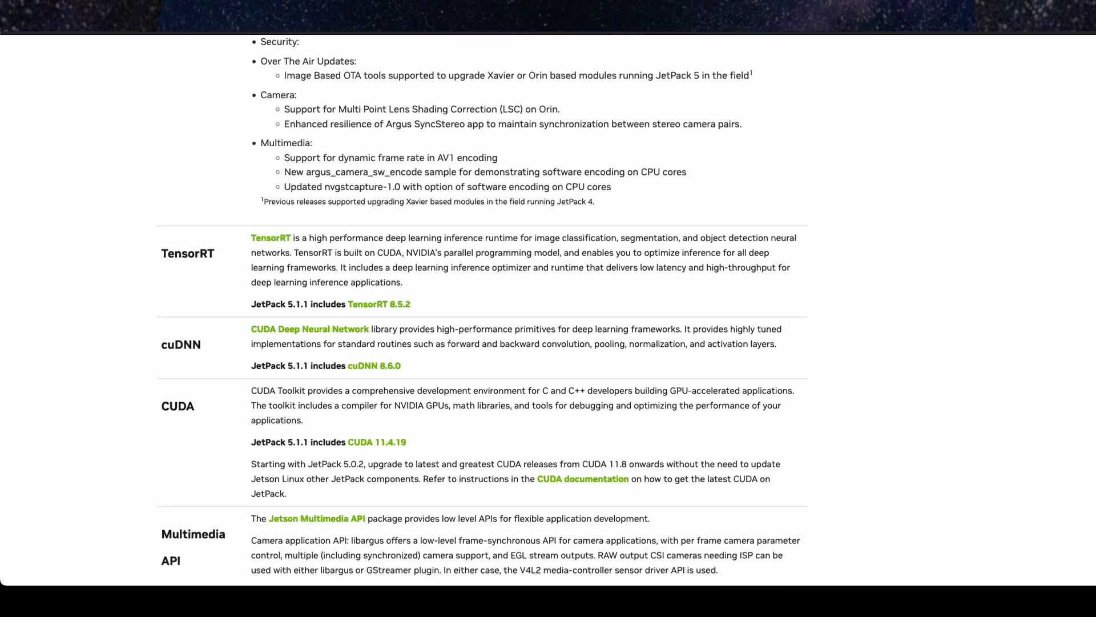
pyautogui.scroll(-3)
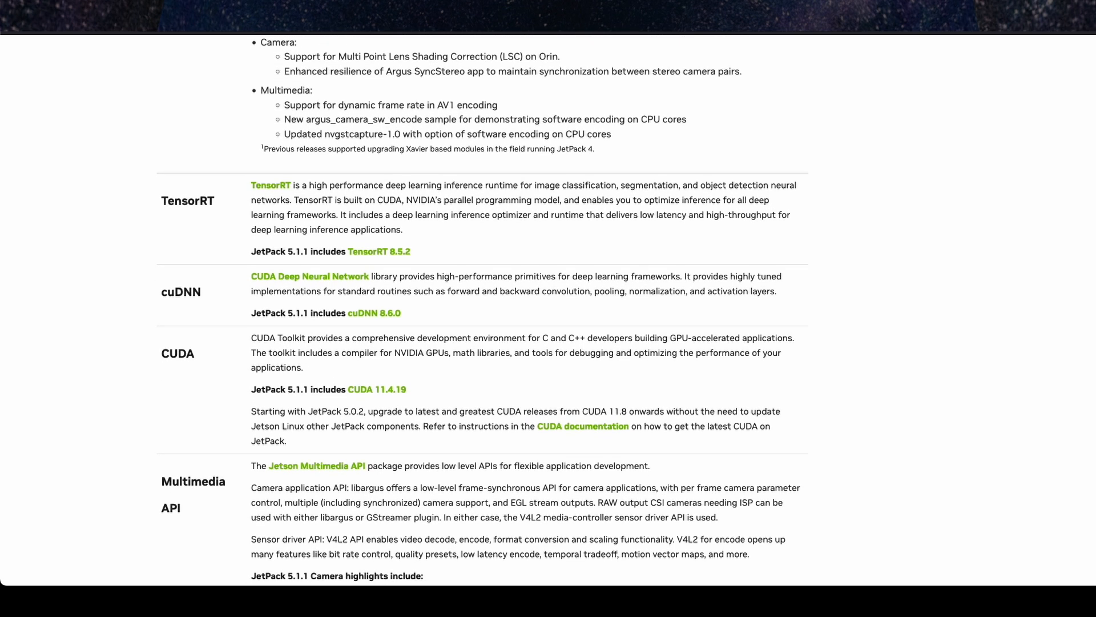
pyautogui.scroll(-3)
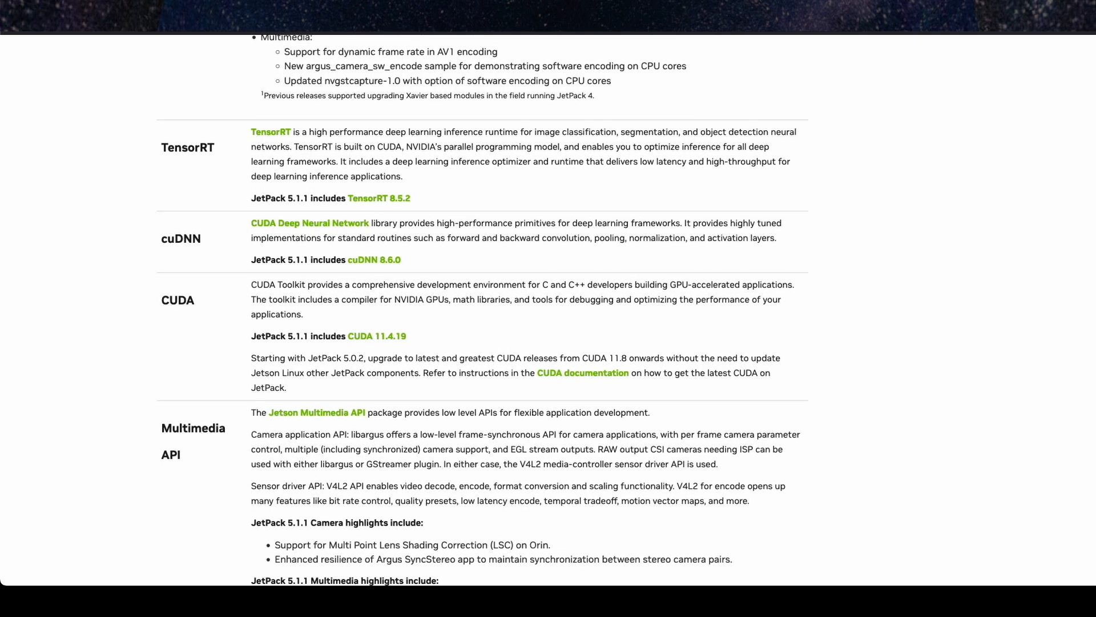
pyautogui.scroll(-3)
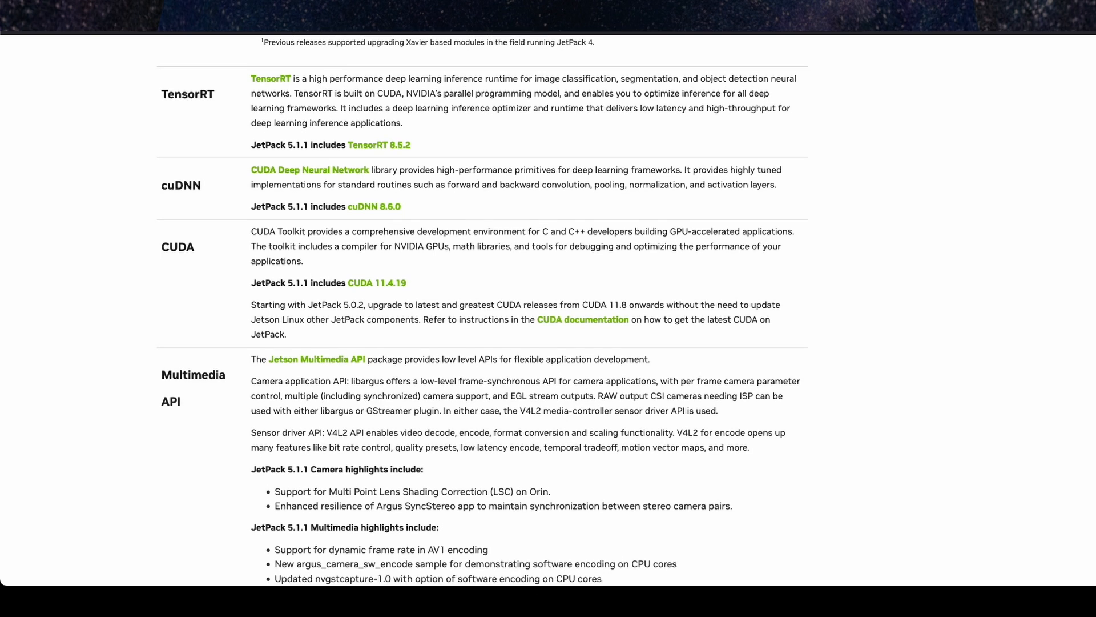
# - Scroll past Multimedia API, Computer Vision and Graphics, ending on the NGC CitySemSegFormer model card
pyautogui.scroll(3)
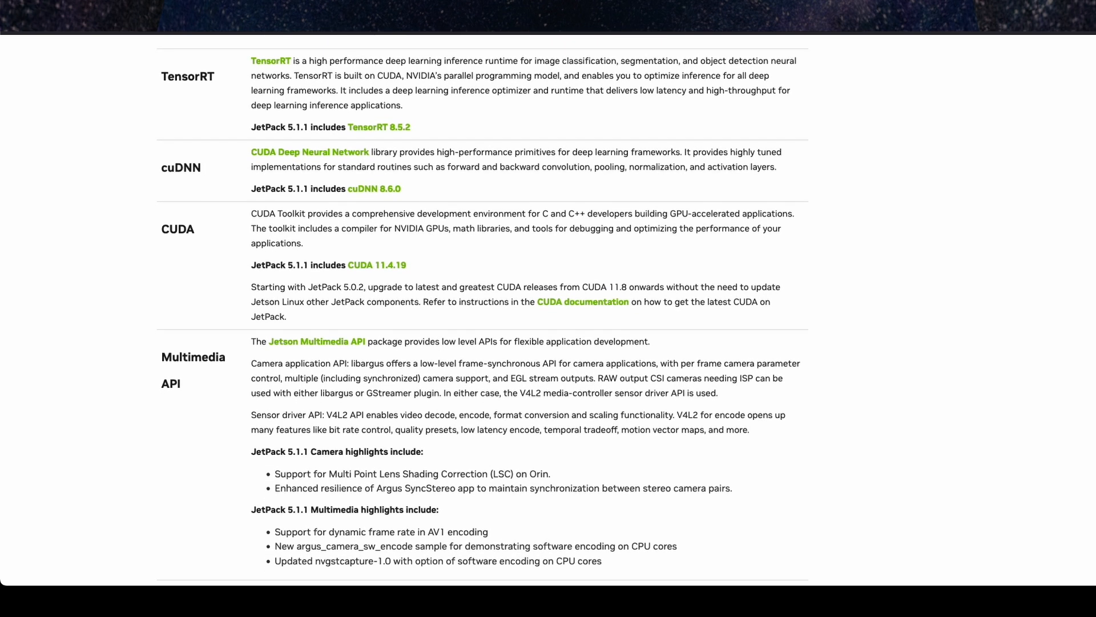
pyautogui.scroll(-3)
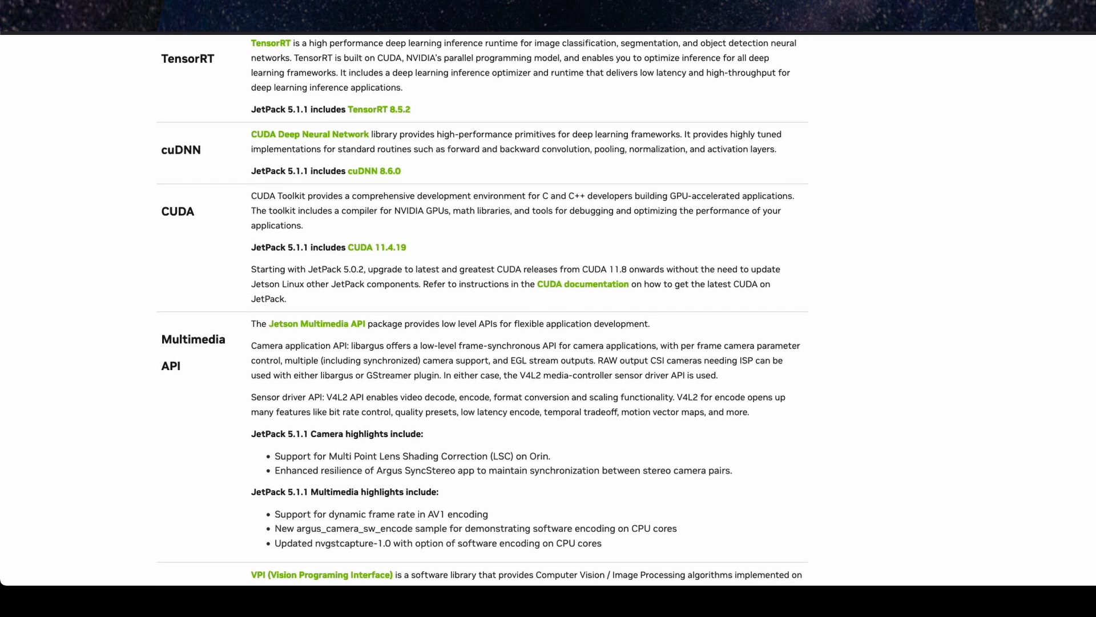
pyautogui.scroll(-3)
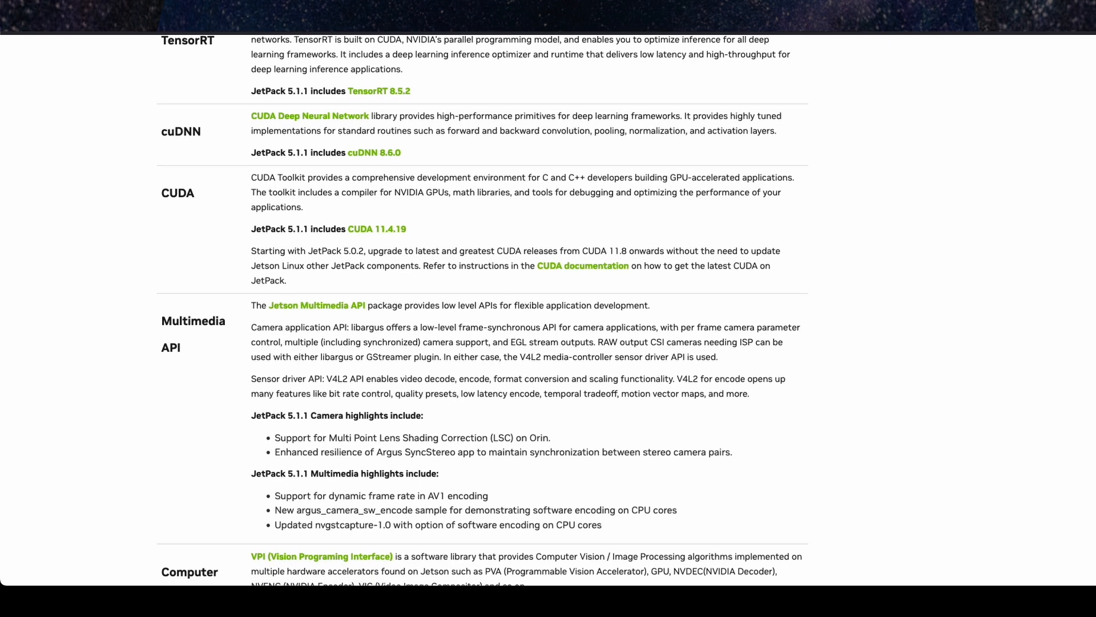
pyautogui.scroll(-3)
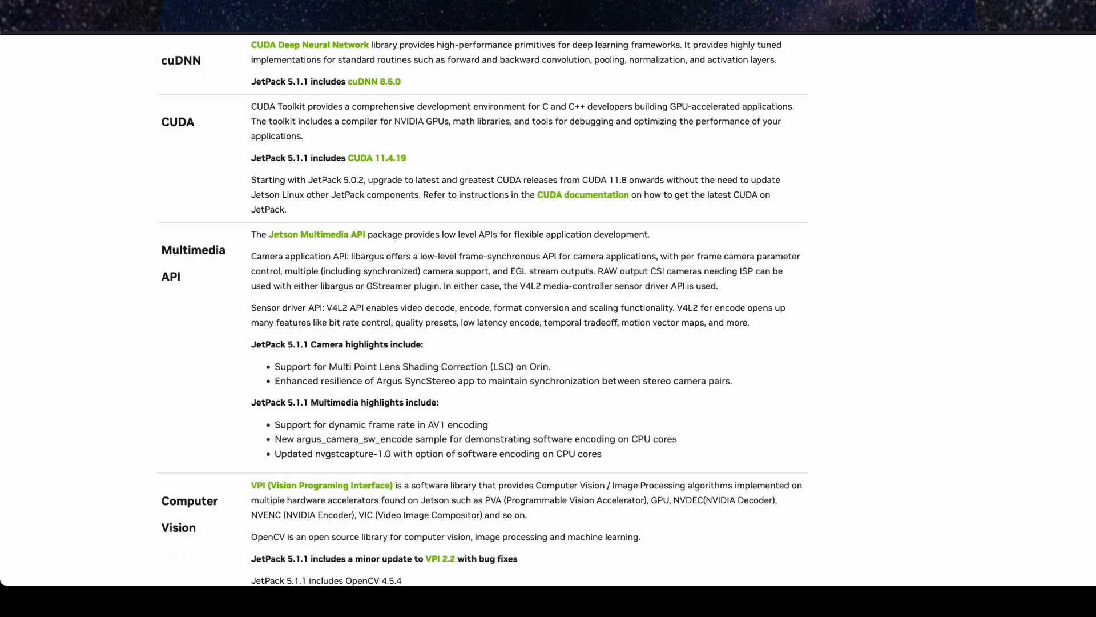
pyautogui.scroll(-3)
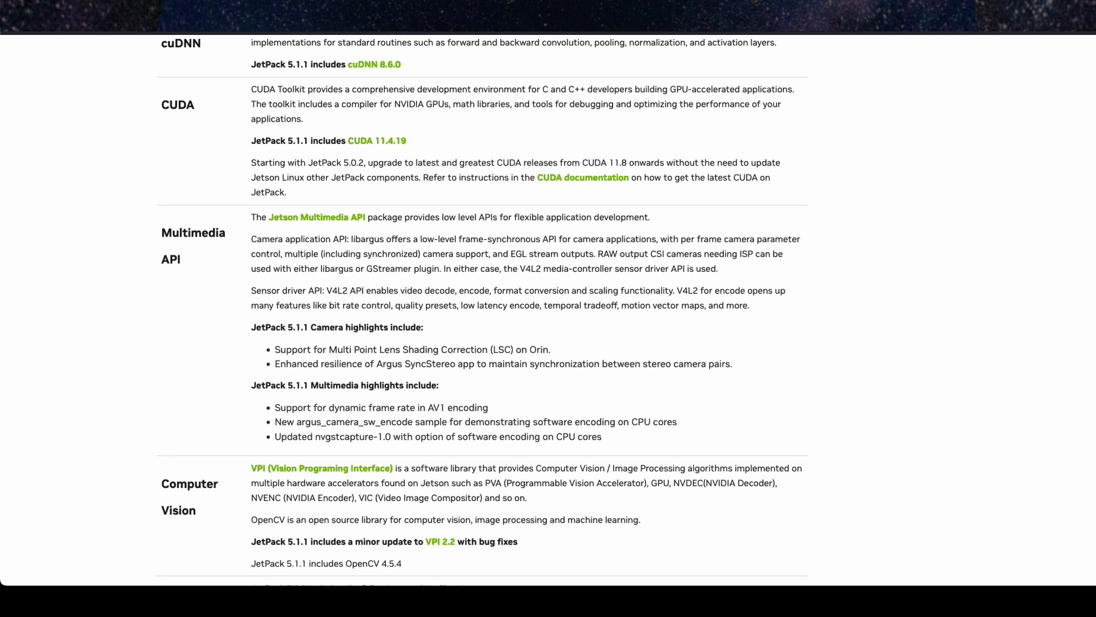
pyautogui.scroll(-3)
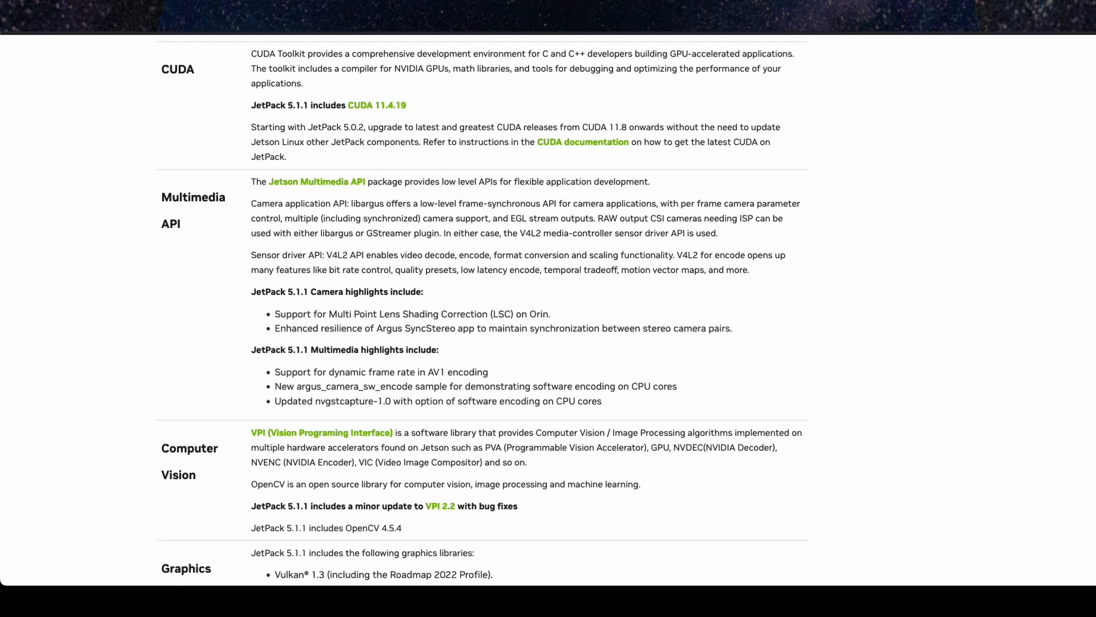
pyautogui.scroll(-3)
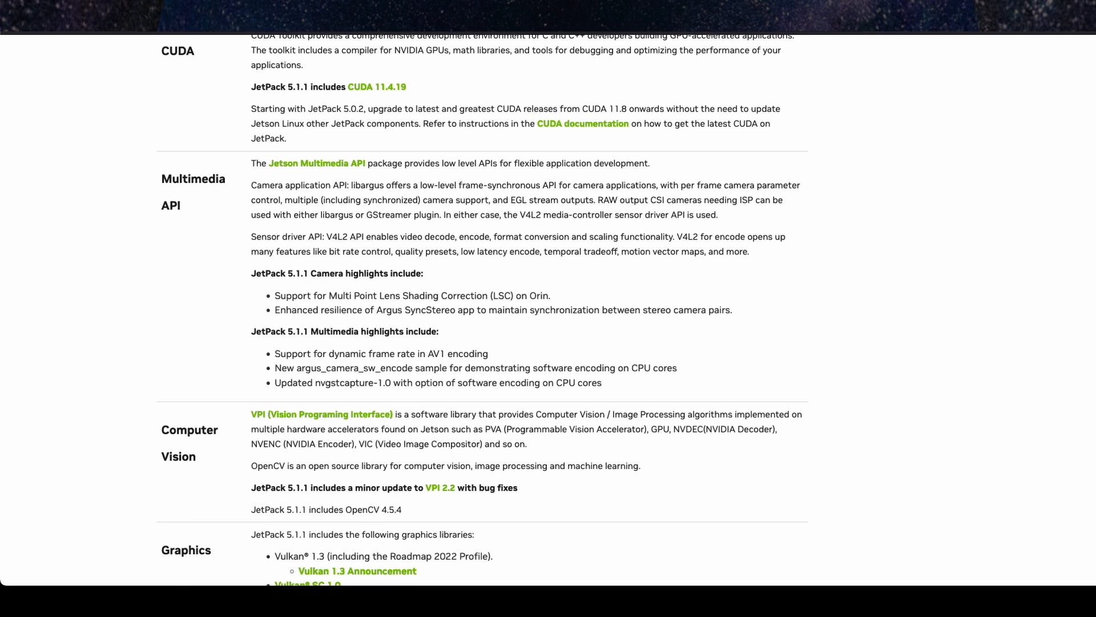
pyautogui.scroll(-3)
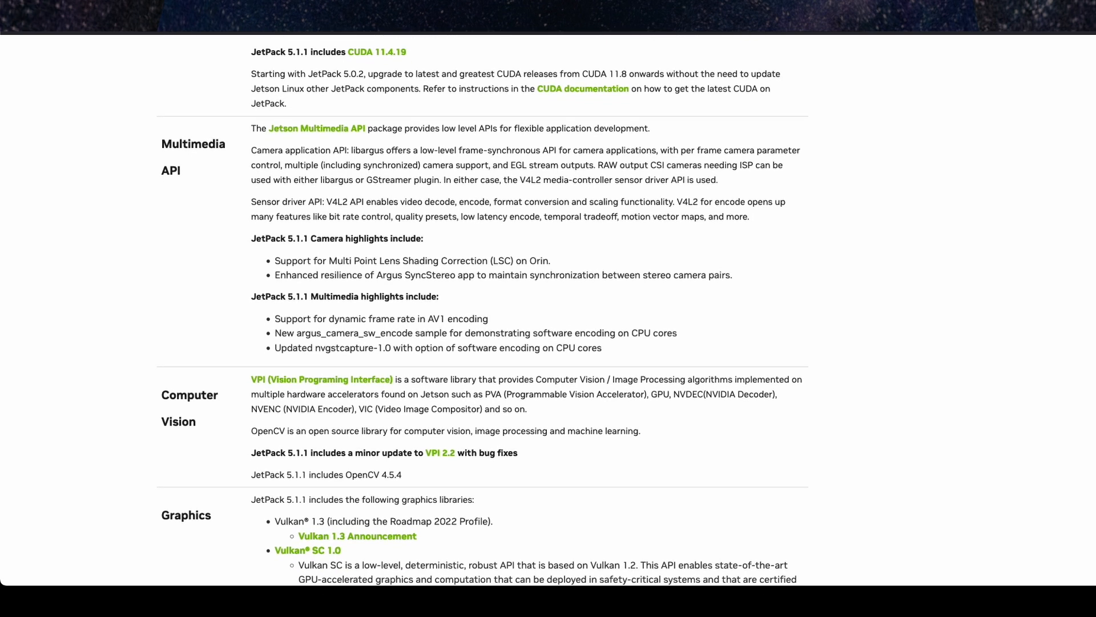
pyautogui.scroll(-3)
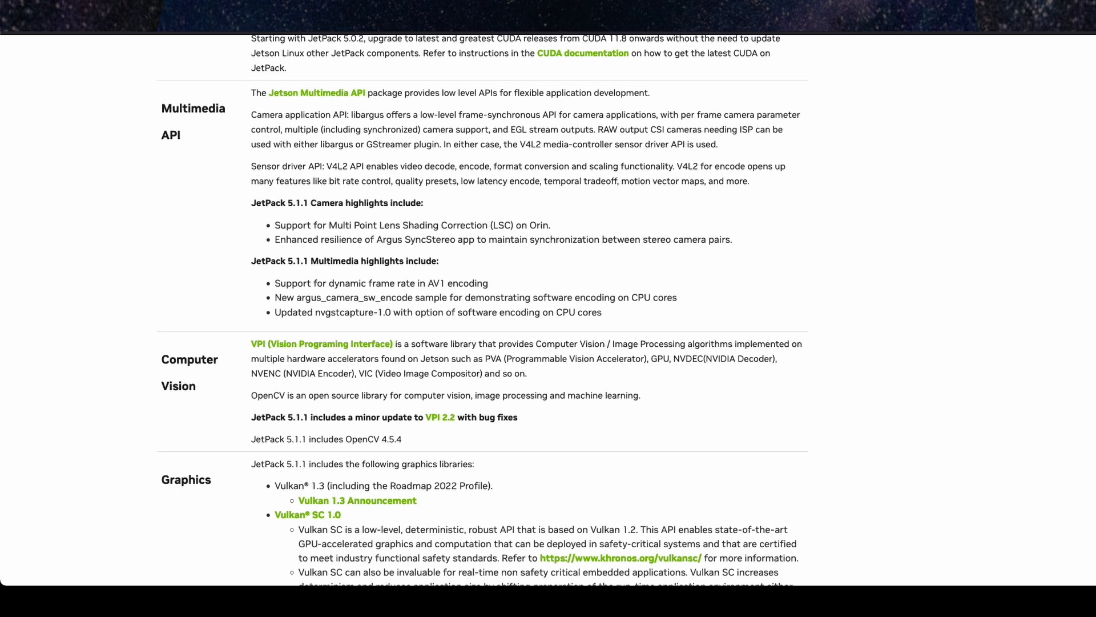
pyautogui.scroll(-3)
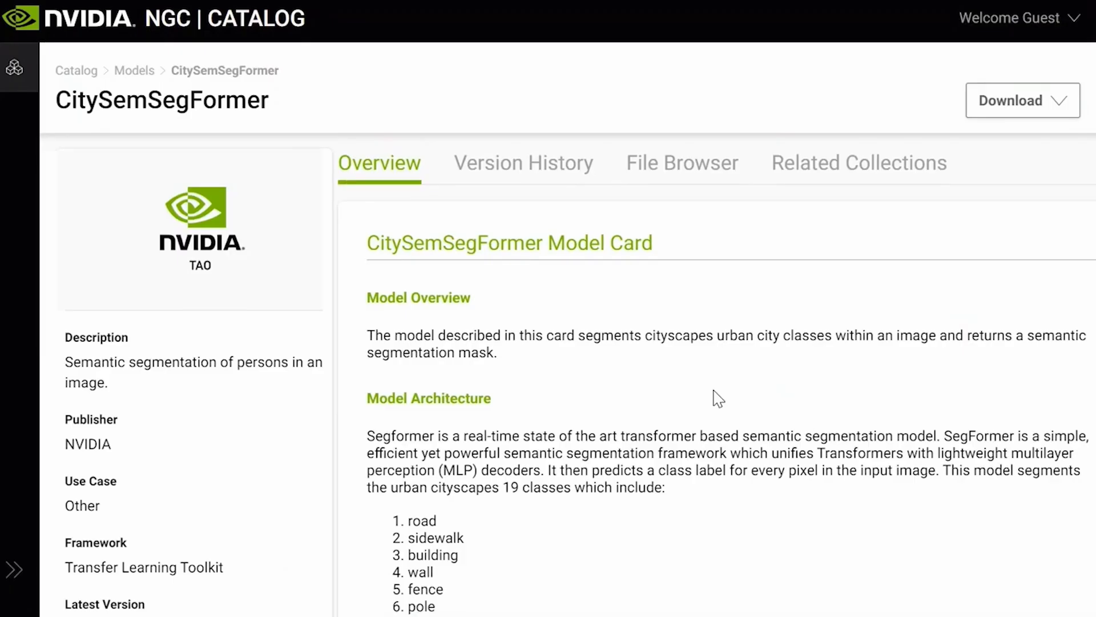
# - Scroll the PeopleNet Transformer Overview down to the example input image of people walking
pyautogui.scroll(-3)
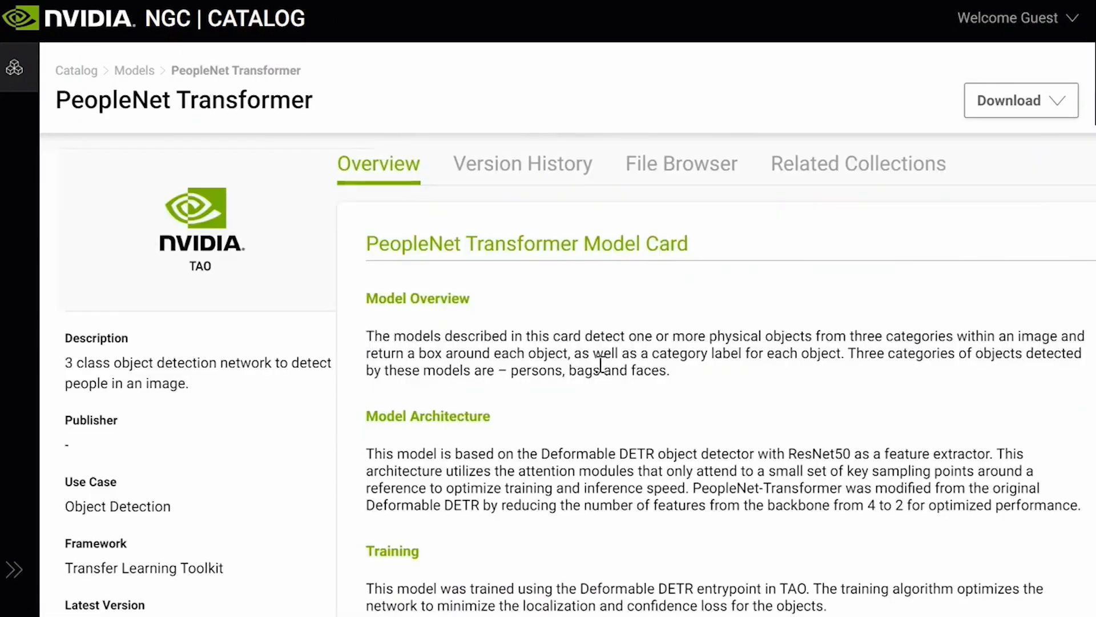
pyautogui.scroll(-3)
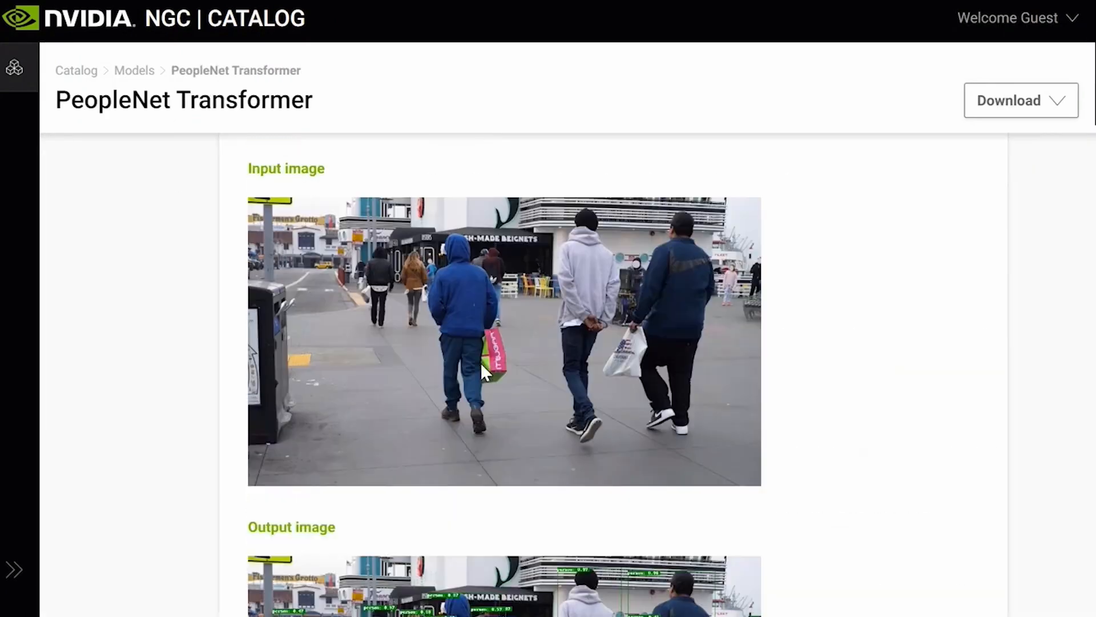